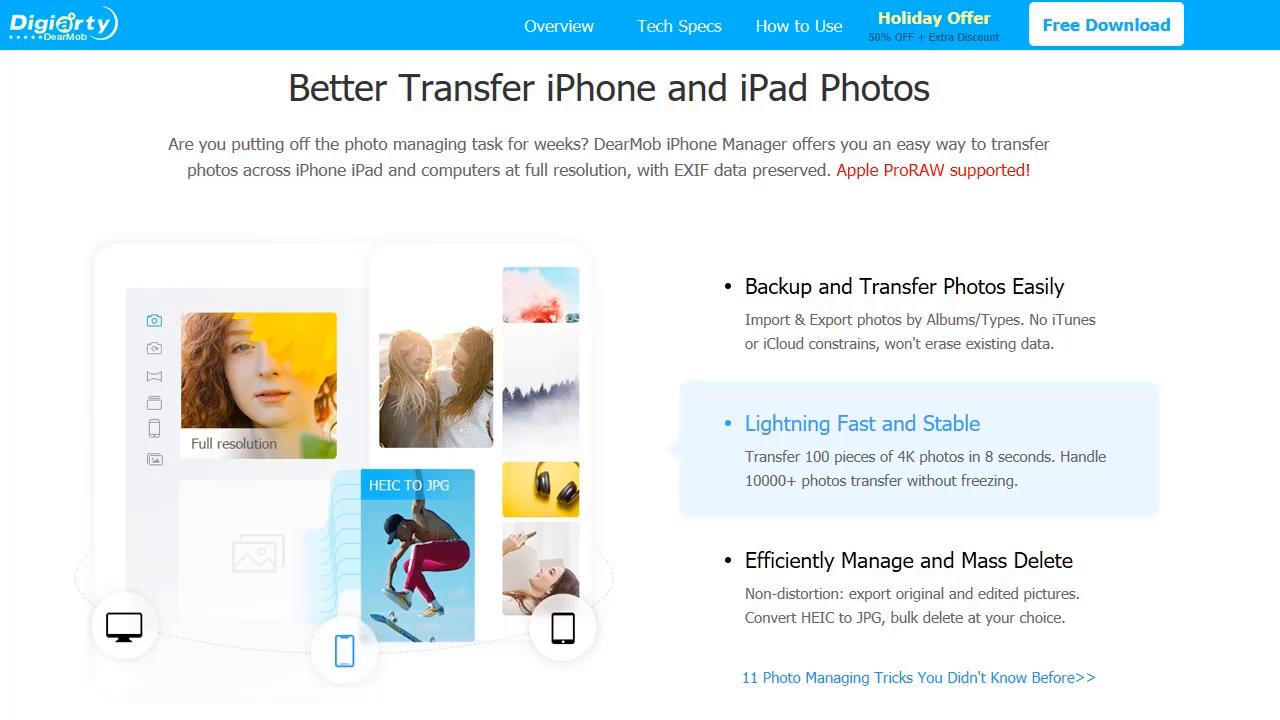
Scroll the DearMob product page past photo, music and video features to the Backup & Restore section
{"action": "scroll", "scroll_direction": "down", "scroll_amount": 3}
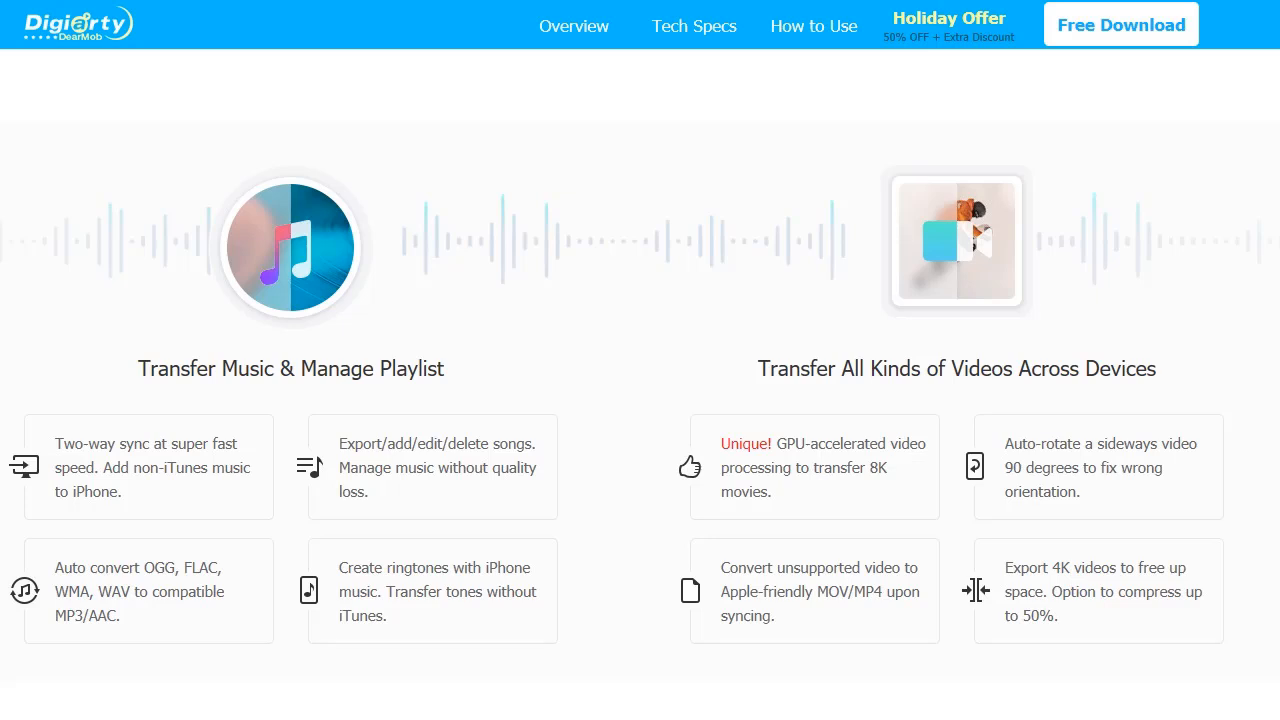
{"action": "scroll", "scroll_direction": "down", "scroll_amount": 3}
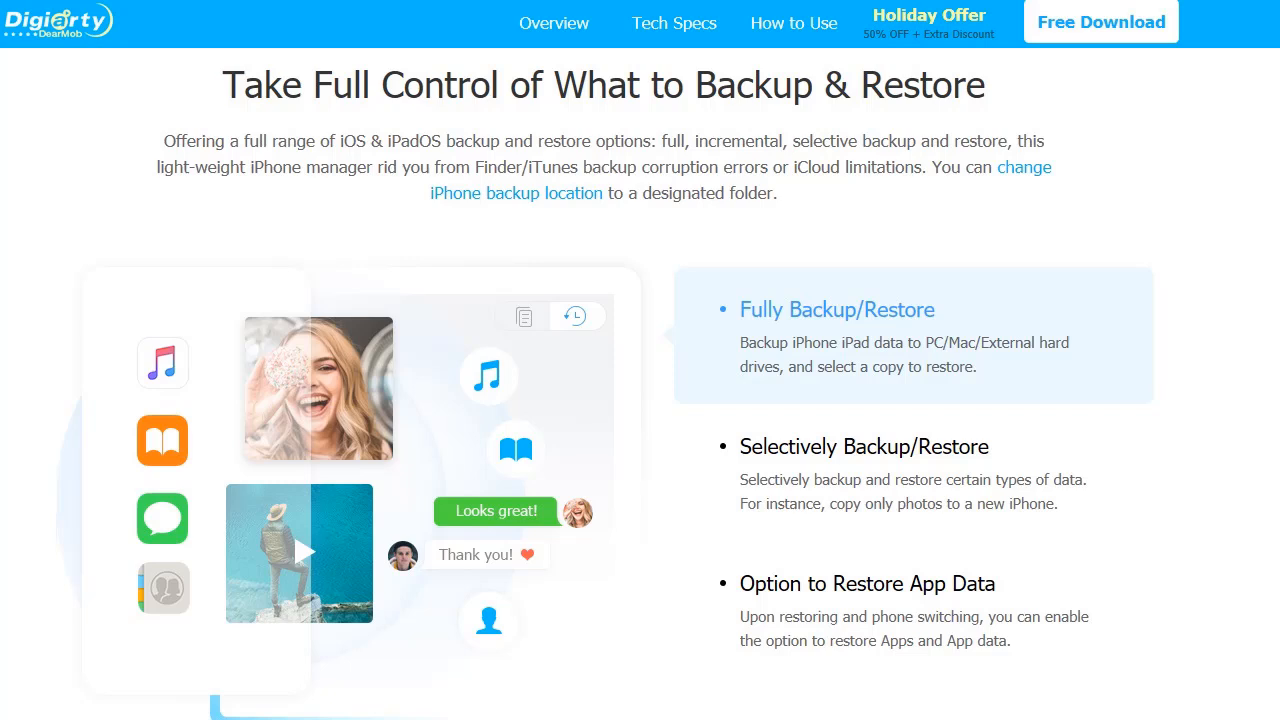
{"action": "left_click", "coordinate": [330, 16]}
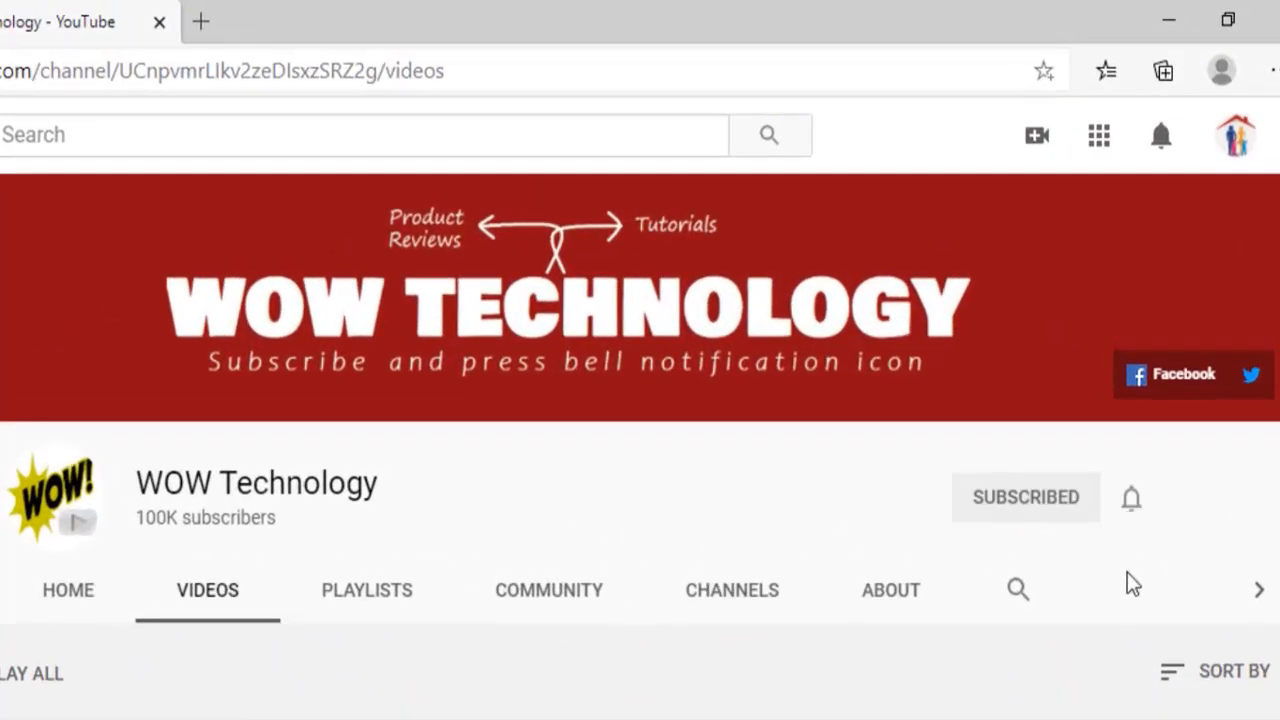
{"action": "left_click", "coordinate": [1132, 498]}
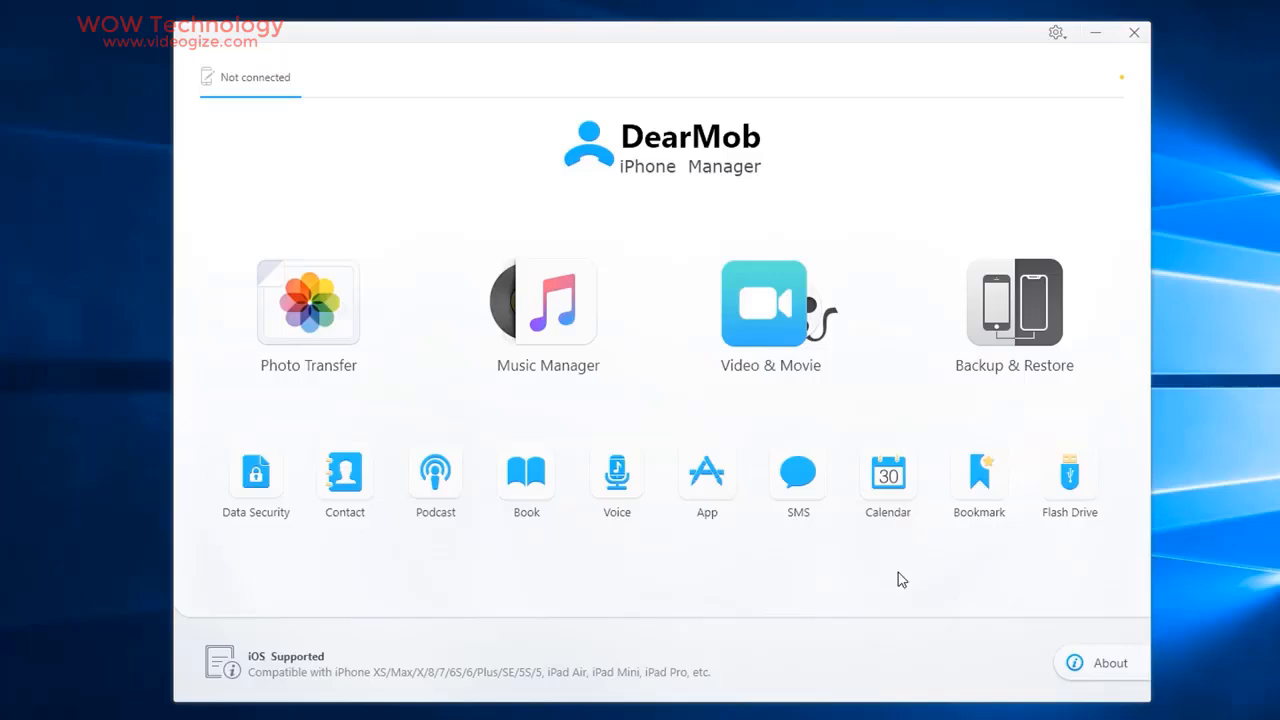
{"action": "mouse_move", "coordinate": [308, 316]}
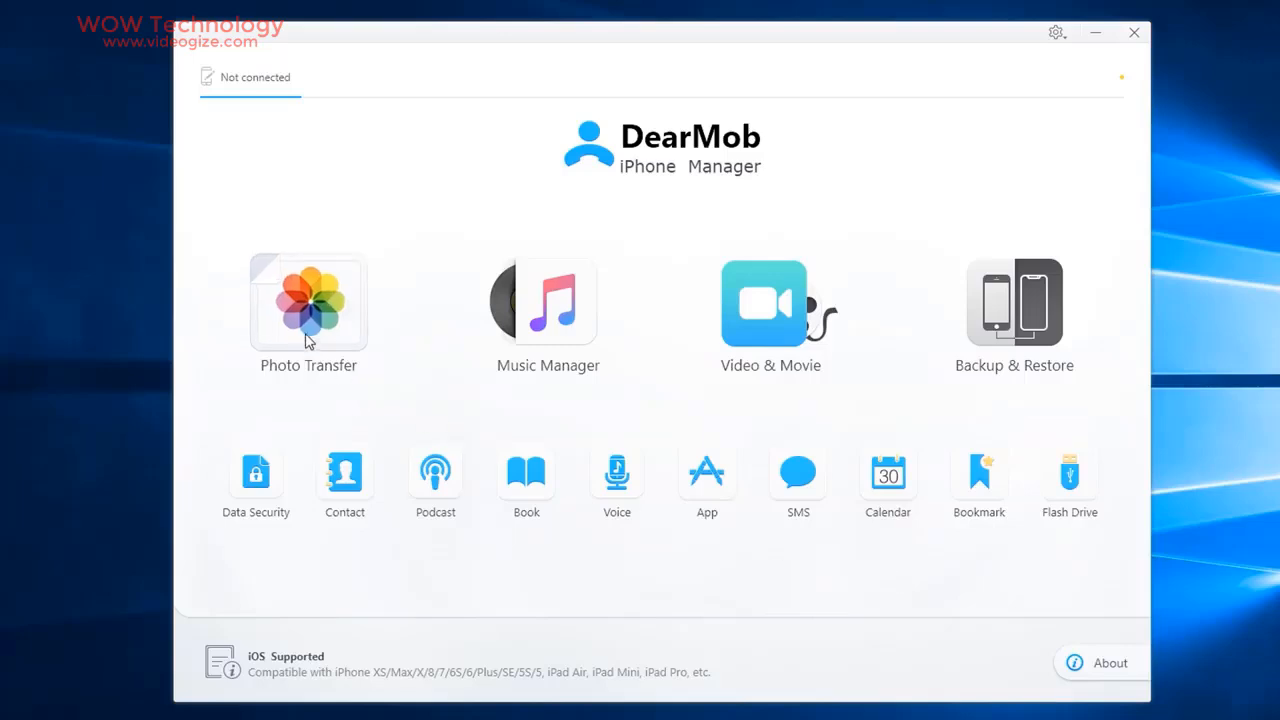
{"action": "mouse_move", "coordinate": [770, 304]}
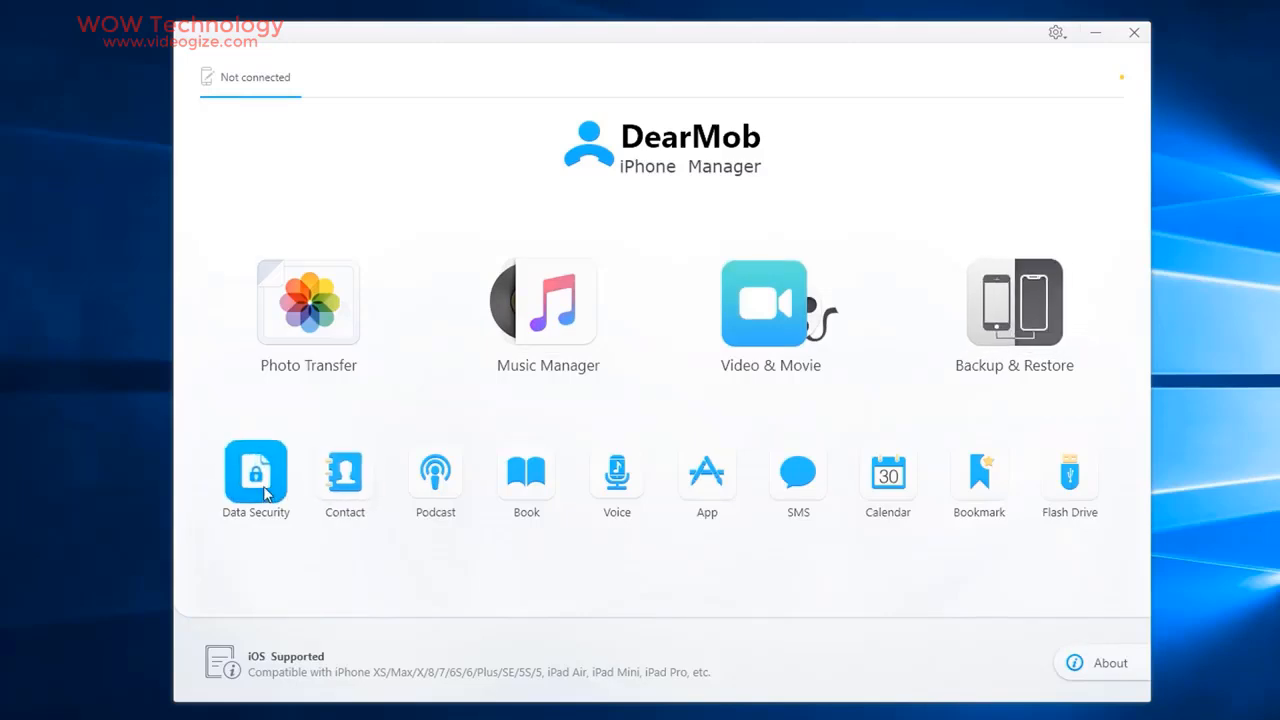
{"action": "mouse_move", "coordinate": [344, 476]}
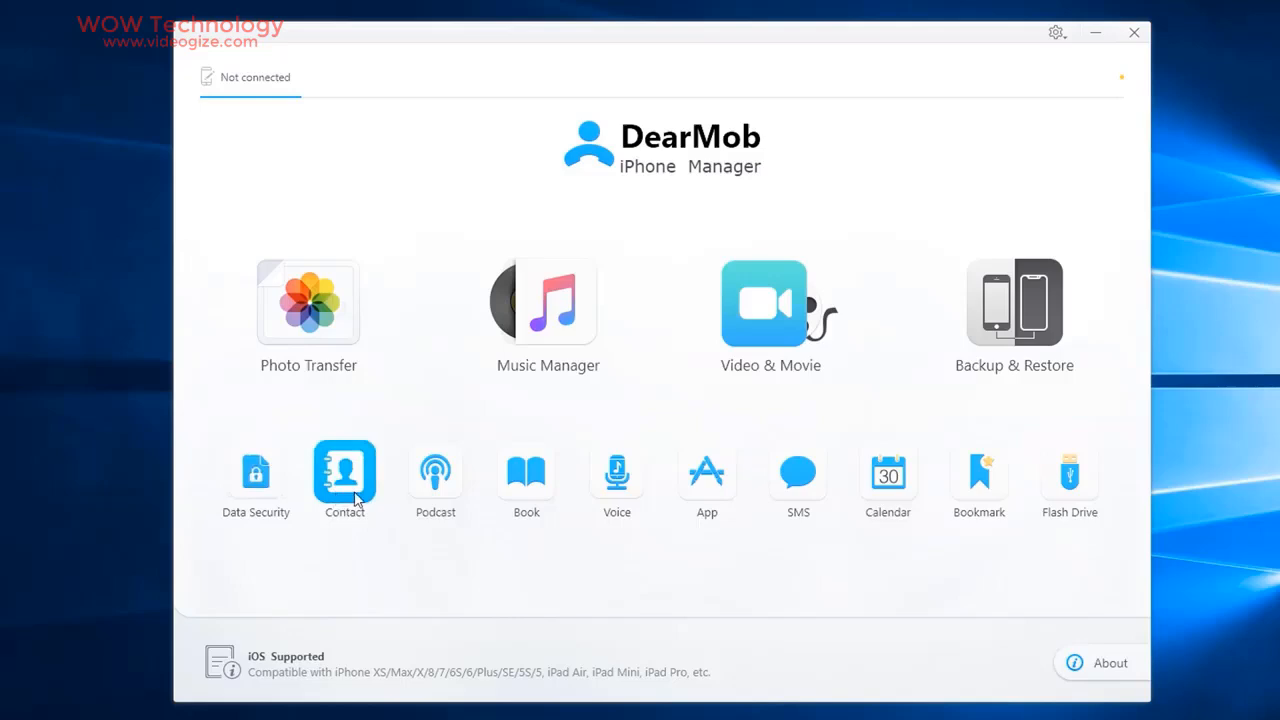
{"action": "mouse_move", "coordinate": [616, 472]}
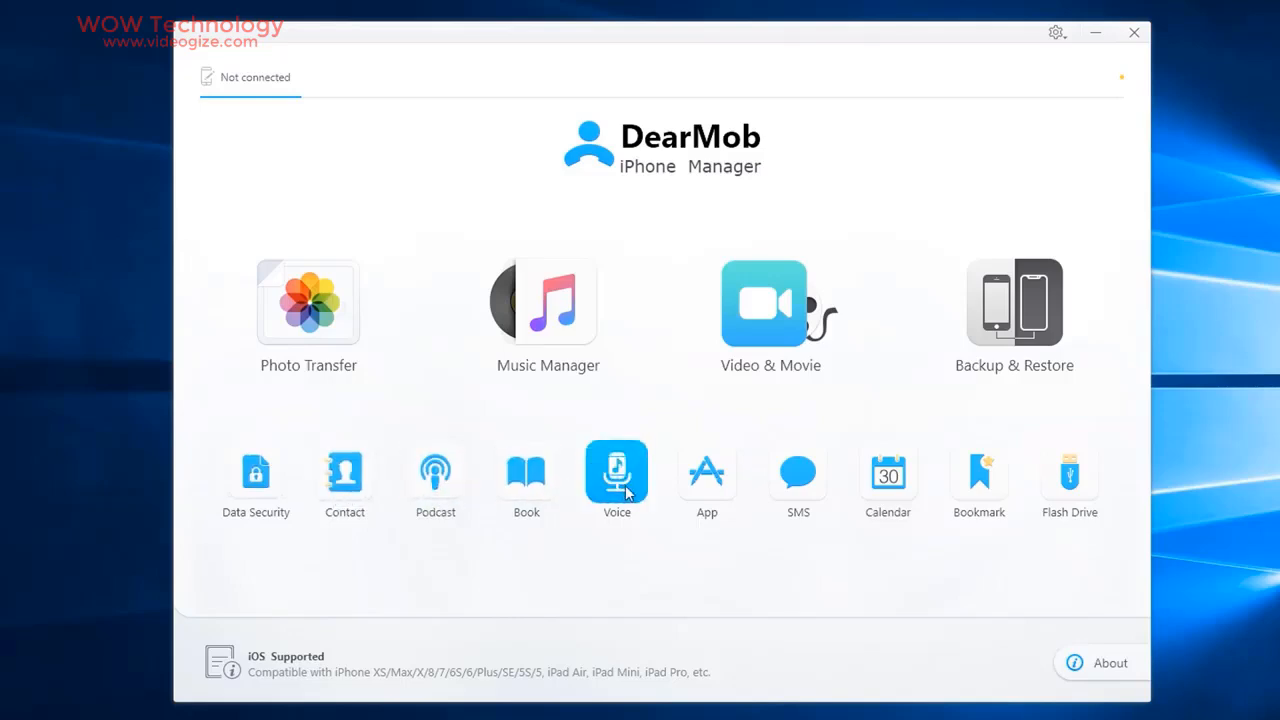
{"action": "mouse_move", "coordinate": [888, 472]}
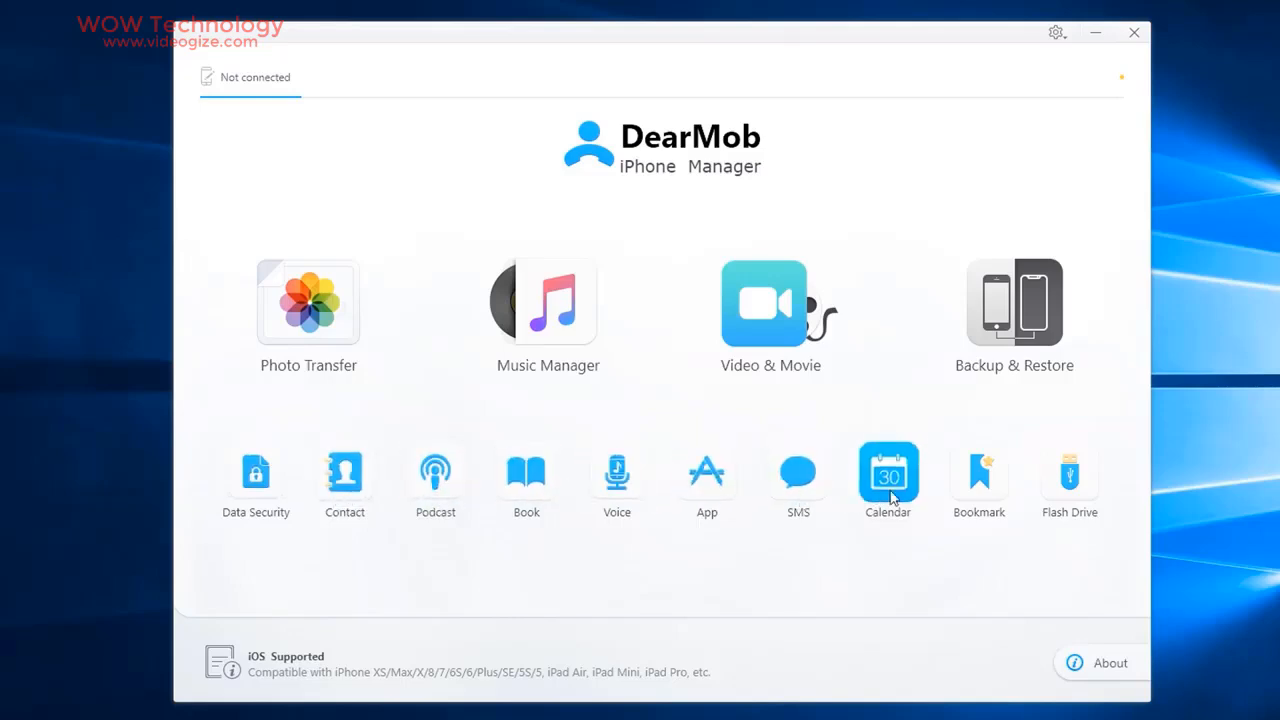
{"action": "mouse_move", "coordinate": [1068, 472]}
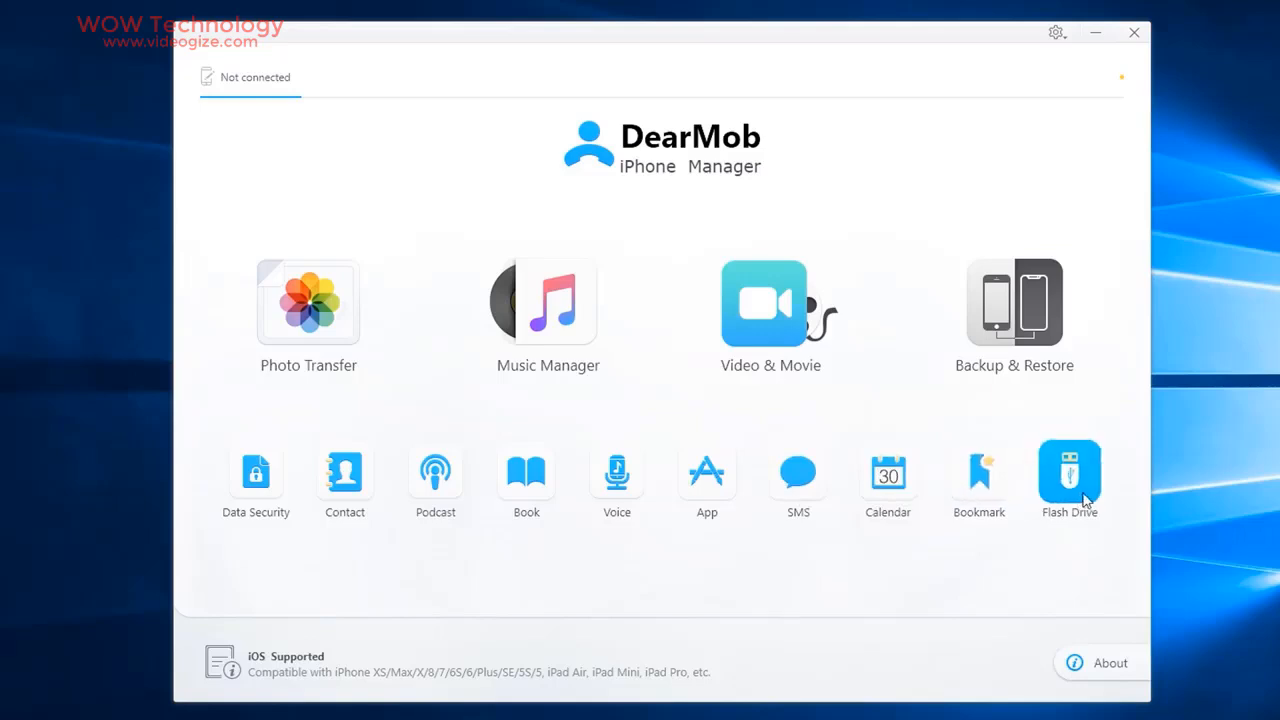
{"action": "mouse_move", "coordinate": [276, 596]}
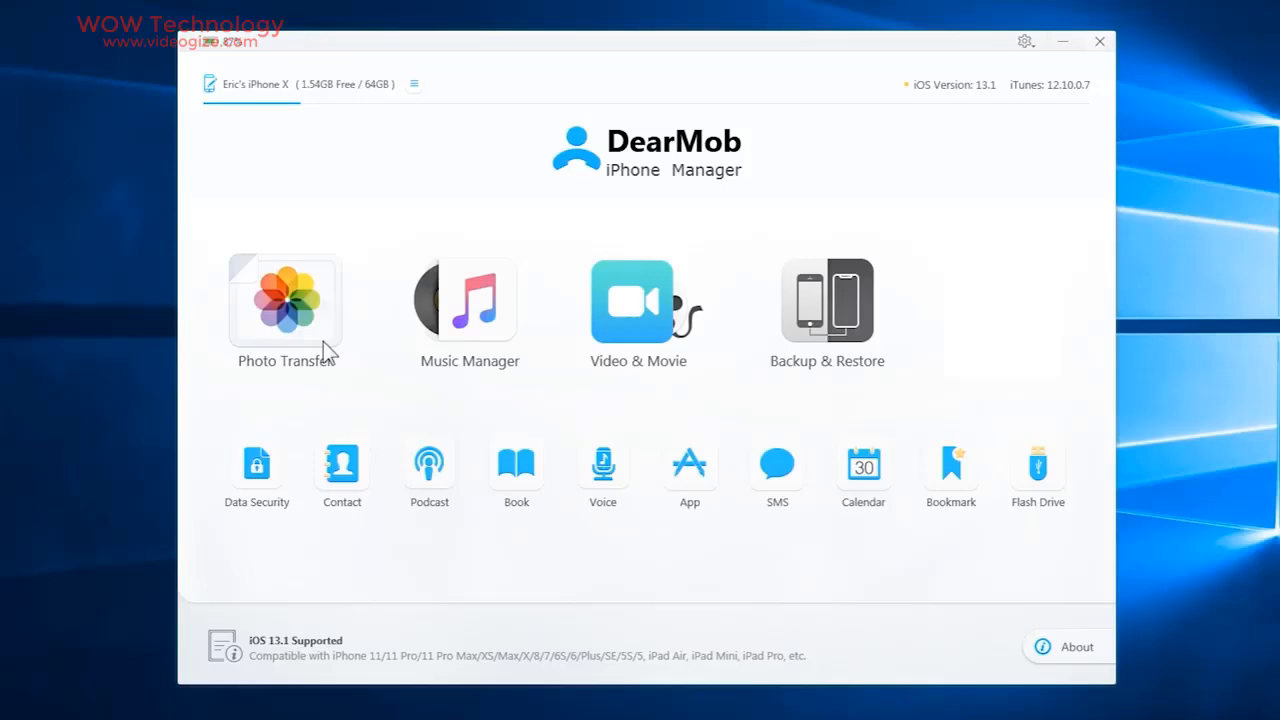
In Photo Transfer, select the 18-photo album and export all its photos with encryption
{"action": "left_click", "coordinate": [284, 300]}
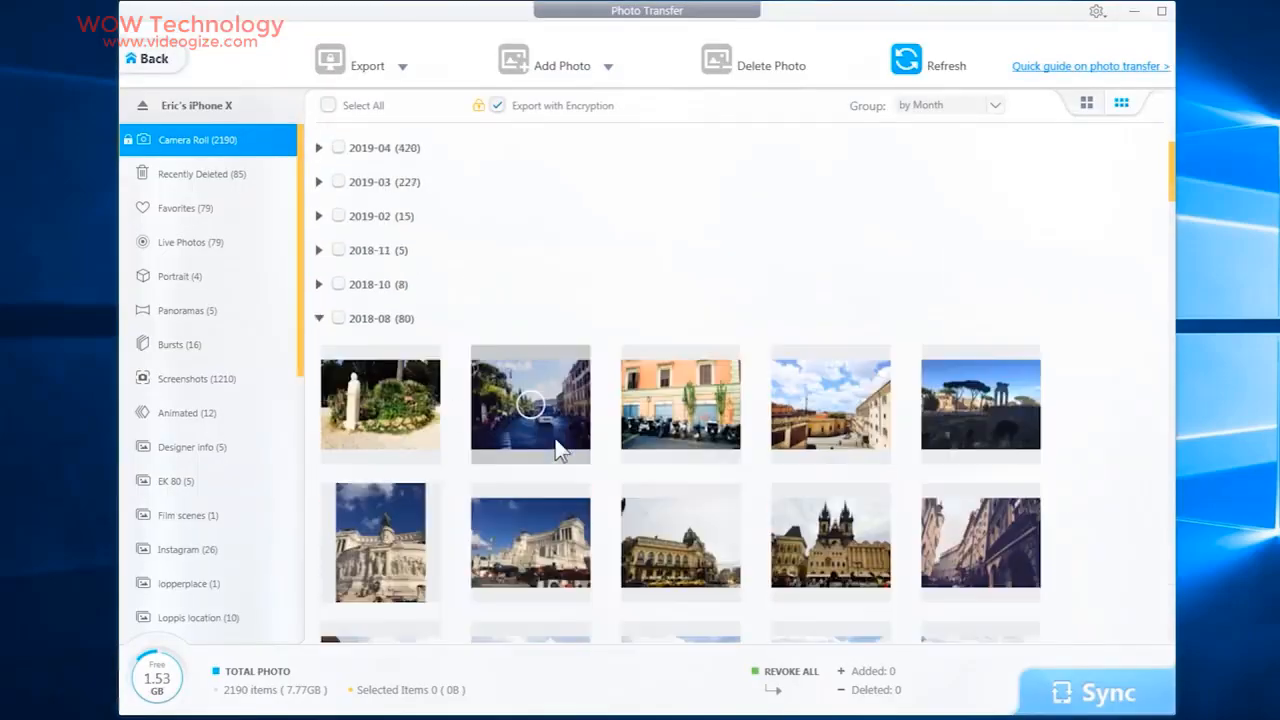
{"action": "scroll", "scroll_direction": "down", "scroll_amount": 3}
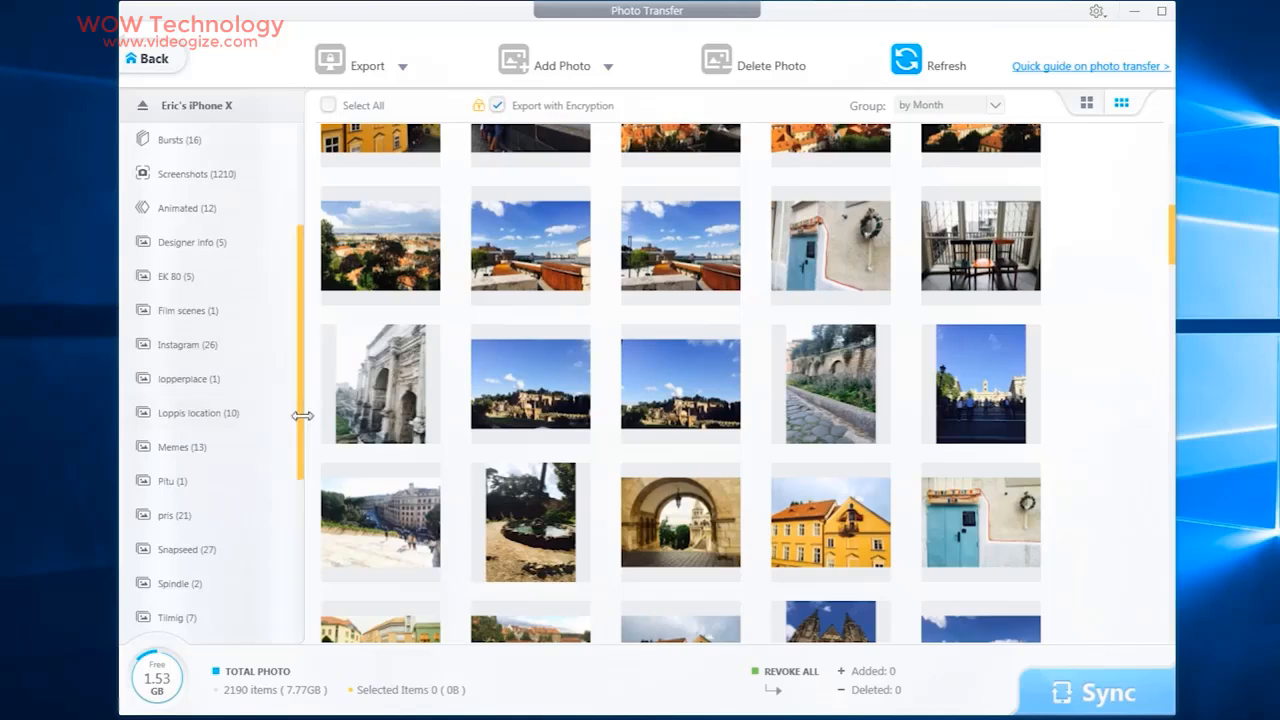
{"action": "left_click", "coordinate": [188, 492]}
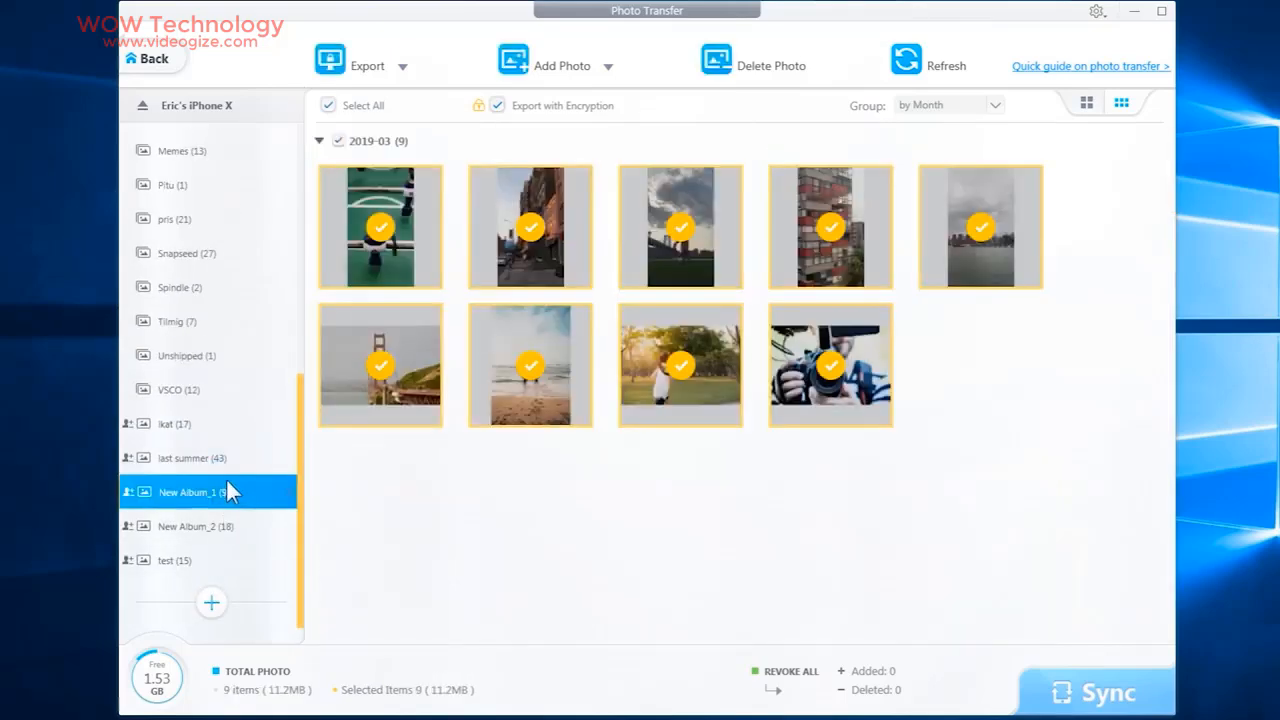
{"action": "left_click", "coordinate": [186, 526]}
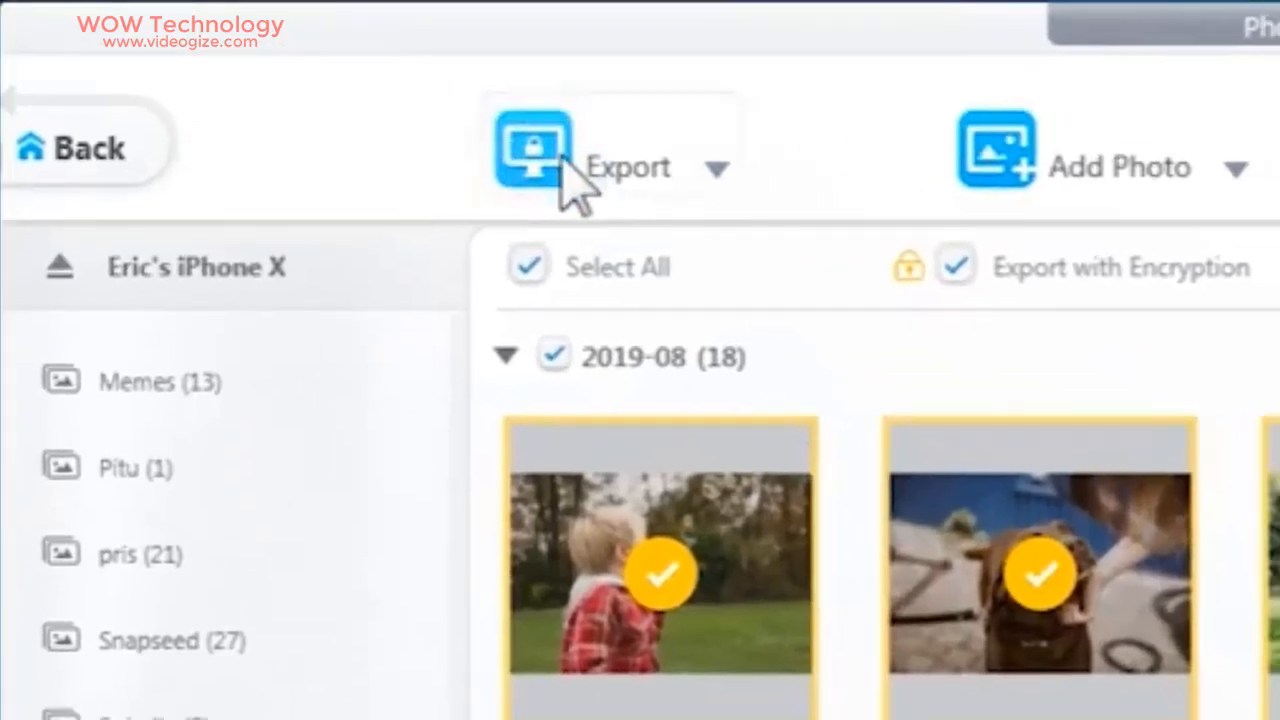
{"action": "left_click", "coordinate": [532, 144]}
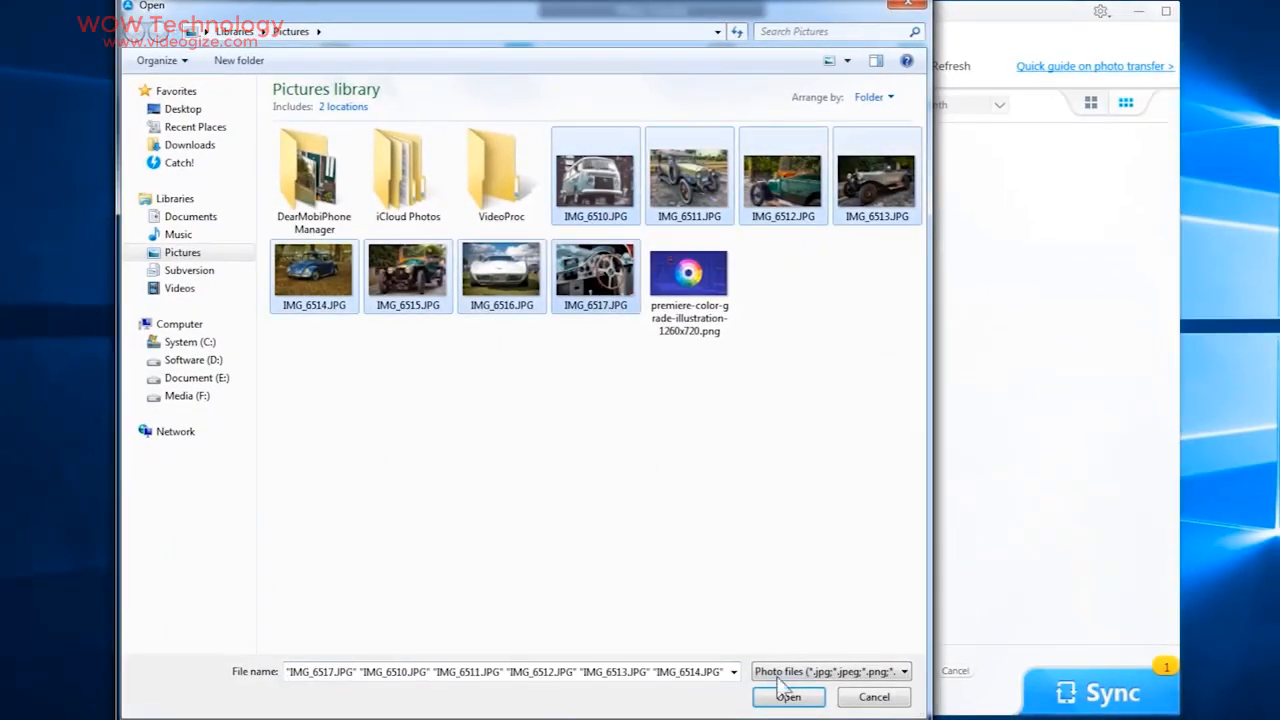
Add the eight IMG_65xx car JPGs to the album, then mark them for deletion and sync
{"action": "left_click", "coordinate": [788, 696]}
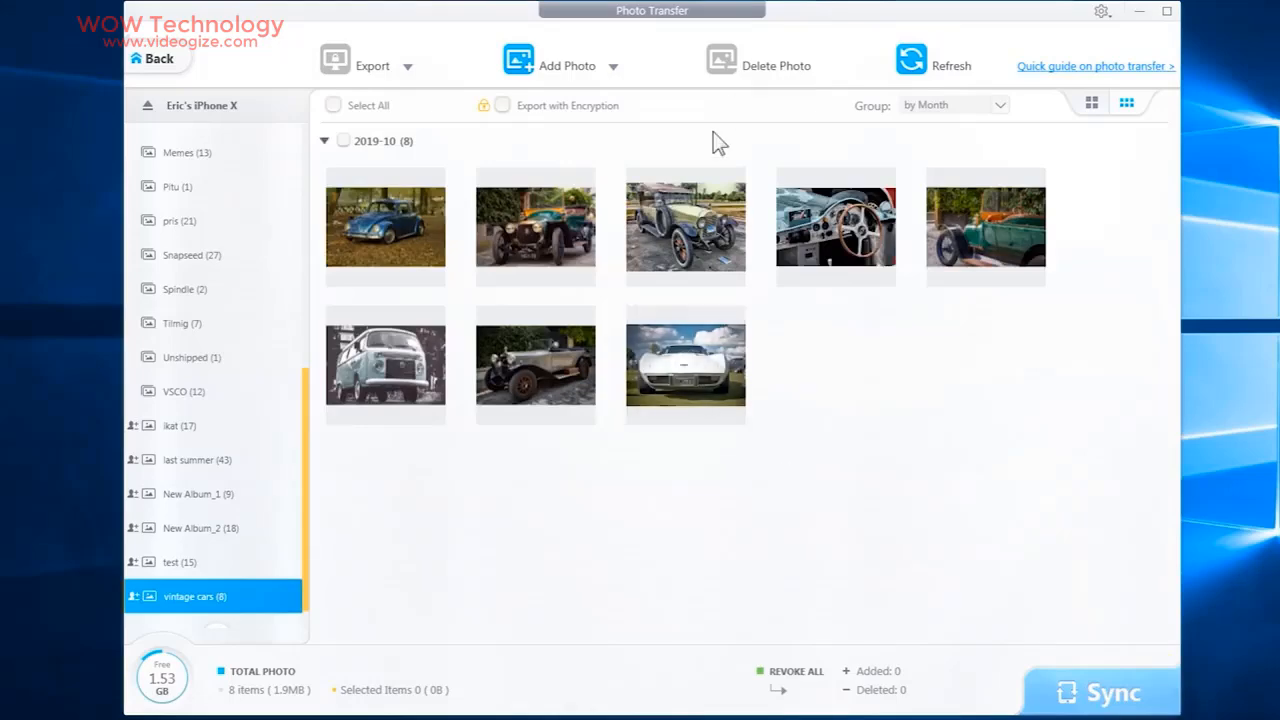
{"action": "left_click", "coordinate": [332, 104]}
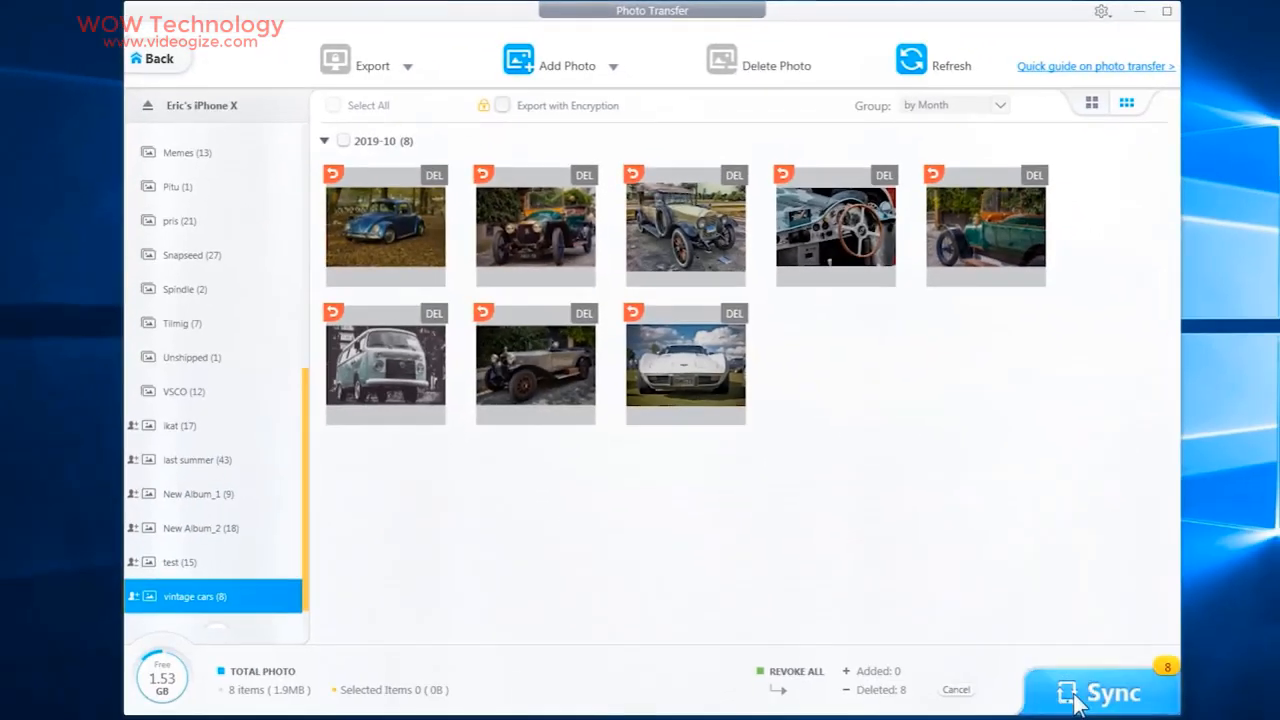
{"action": "left_click", "coordinate": [1100, 692]}
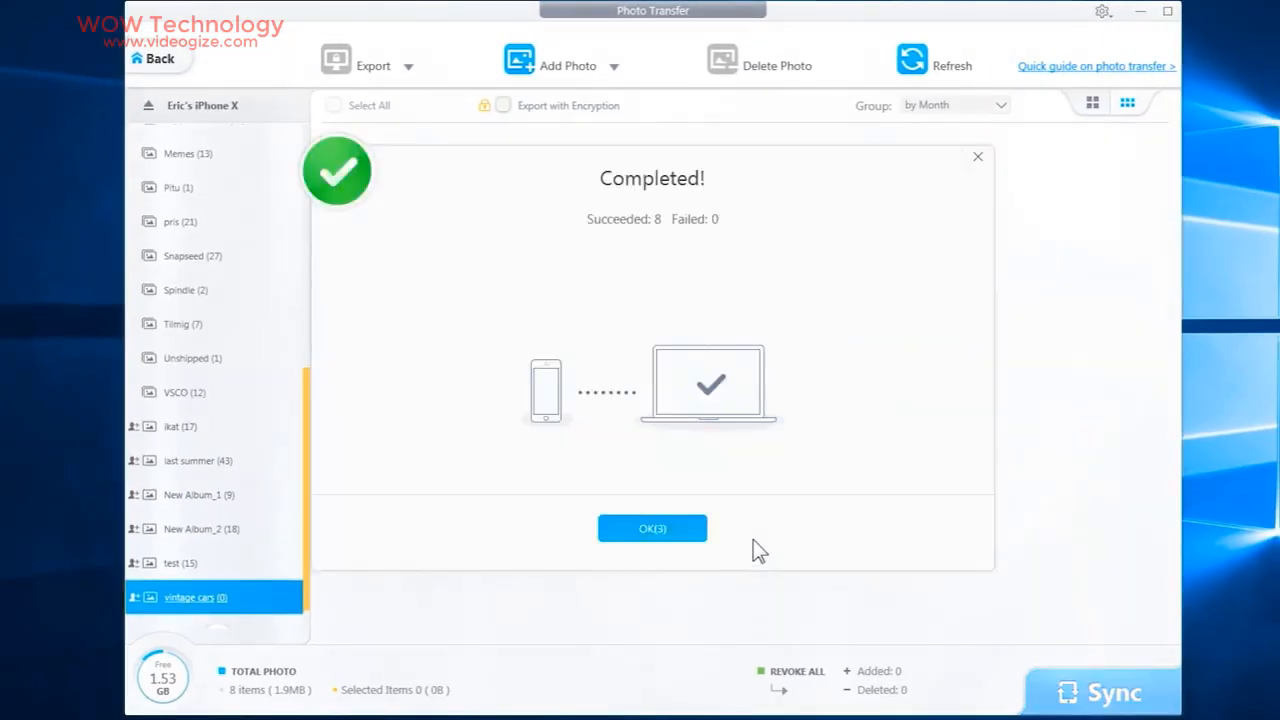
{"action": "left_click", "coordinate": [652, 528]}
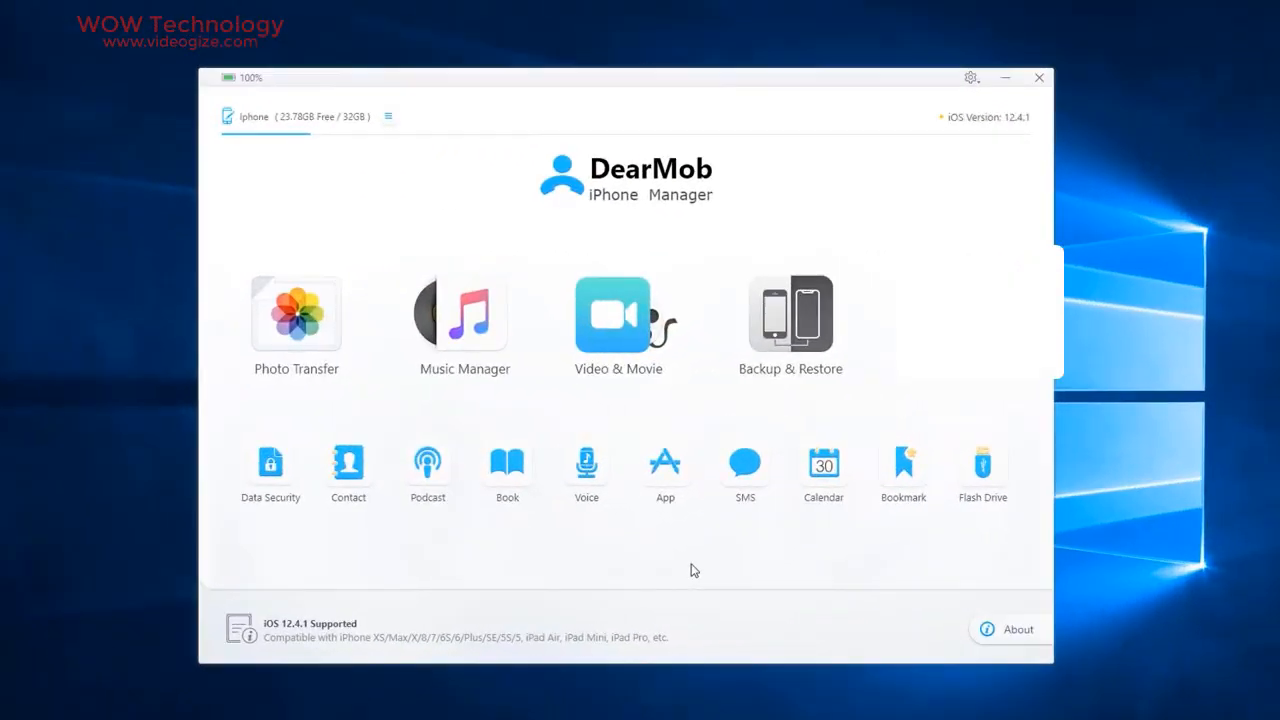
In Music Manager, view a song's artist and album information and close the editor
{"action": "left_click", "coordinate": [464, 314]}
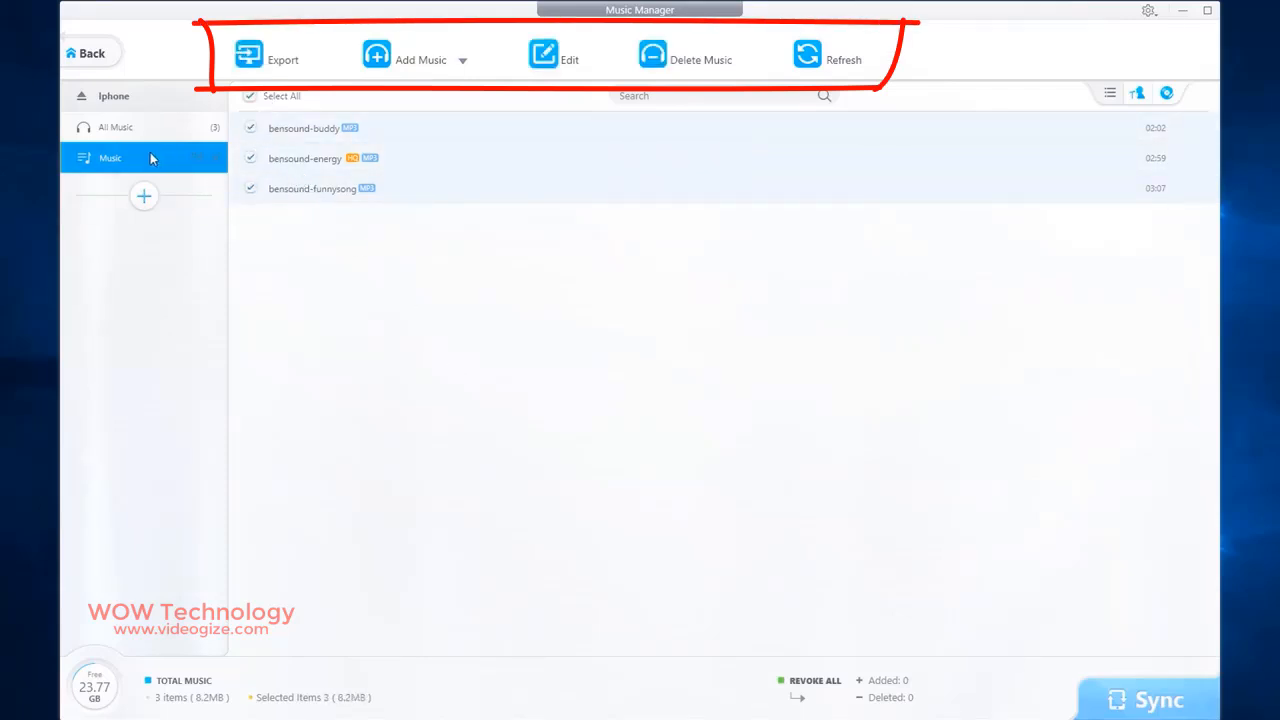
{"action": "left_click", "coordinate": [284, 60]}
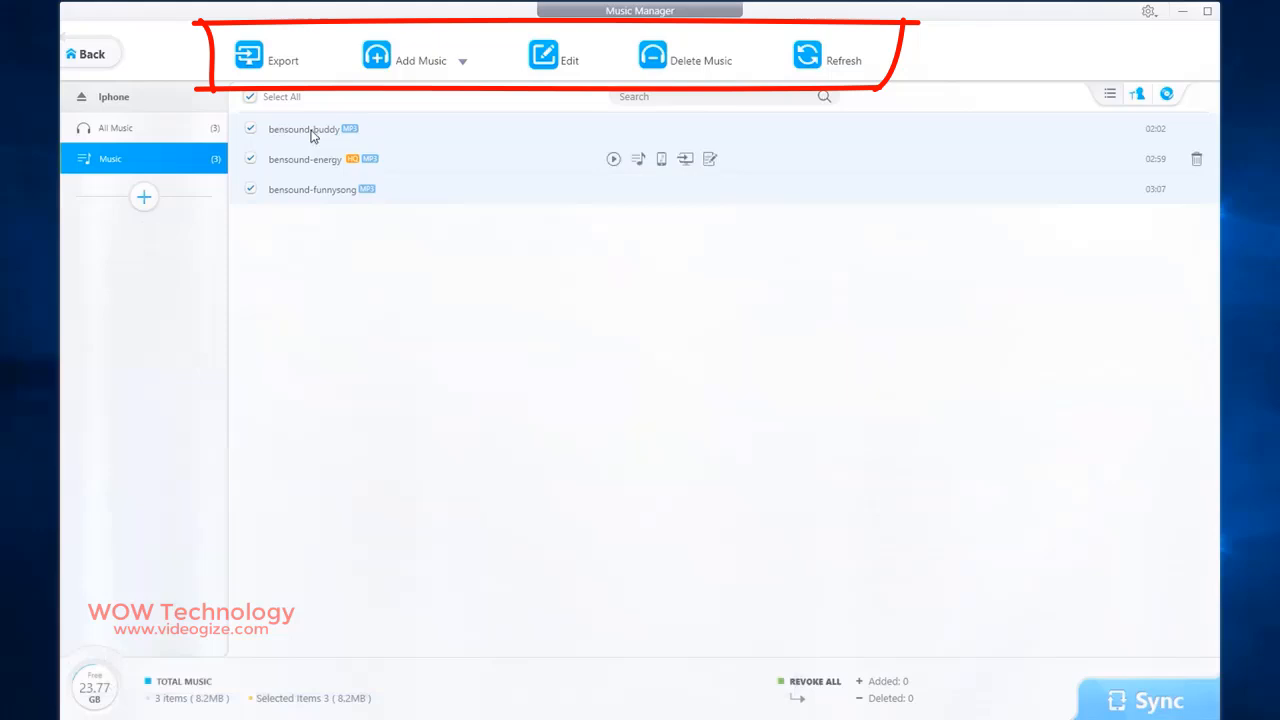
{"action": "left_click", "coordinate": [568, 60]}
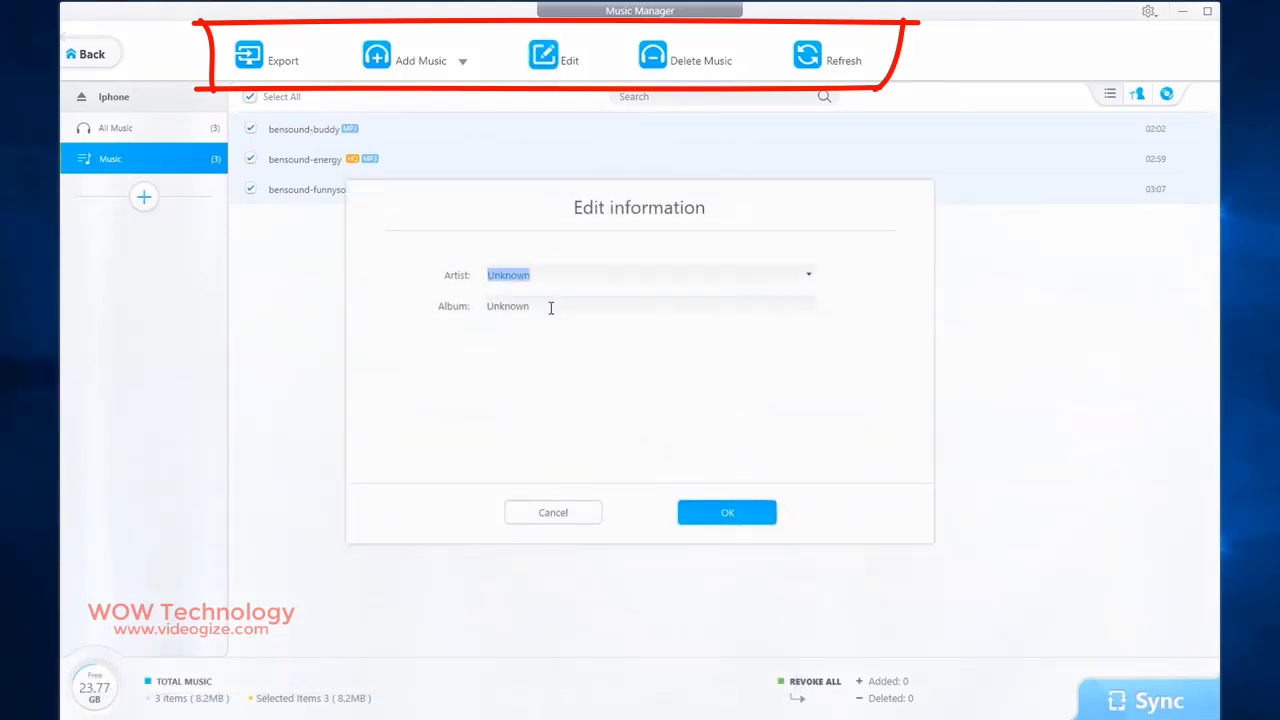
{"action": "left_click", "coordinate": [728, 512]}
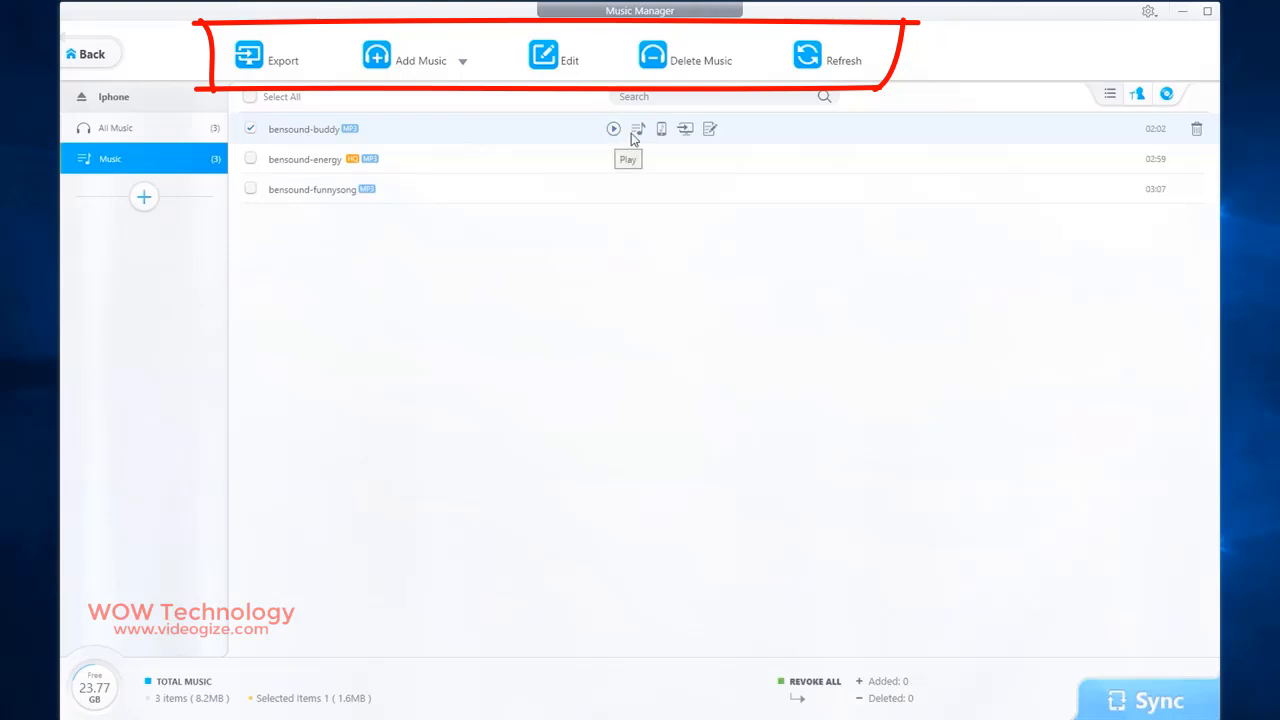
{"action": "mouse_move", "coordinate": [684, 130]}
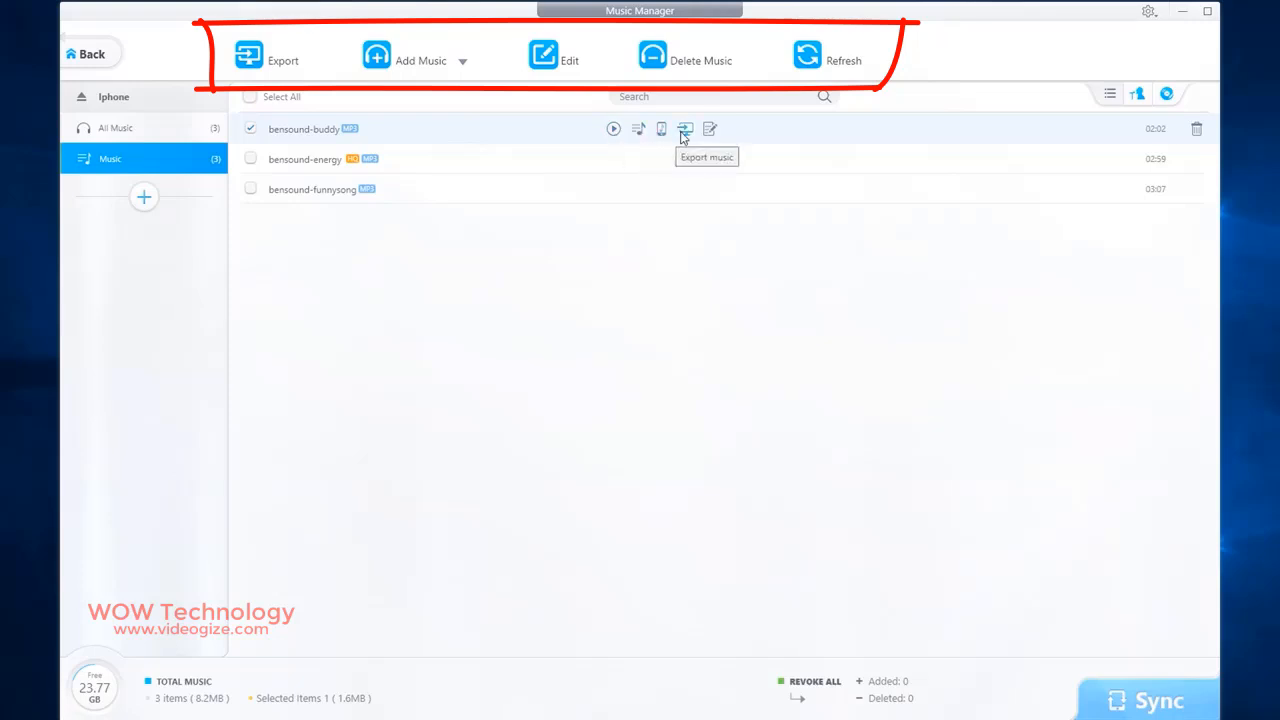
{"action": "mouse_move", "coordinate": [684, 328]}
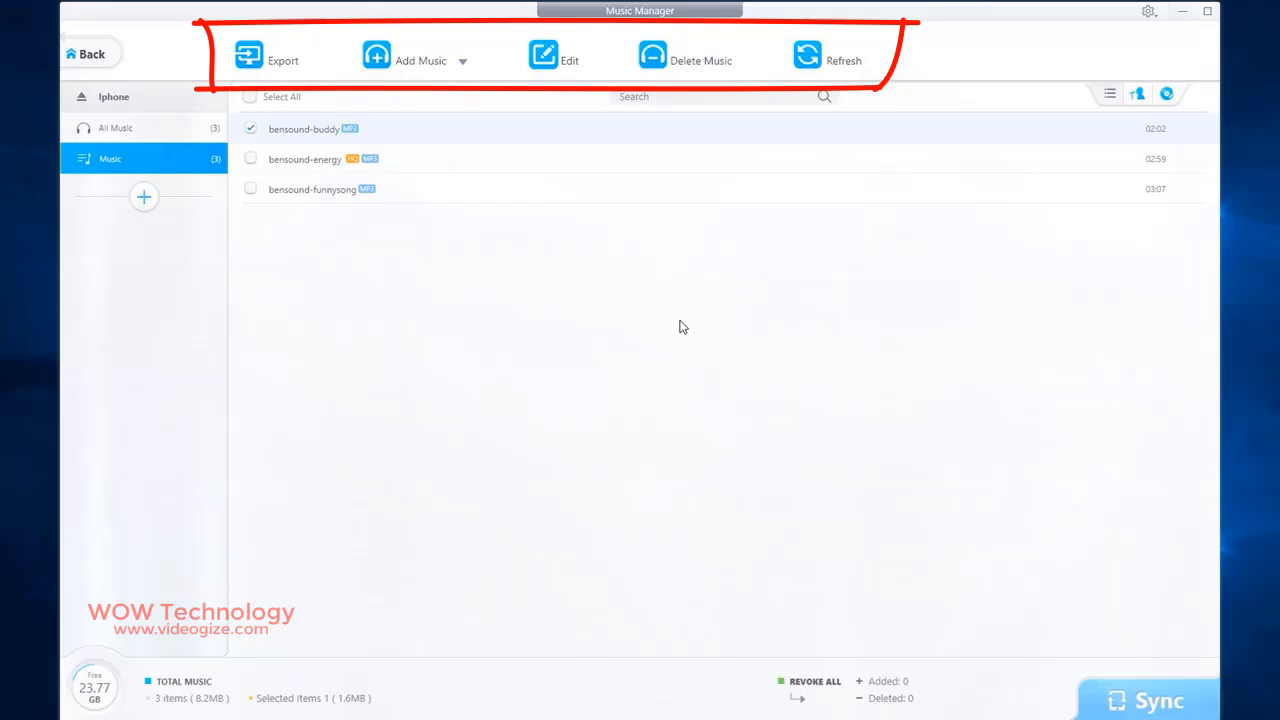
Select all three songs, delete them from the iPhone, and open the Add Music dropdown
{"action": "left_click", "coordinate": [250, 96]}
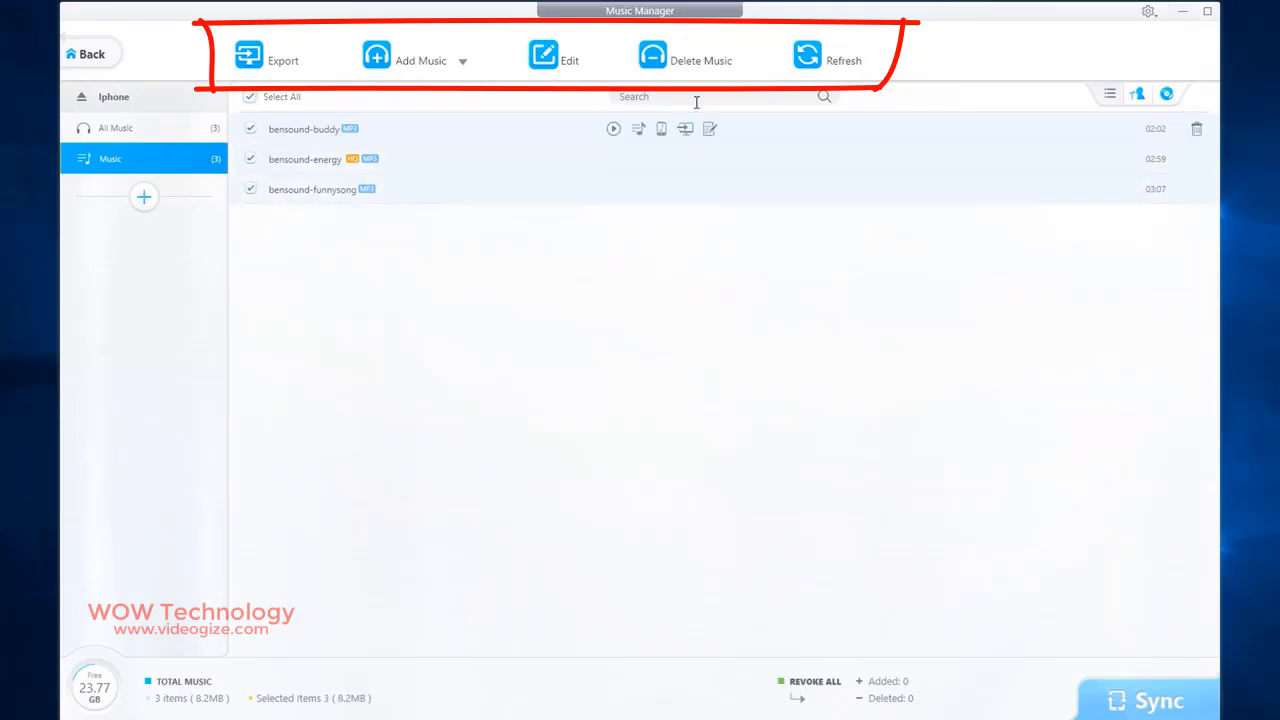
{"action": "left_click", "coordinate": [684, 56]}
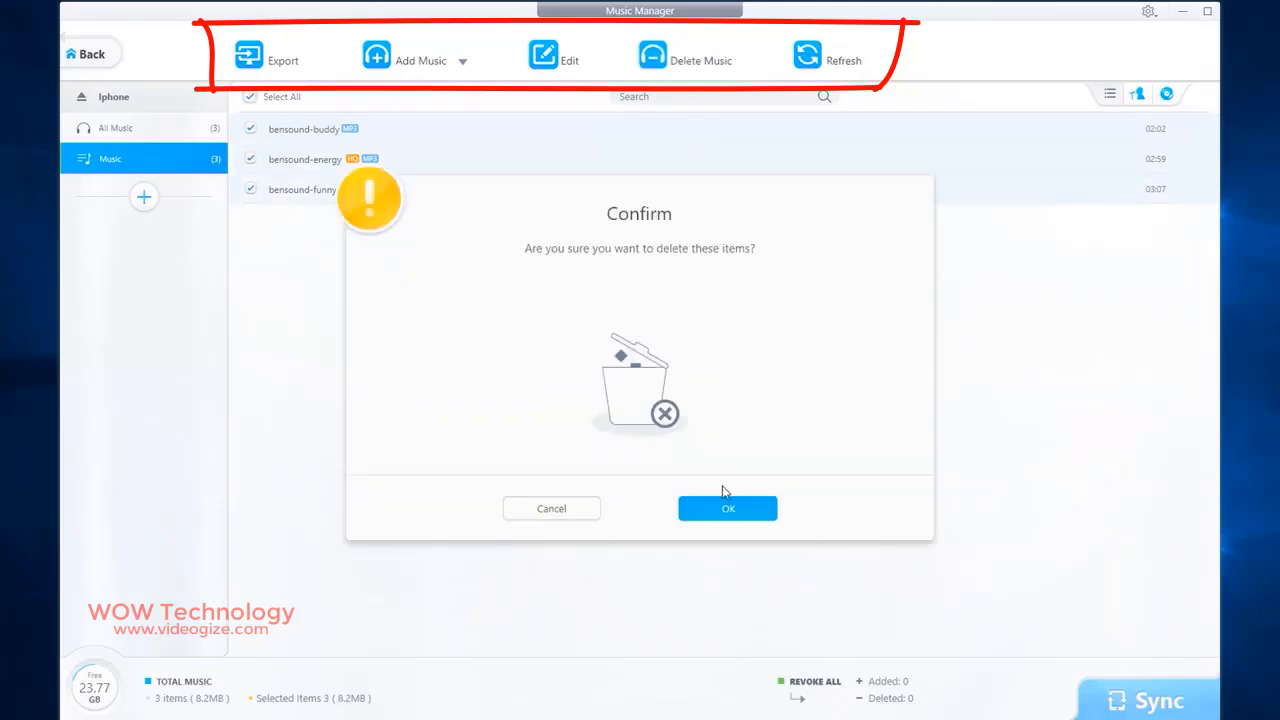
{"action": "left_click", "coordinate": [728, 508]}
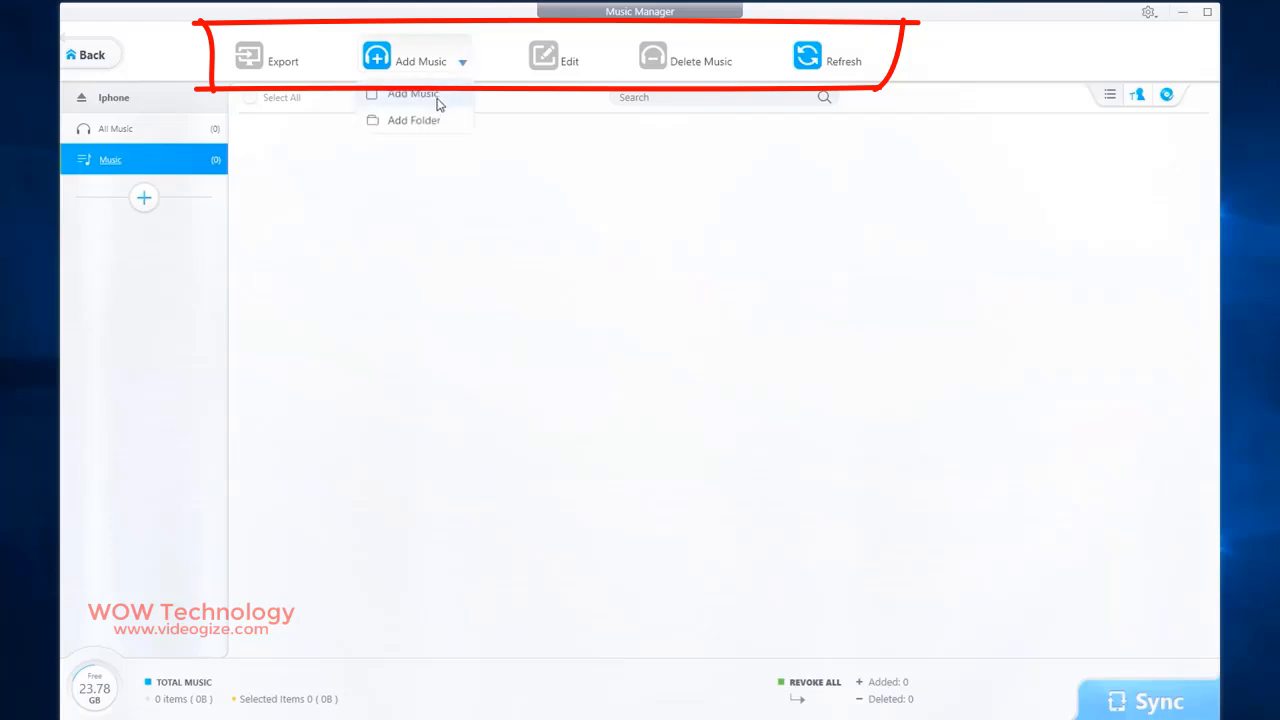
{"action": "left_click", "coordinate": [412, 94]}
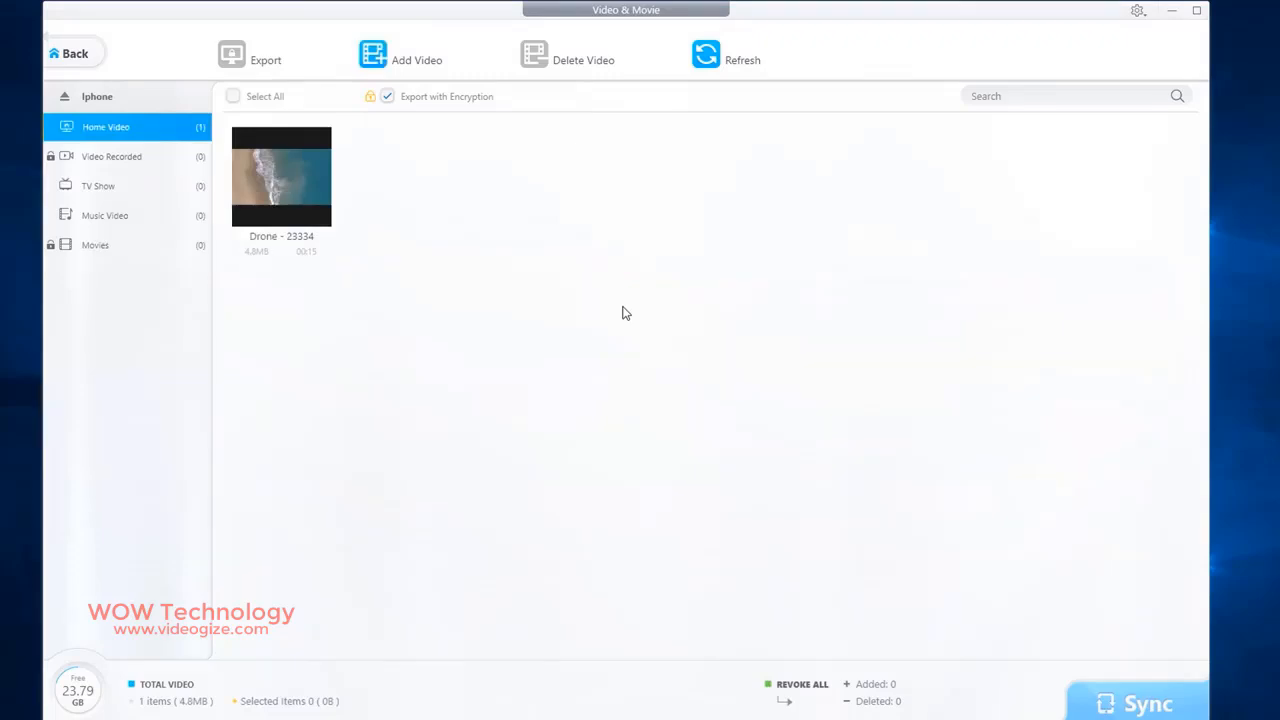
Export the Drone home video to the computer with encryption enabled
{"action": "left_click", "coordinate": [280, 176]}
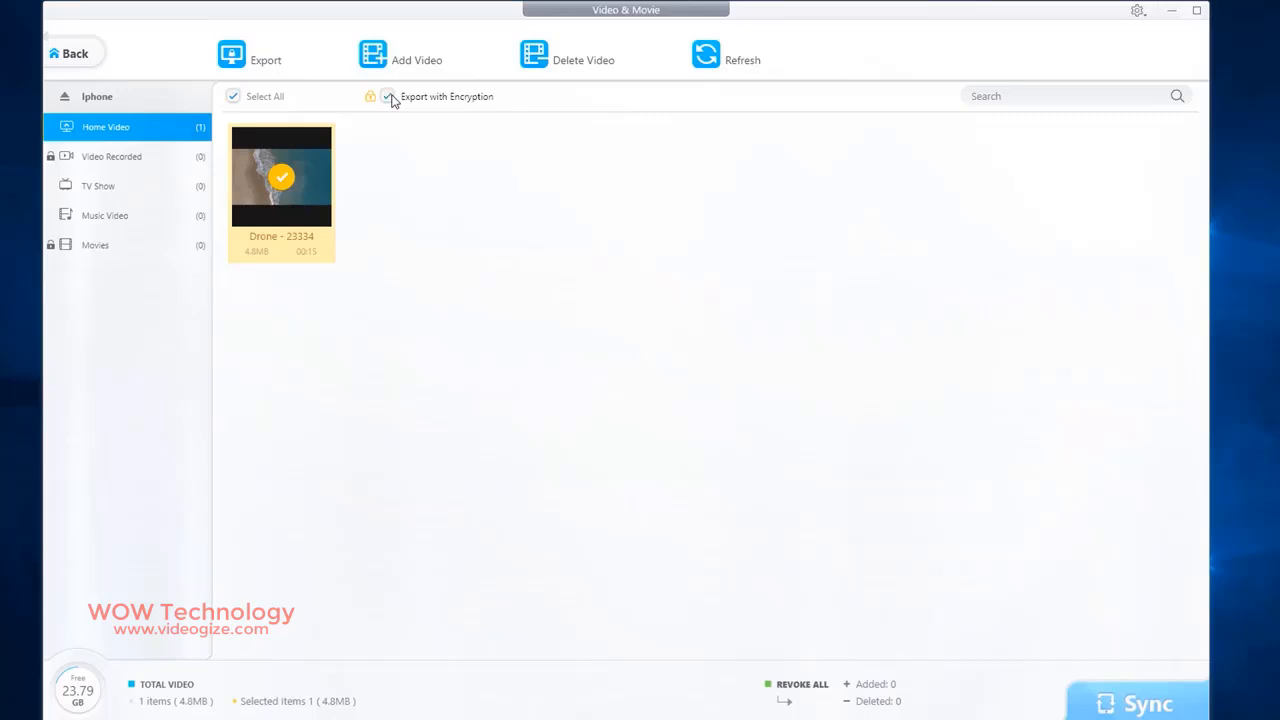
{"action": "left_click", "coordinate": [250, 52]}
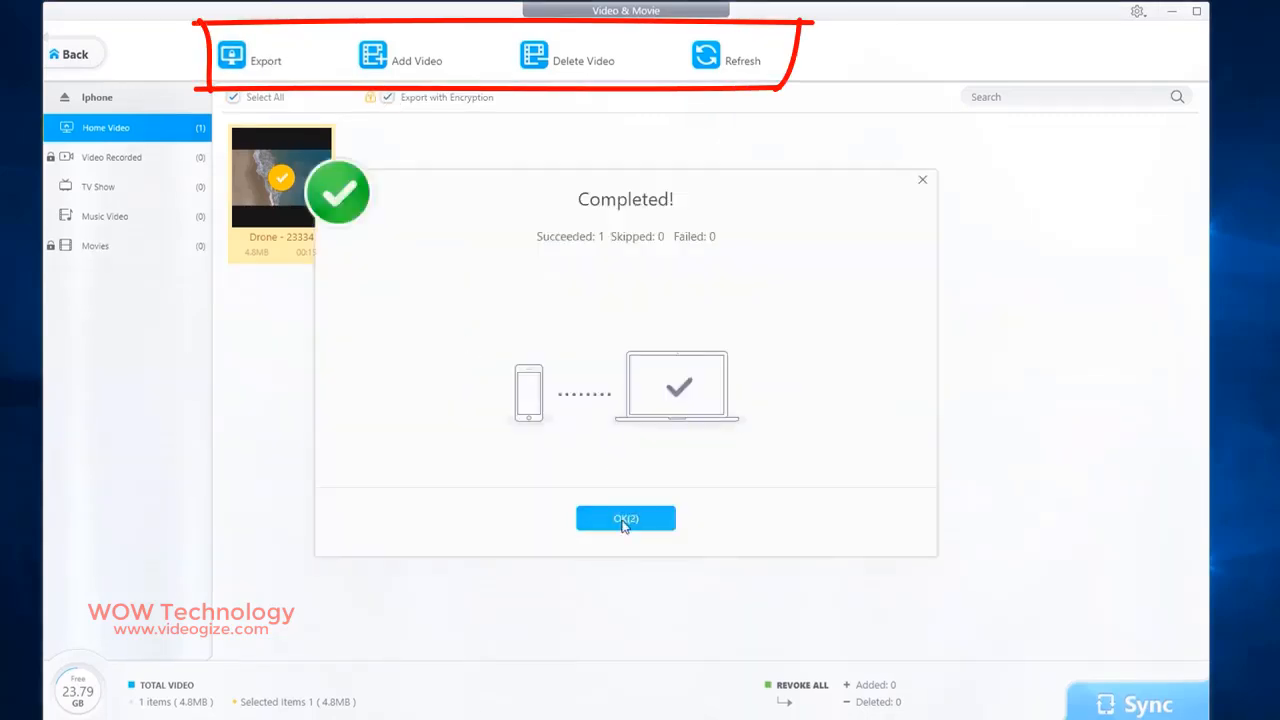
{"action": "left_click", "coordinate": [626, 518]}
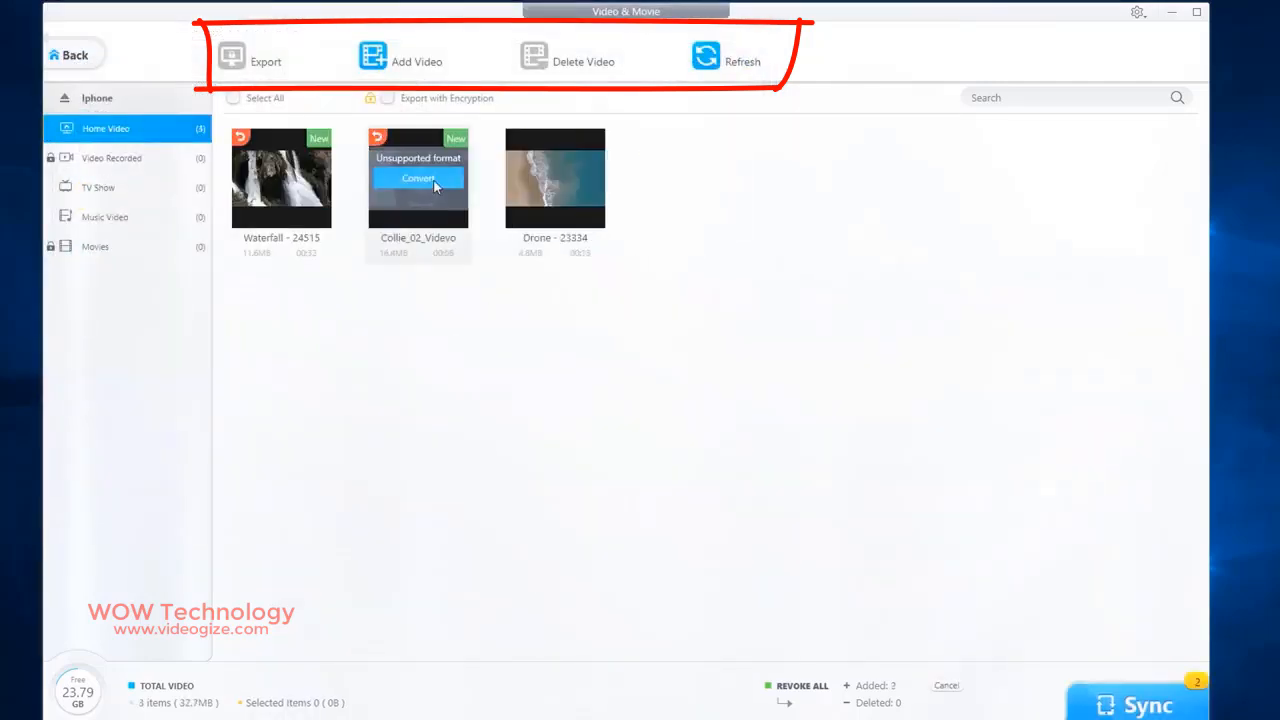
Convert the Collie video, sync the video changes to the iPhone, and return to the dashboard
{"action": "left_click", "coordinate": [418, 178]}
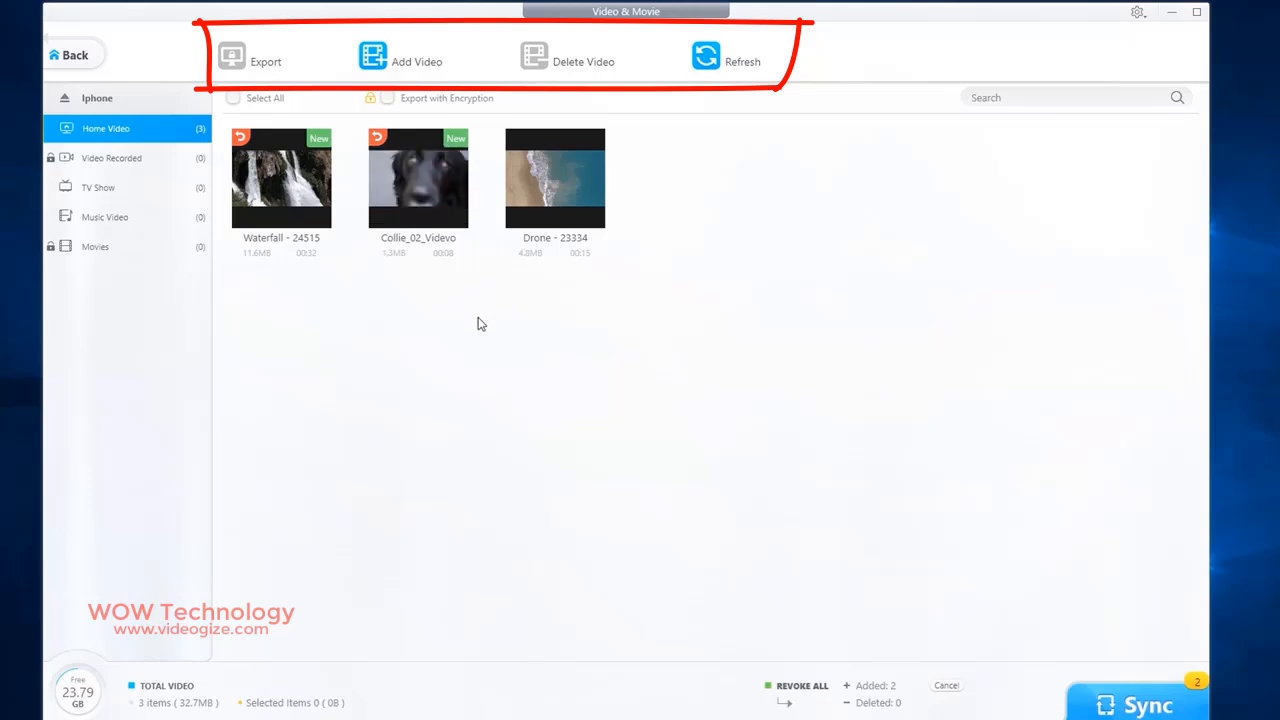
{"action": "left_click", "coordinate": [1138, 704]}
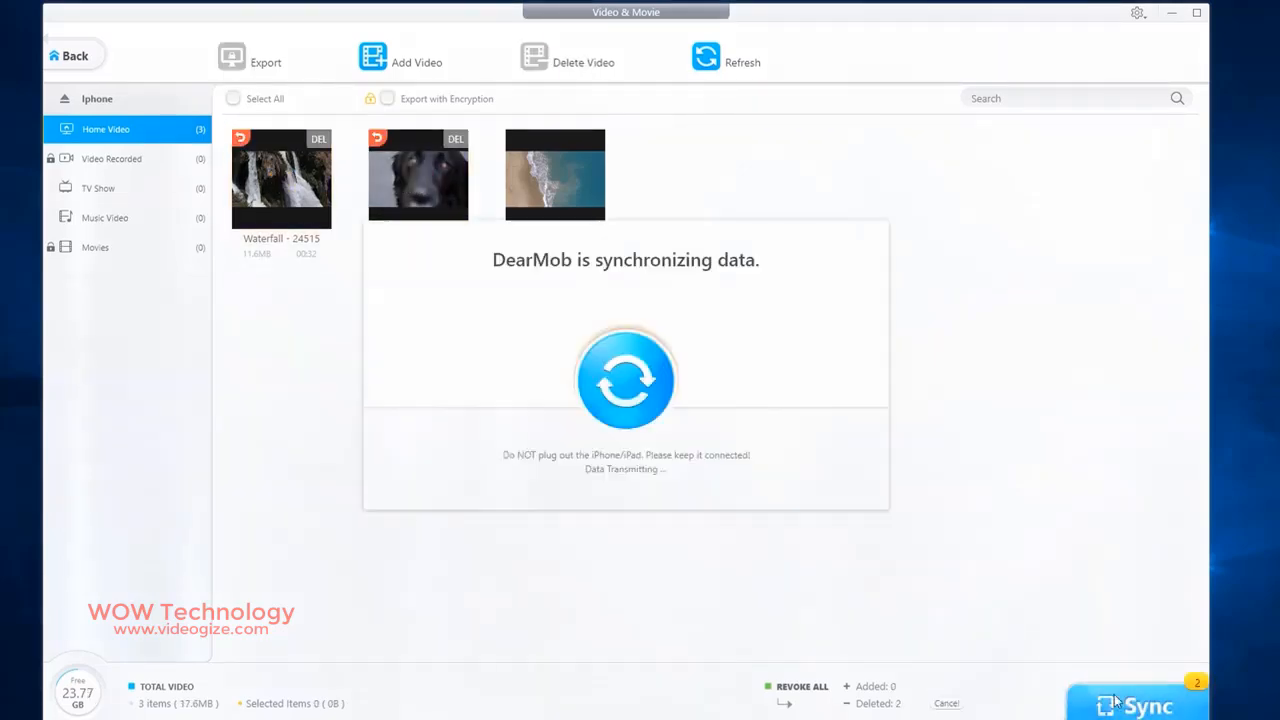
{"action": "left_click", "coordinate": [1136, 704]}
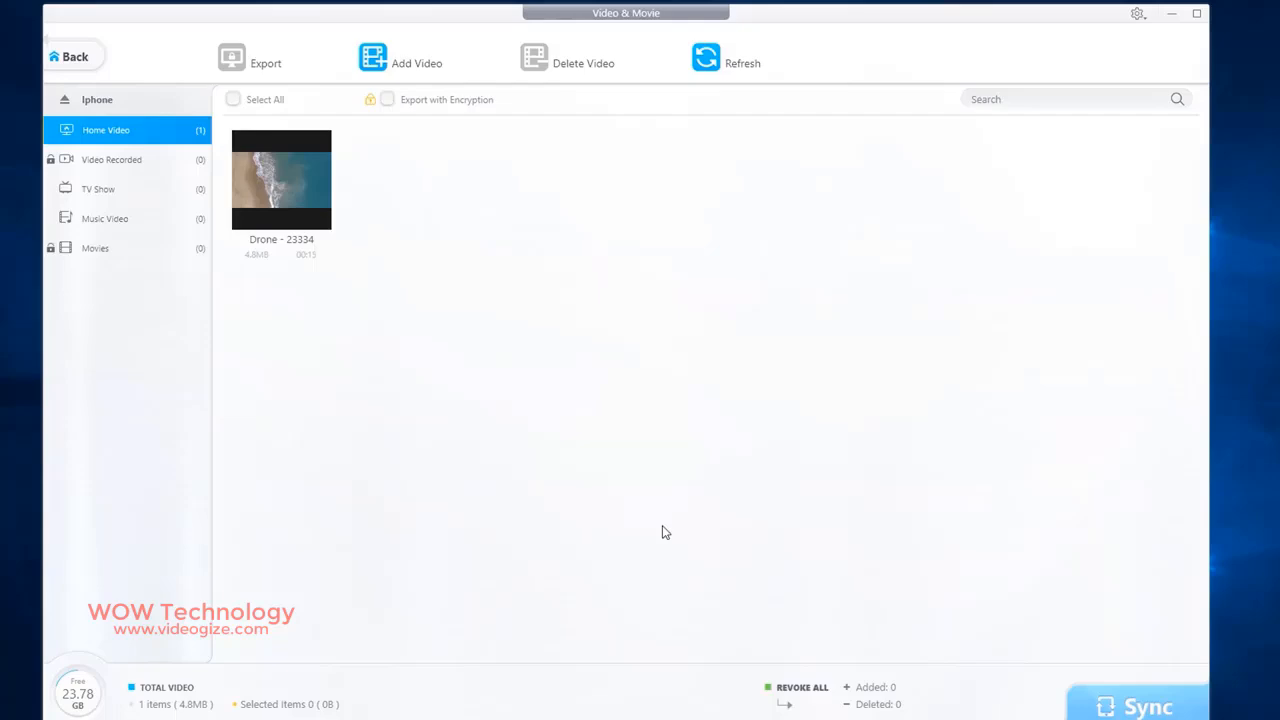
{"action": "left_click", "coordinate": [68, 56]}
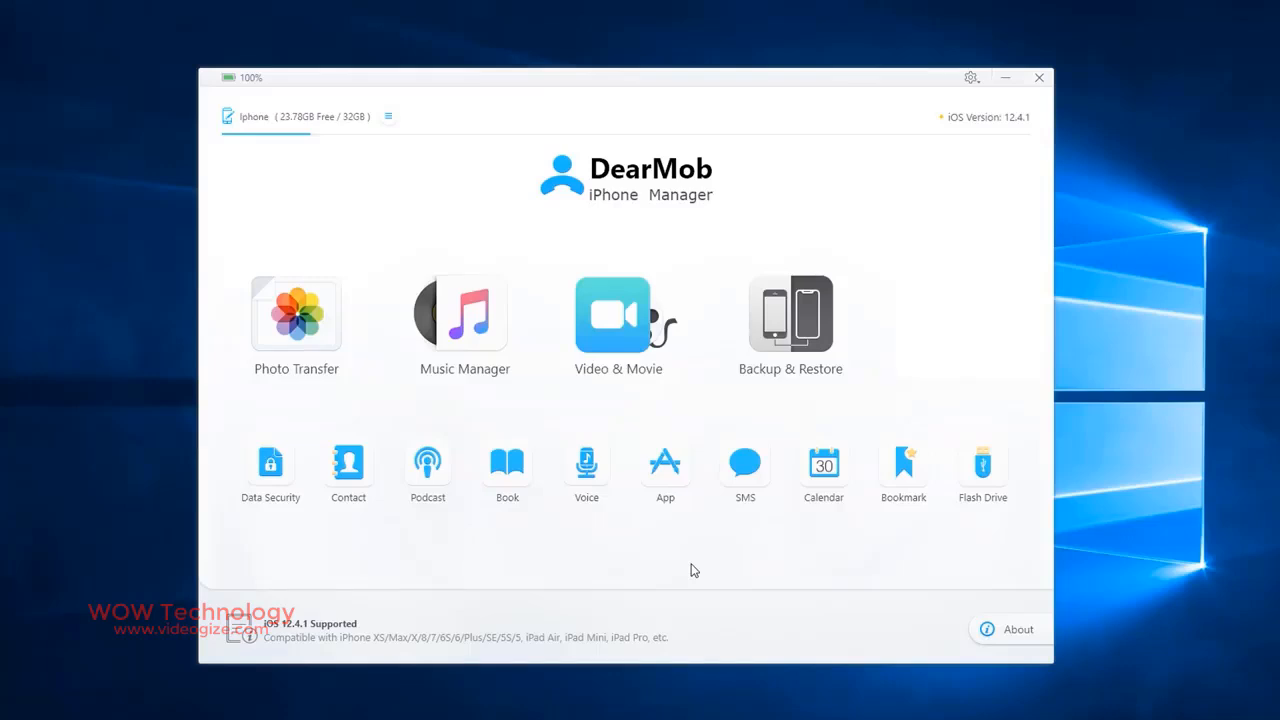
In Backup & Restore, enable Encrypt your Backup with a confirmed password and start the backup
{"action": "left_click", "coordinate": [790, 312]}
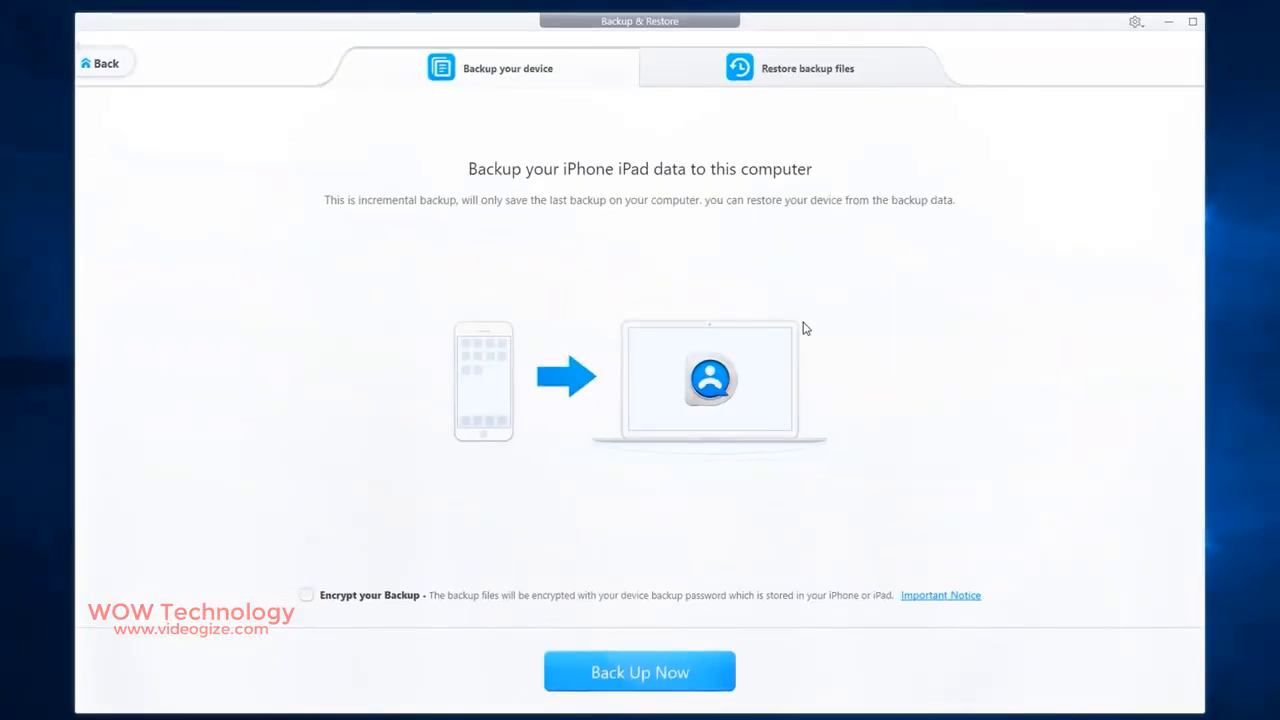
{"action": "mouse_move", "coordinate": [670, 436]}
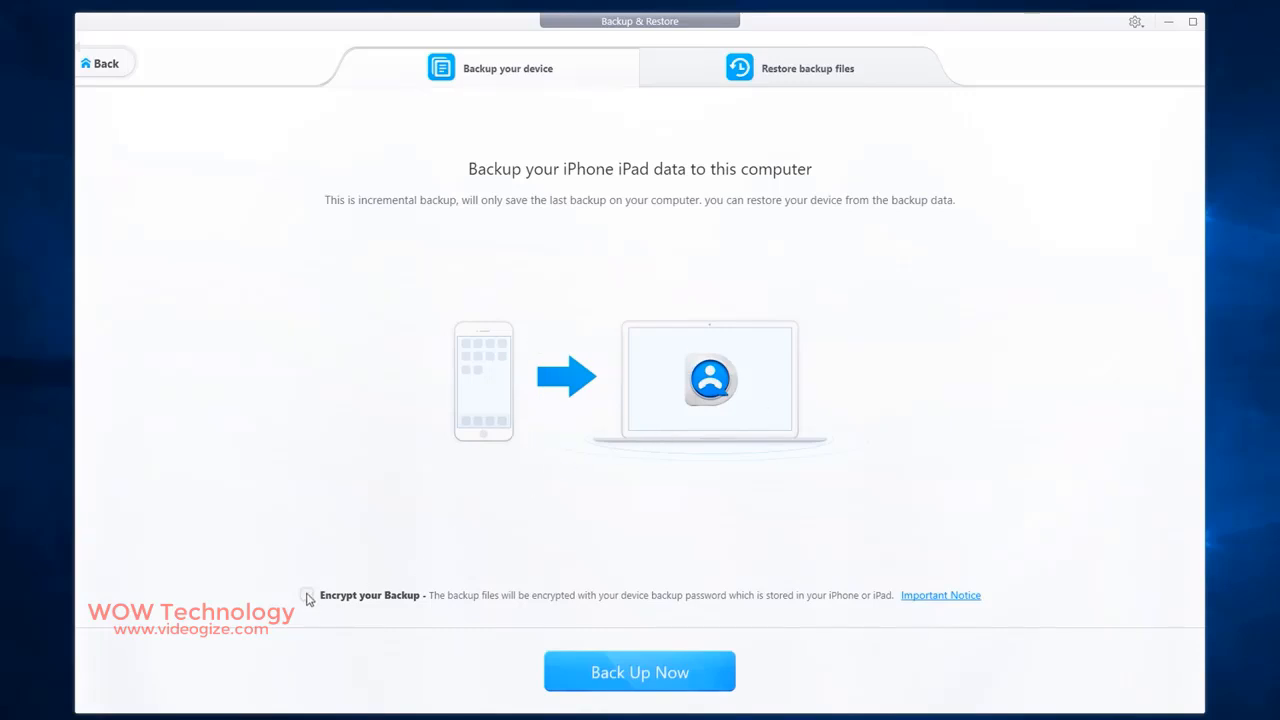
{"action": "left_click", "coordinate": [308, 596]}
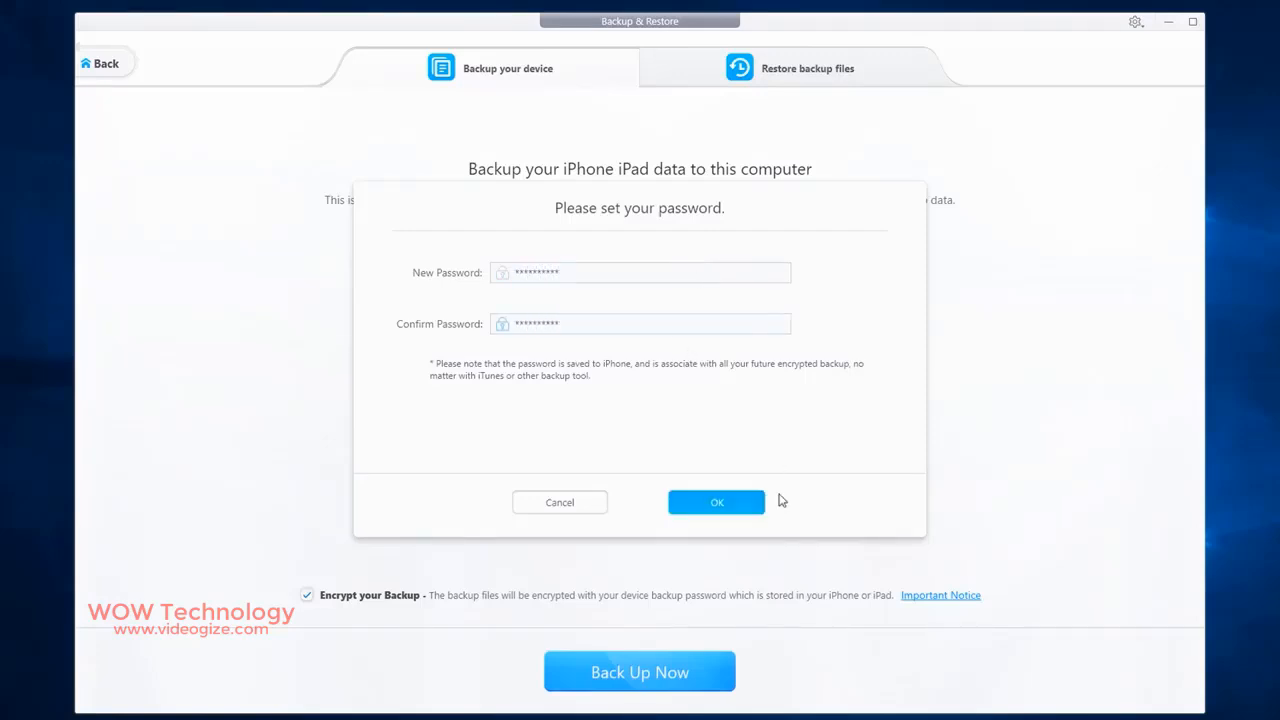
{"action": "left_click", "coordinate": [716, 502]}
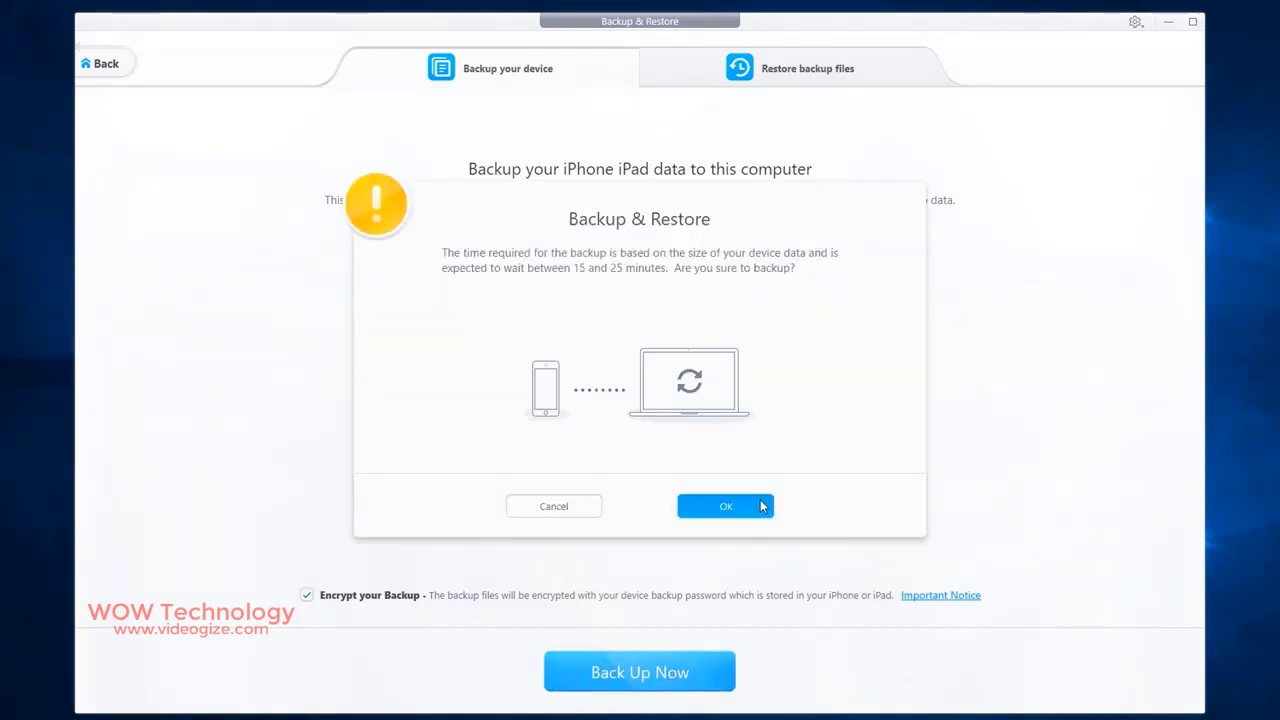
{"action": "left_click", "coordinate": [724, 506]}
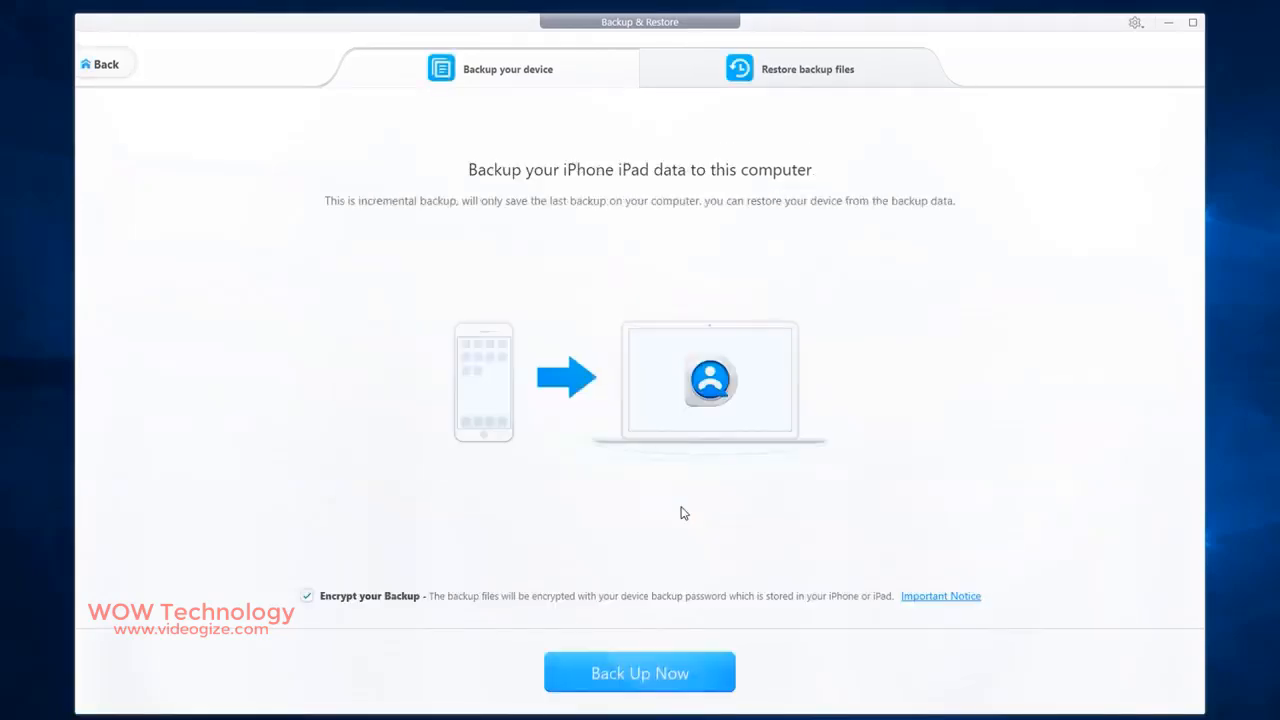
Restore the iPhone from the 2019-09-24 backup, entering the old encryption password
{"action": "left_click", "coordinate": [808, 68]}
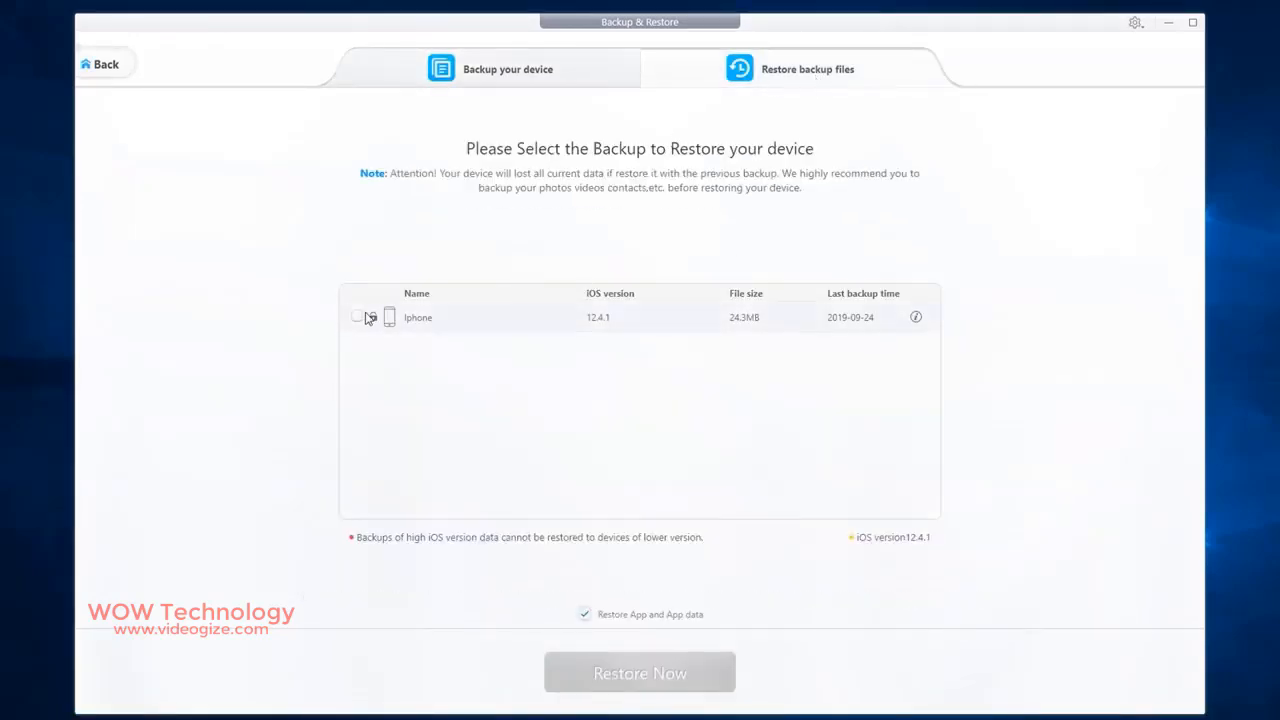
{"action": "left_click", "coordinate": [356, 316]}
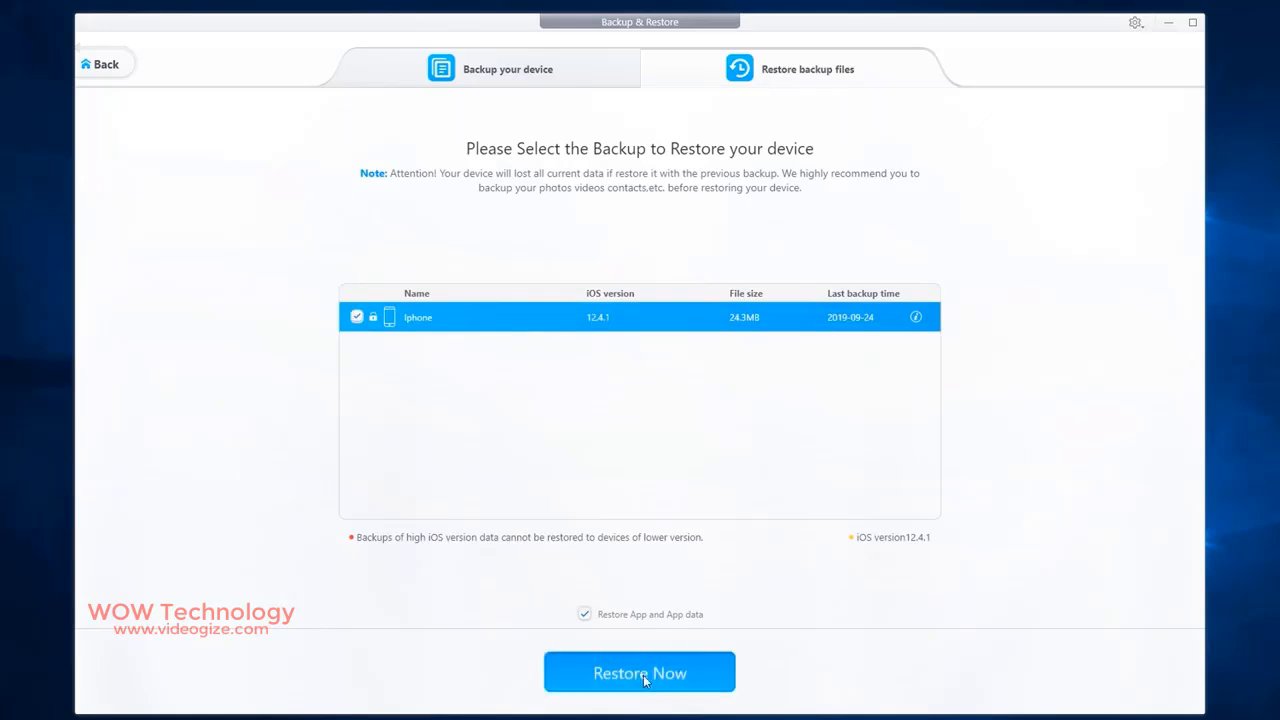
{"action": "left_click", "coordinate": [640, 672]}
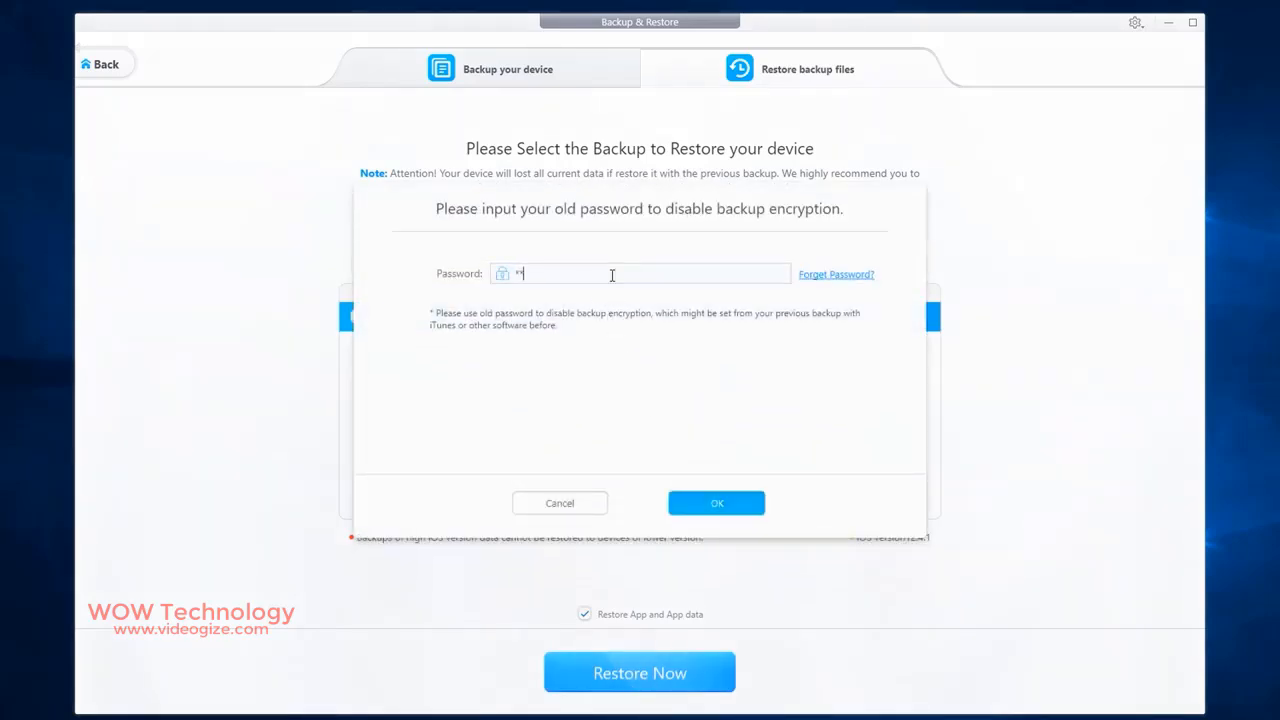
{"action": "left_click", "coordinate": [716, 504]}
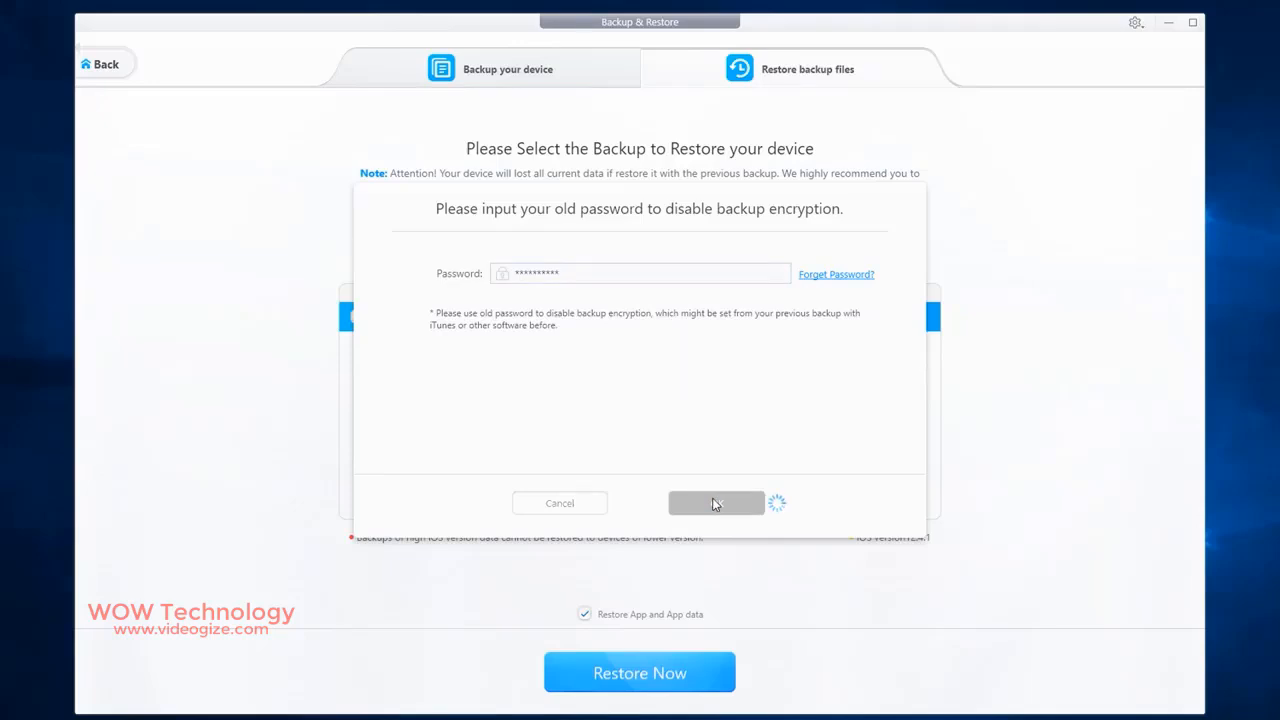
{"action": "left_click", "coordinate": [716, 504]}
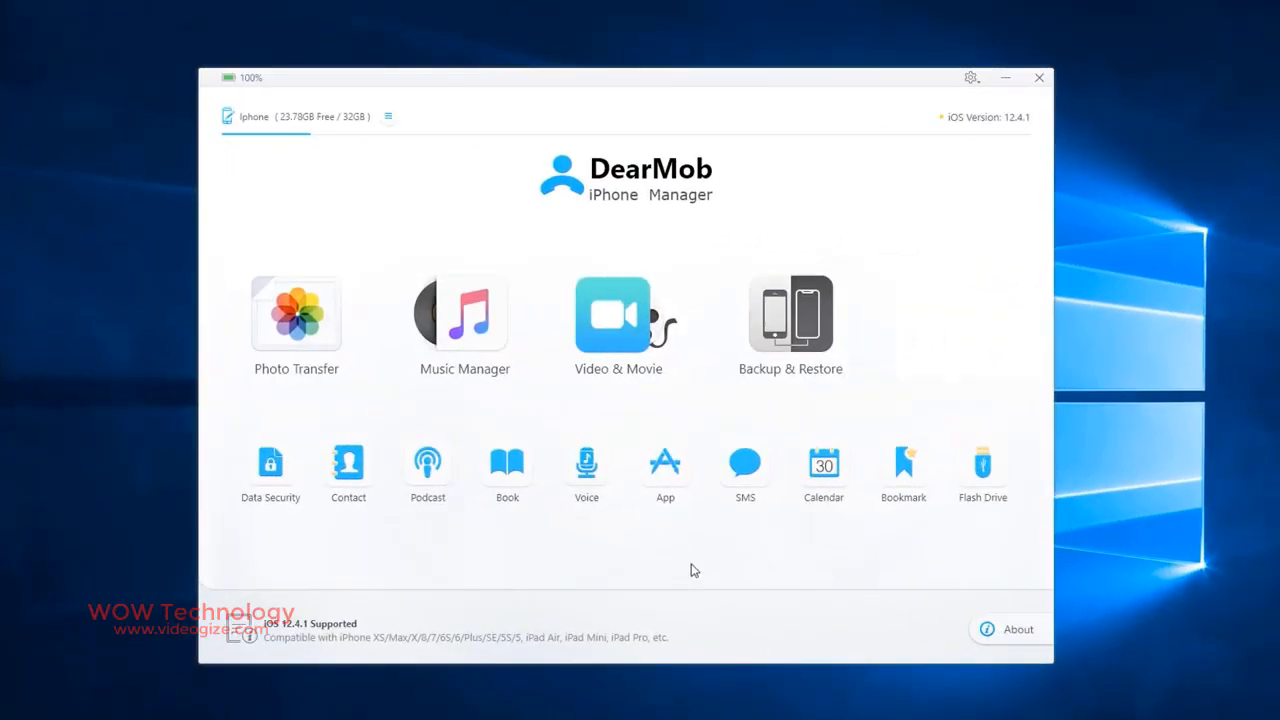
In Data Security, view encrypted output files and add the encrypted Collie video for decryption
{"action": "left_click", "coordinate": [270, 464]}
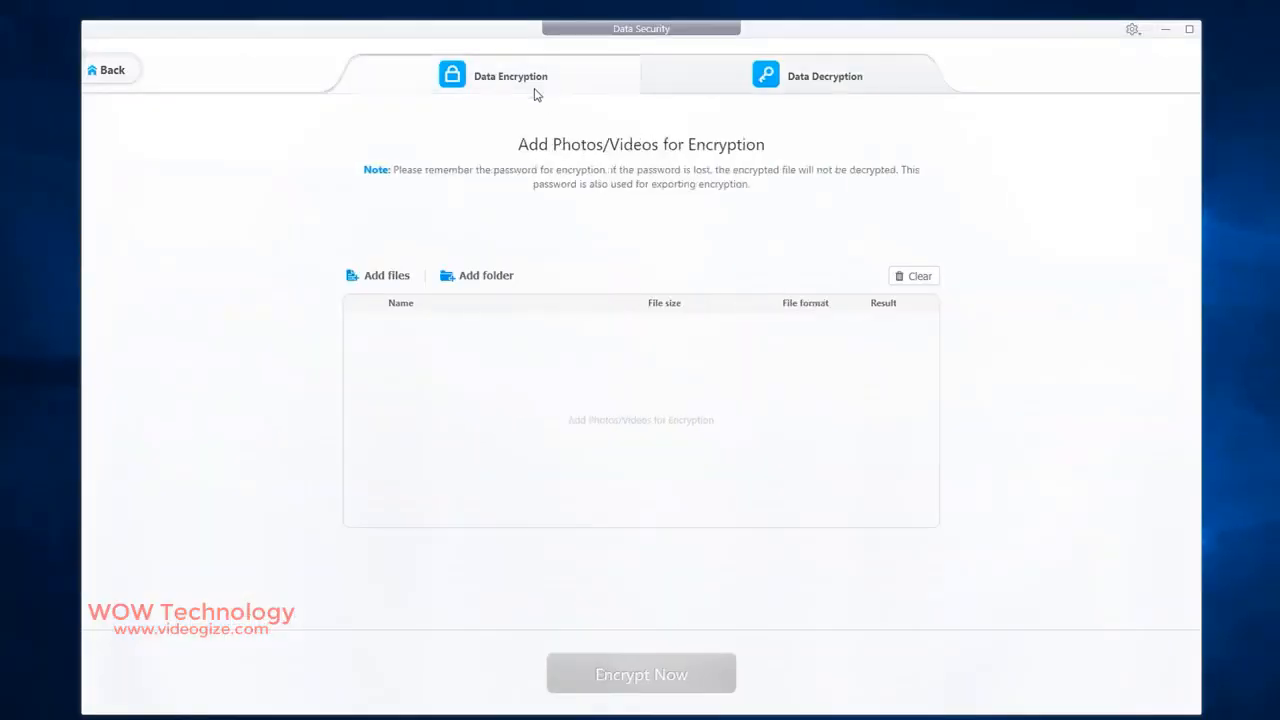
{"action": "left_click", "coordinate": [386, 276]}
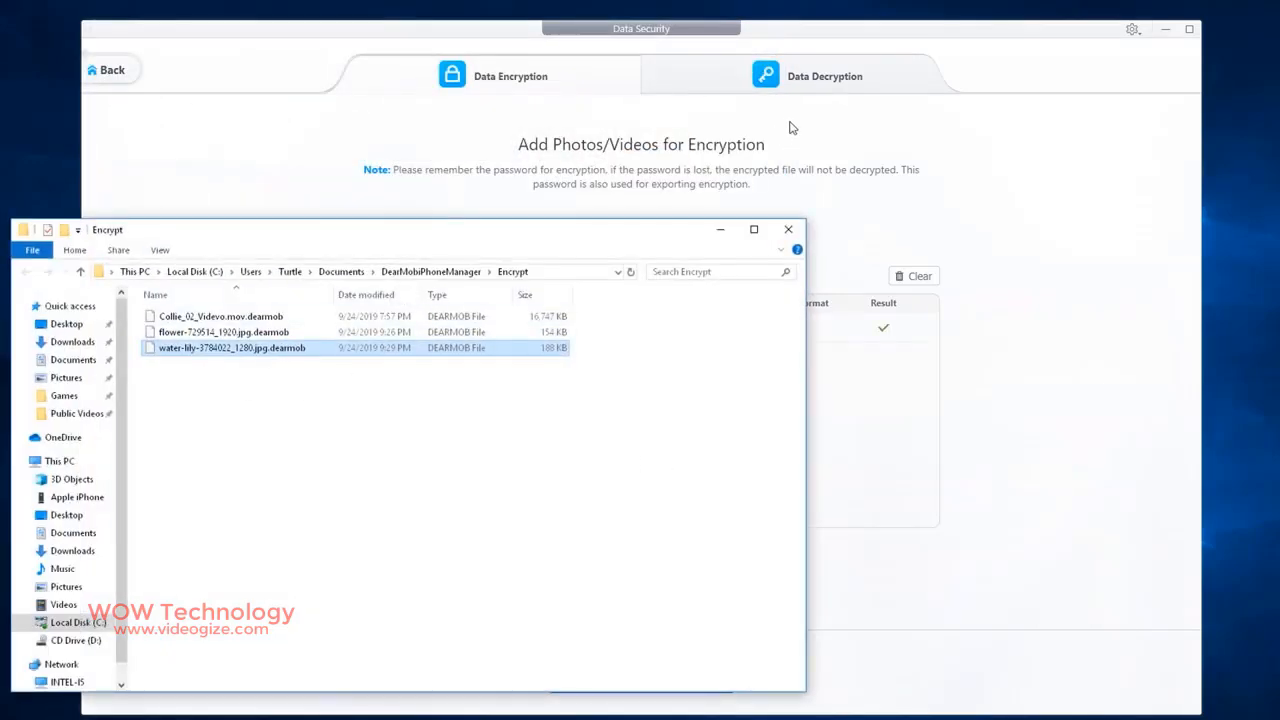
{"action": "left_click", "coordinate": [824, 76]}
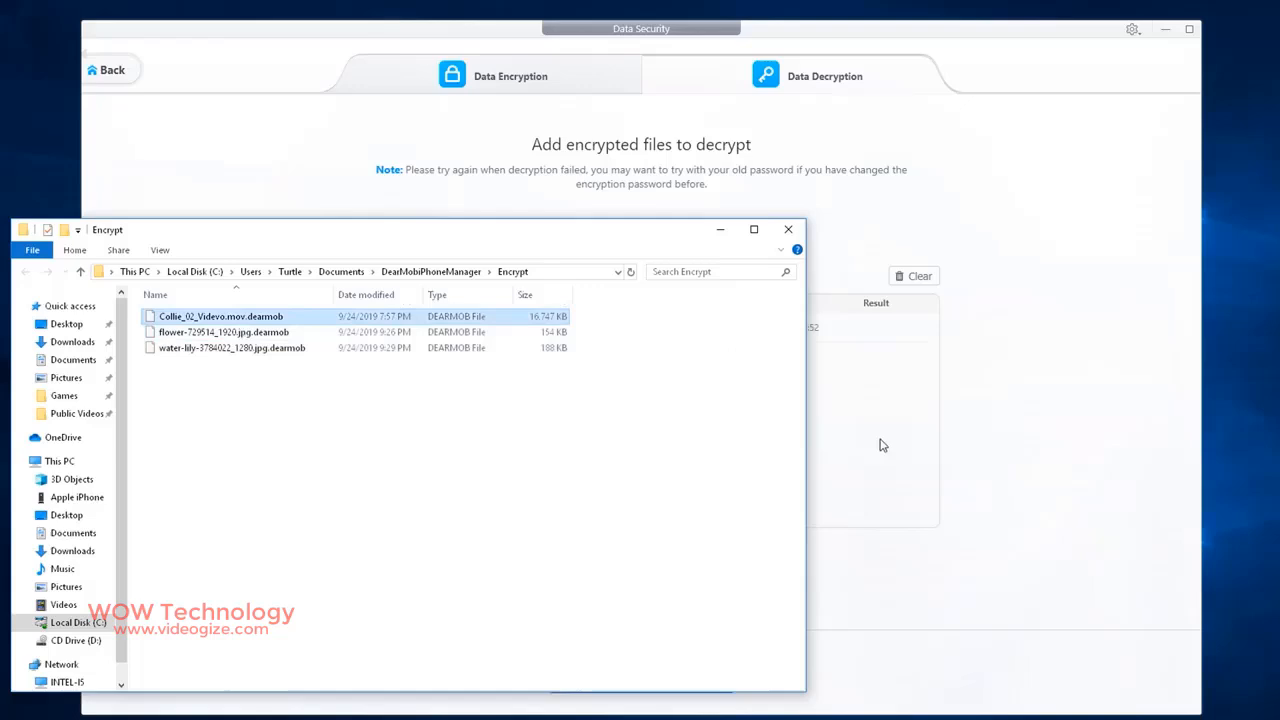
{"action": "double_click", "coordinate": [220, 316]}
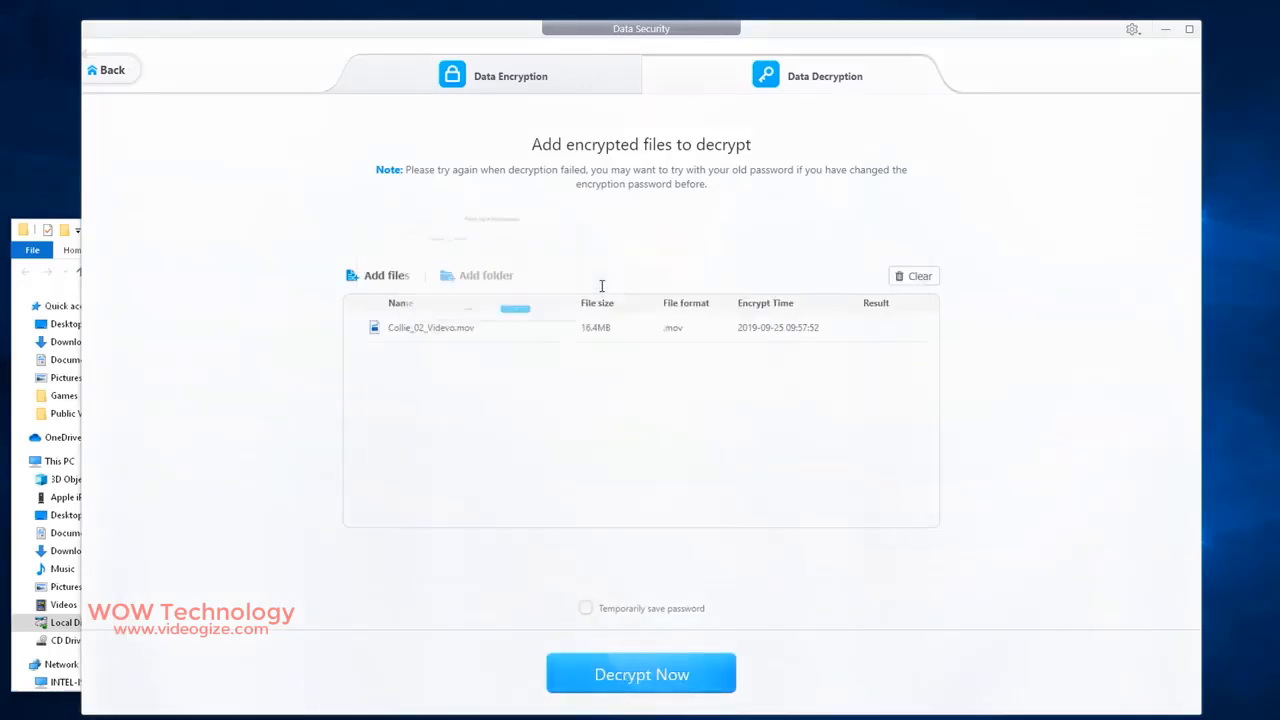
{"action": "left_click", "coordinate": [386, 276]}
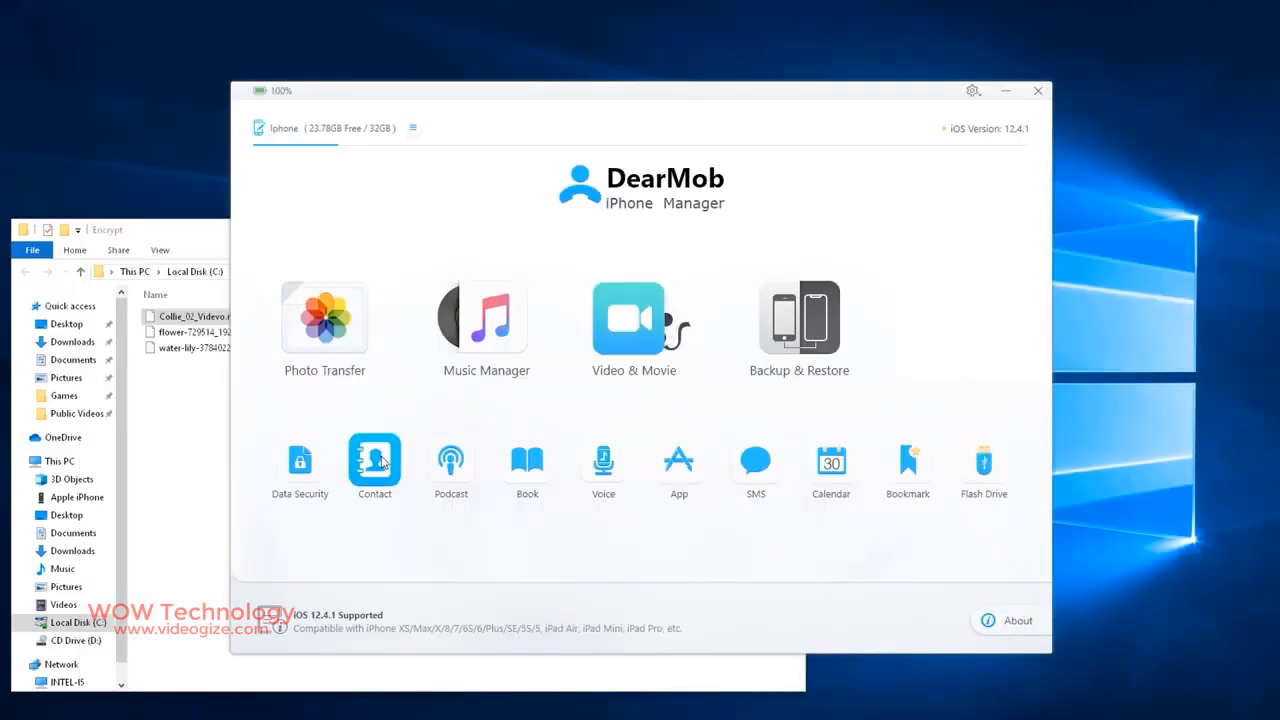
{"action": "left_click", "coordinate": [374, 464]}
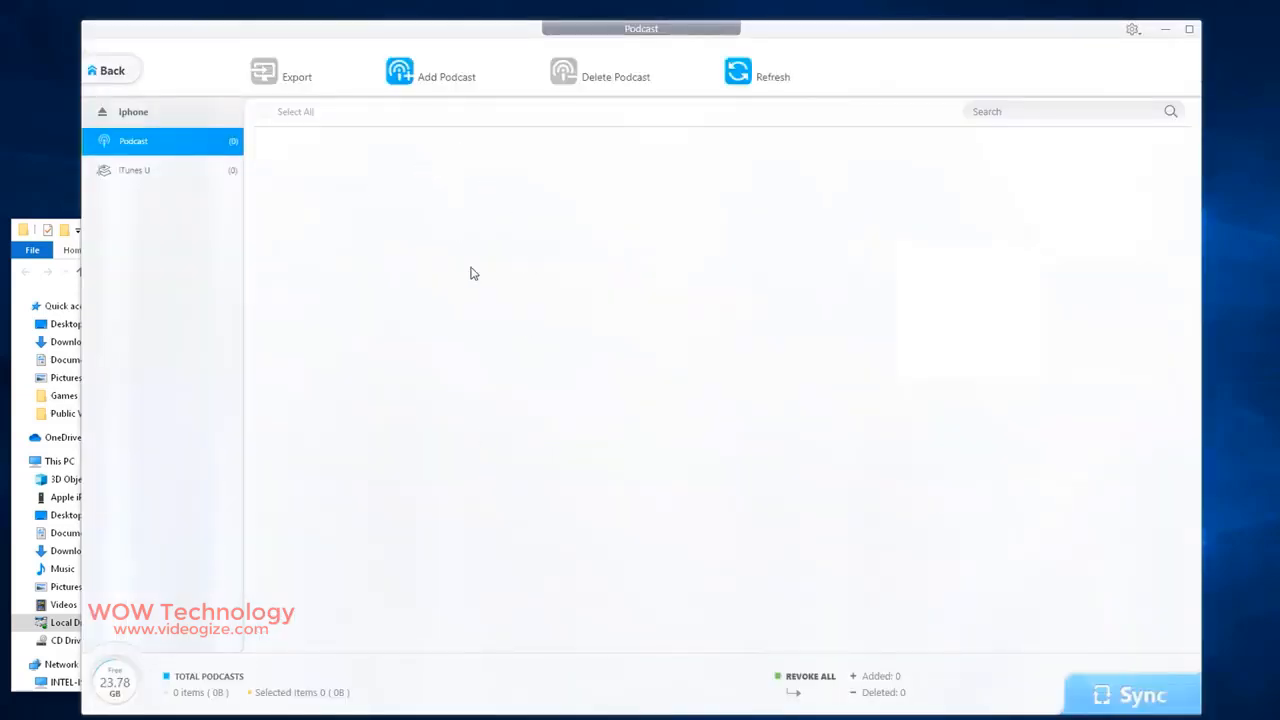
{"action": "mouse_move", "coordinate": [636, 84]}
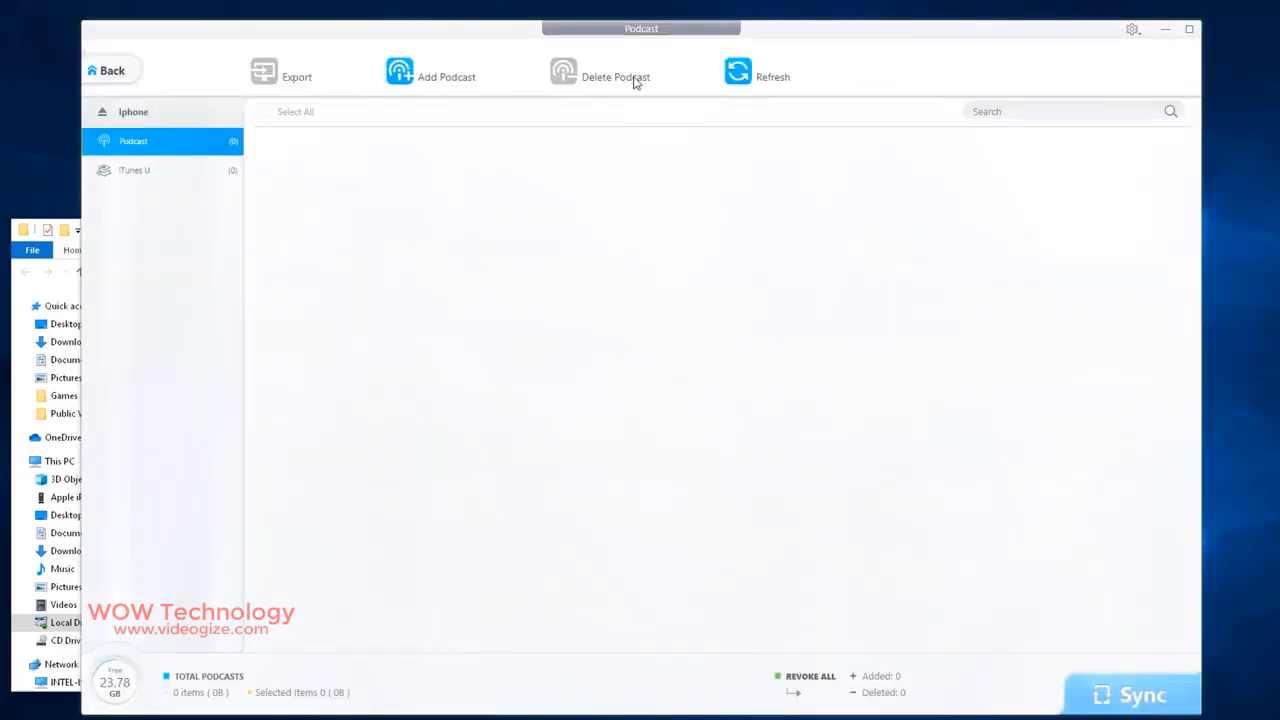
{"action": "left_click", "coordinate": [112, 70]}
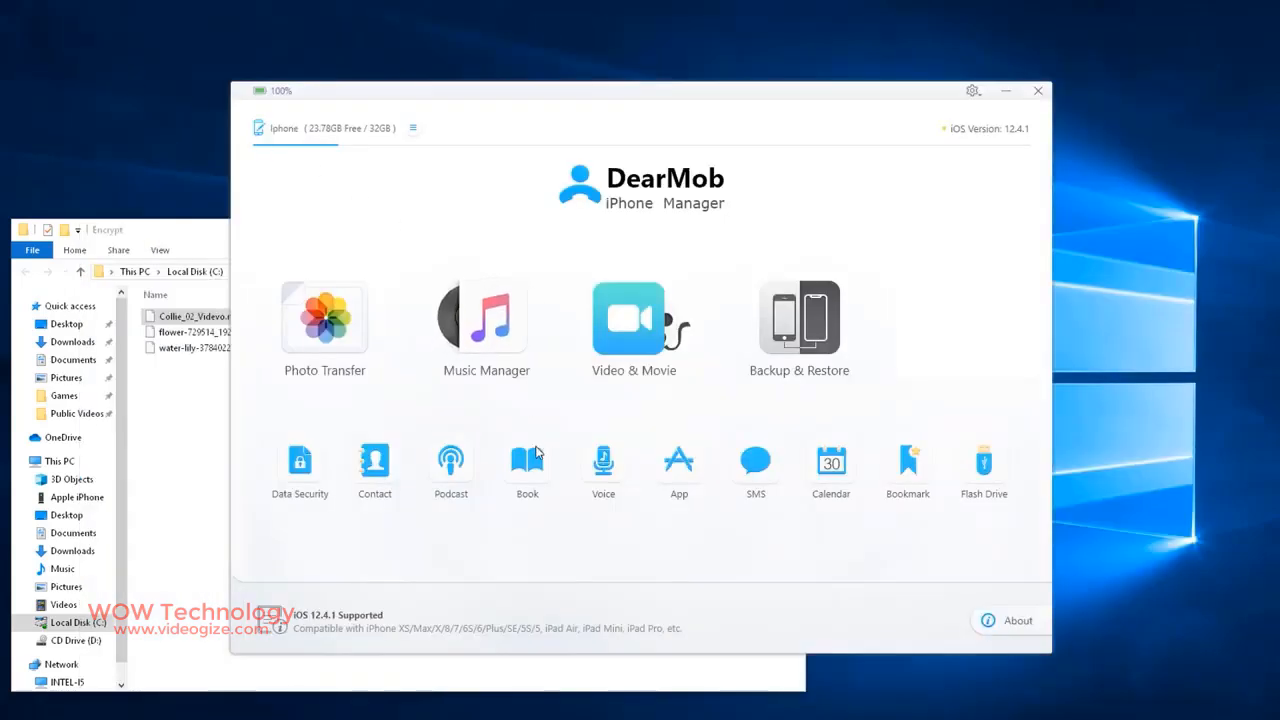
{"action": "left_click", "coordinate": [528, 462]}
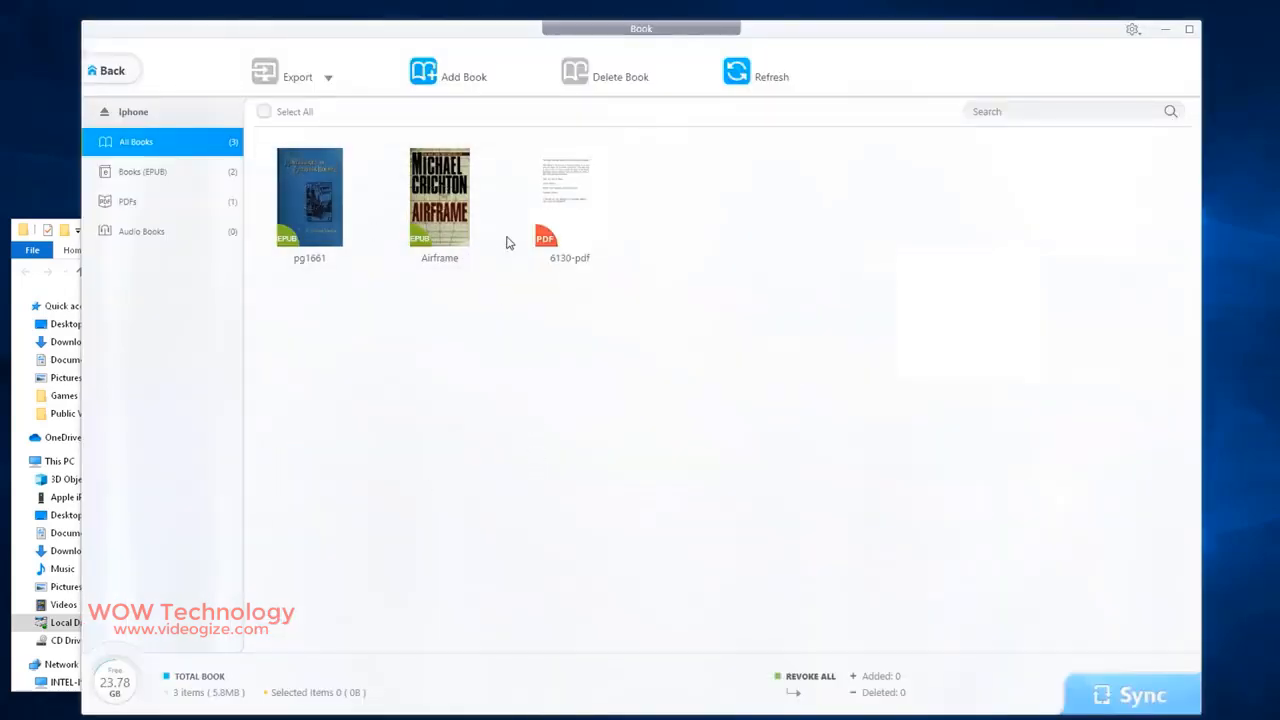
{"action": "left_click", "coordinate": [264, 112]}
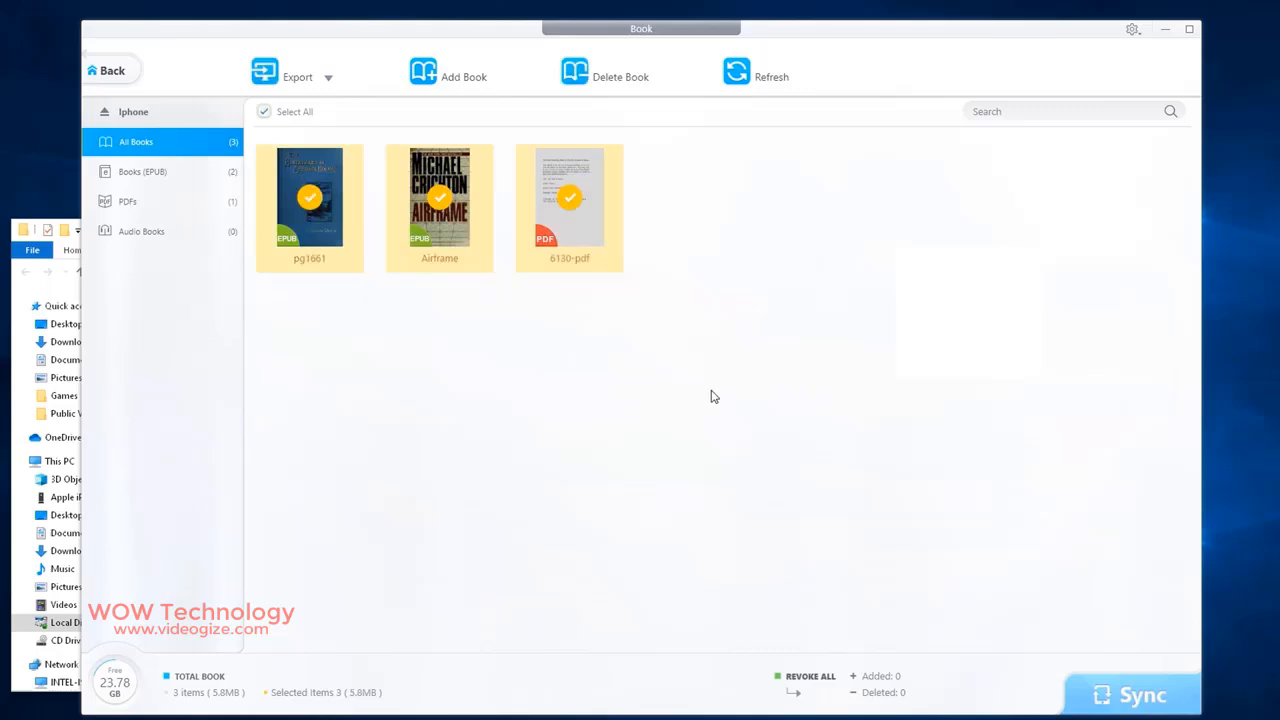
{"action": "left_click", "coordinate": [328, 76]}
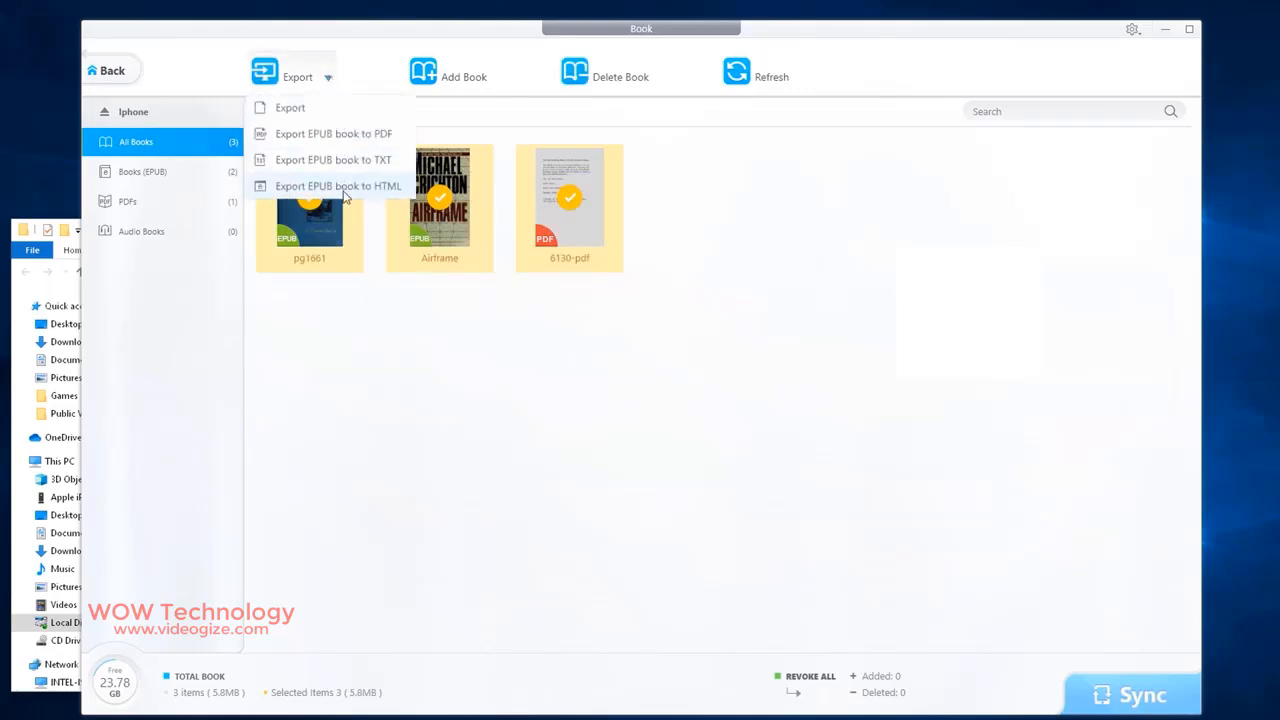
{"action": "left_click", "coordinate": [338, 186]}
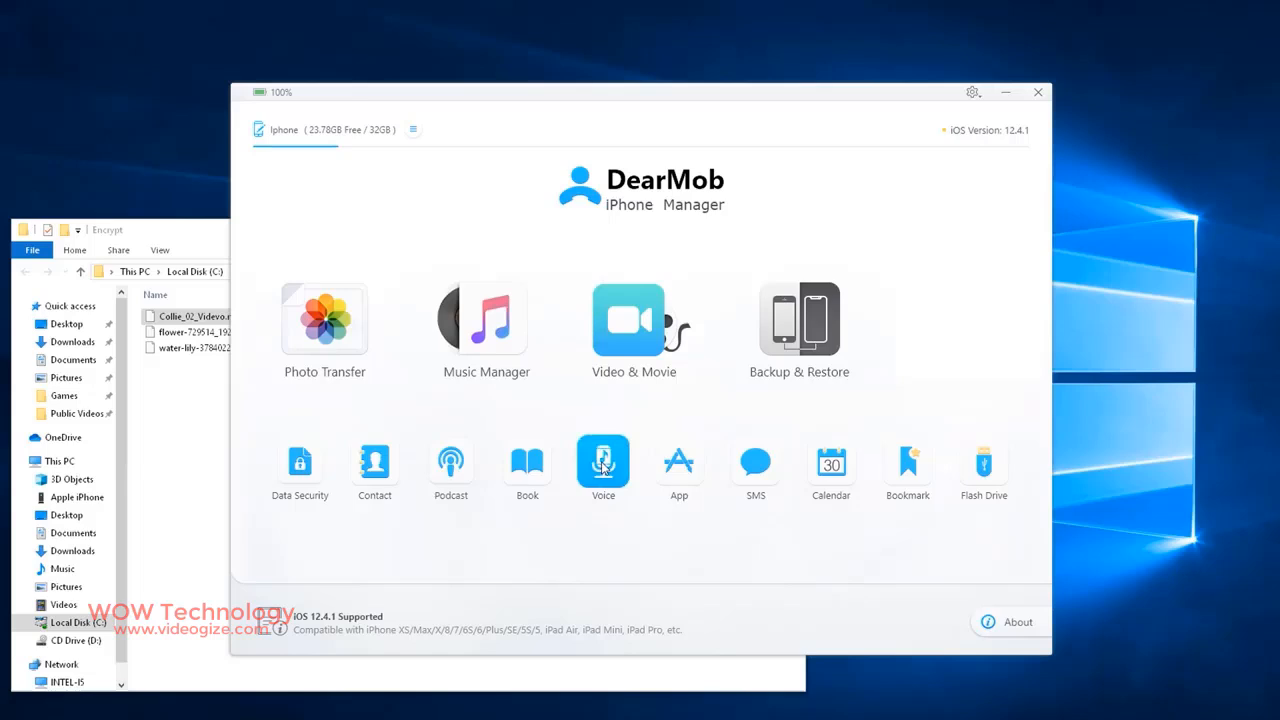
{"action": "left_click", "coordinate": [604, 464]}
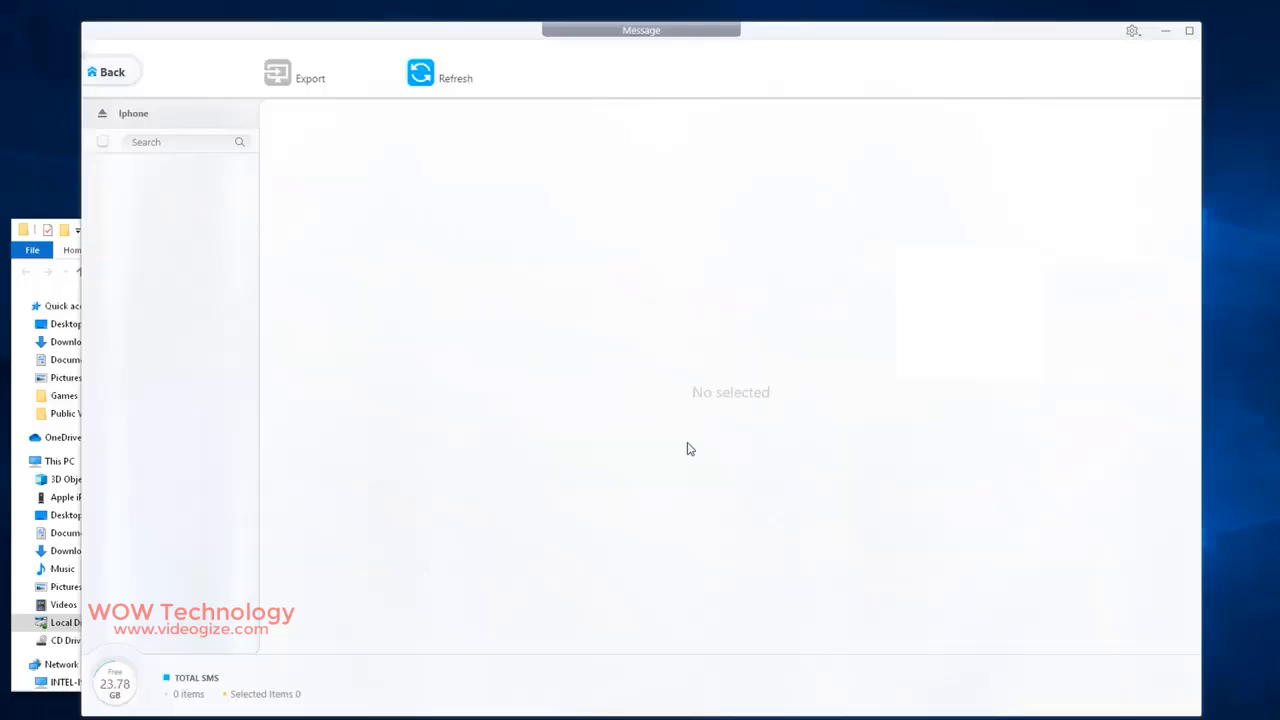
{"action": "mouse_move", "coordinate": [144, 102]}
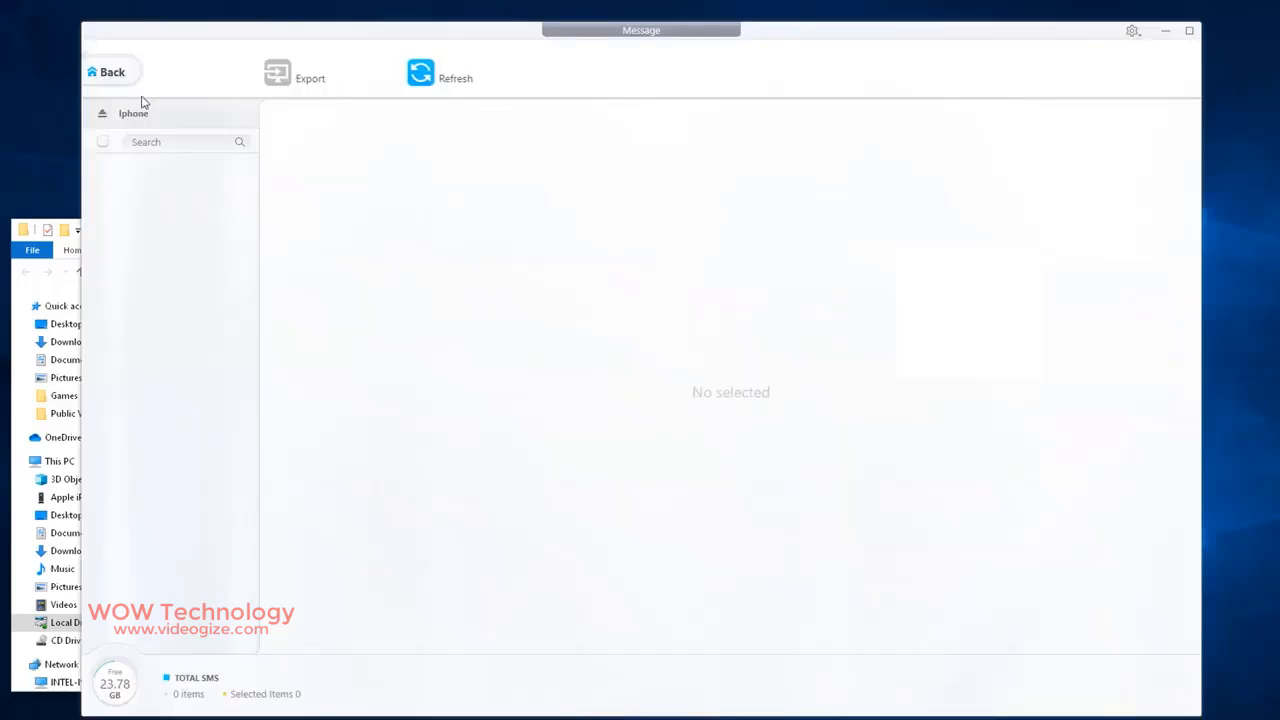
{"action": "left_click", "coordinate": [112, 72]}
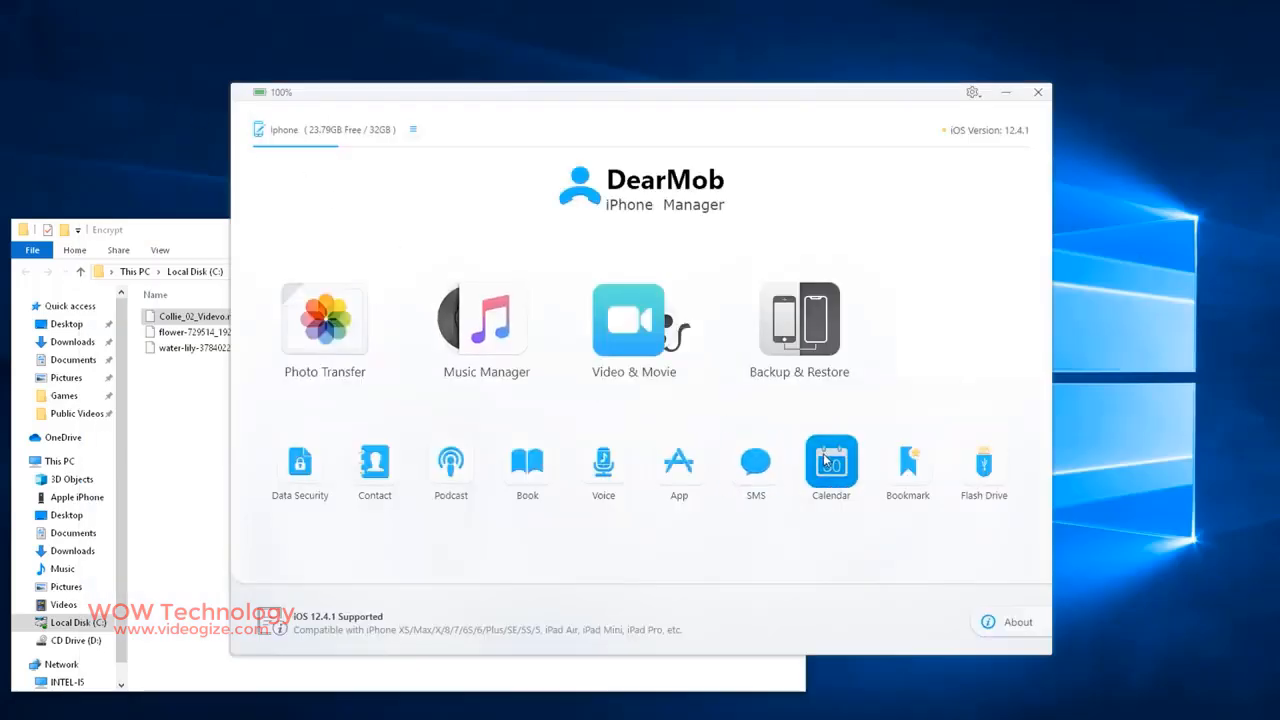
{"action": "left_click", "coordinate": [830, 464]}
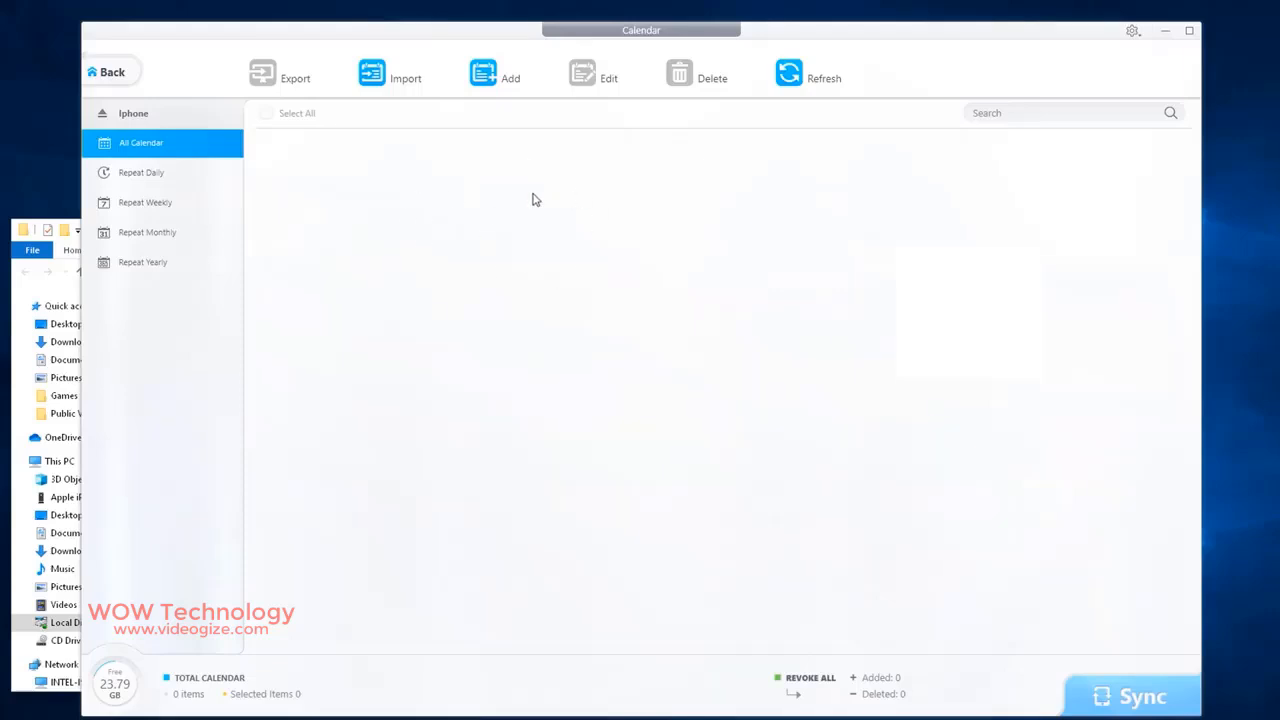
{"action": "left_click", "coordinate": [106, 72]}
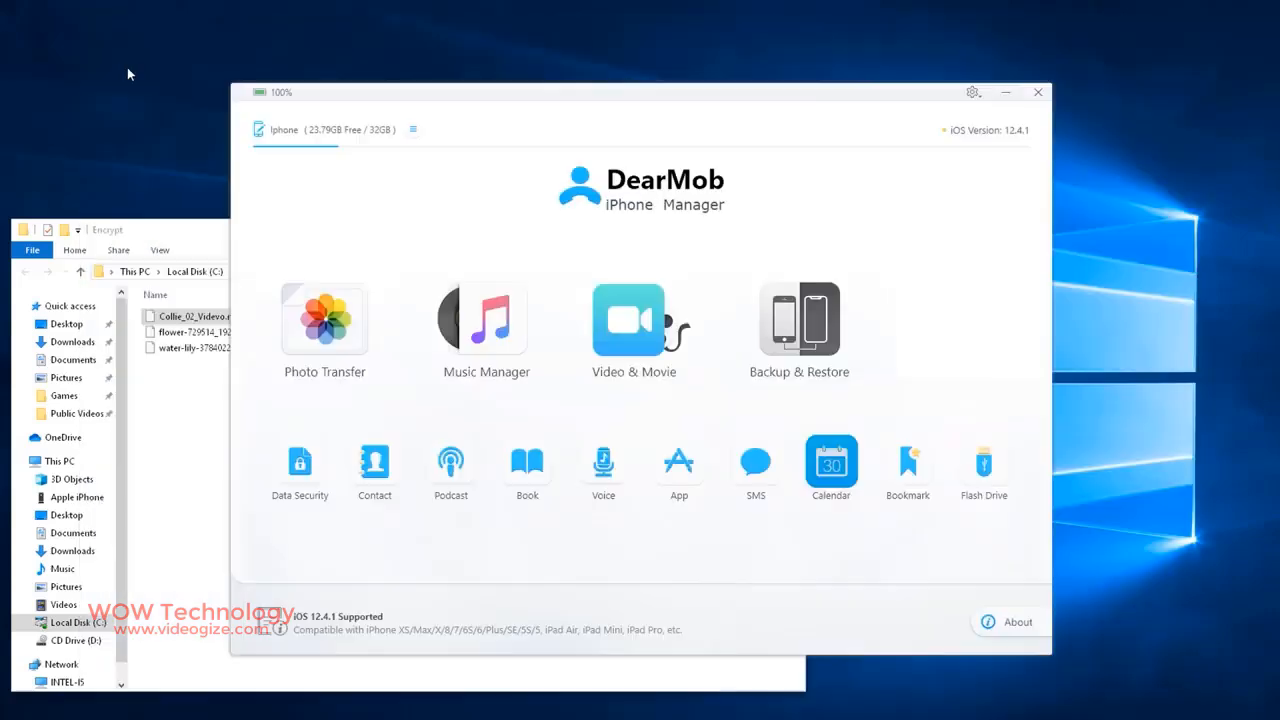
{"action": "left_click", "coordinate": [908, 468]}
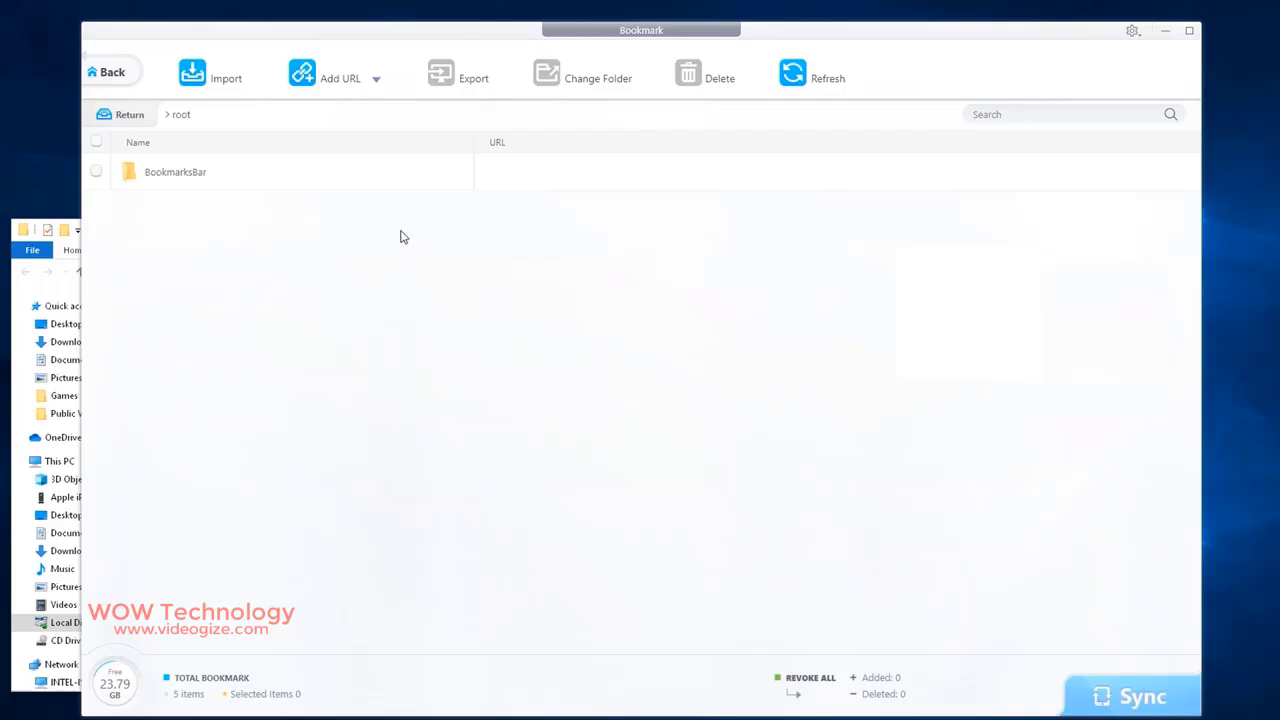
{"action": "double_click", "coordinate": [176, 172]}
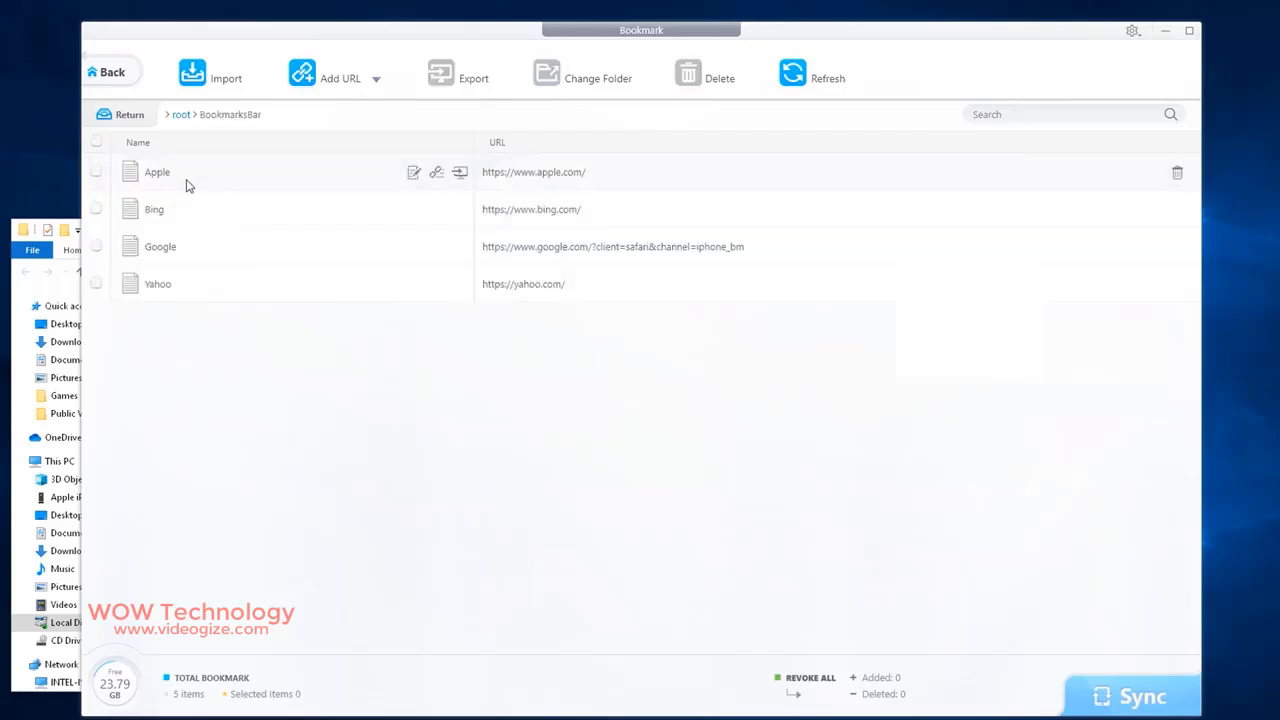
{"action": "mouse_move", "coordinate": [268, 188]}
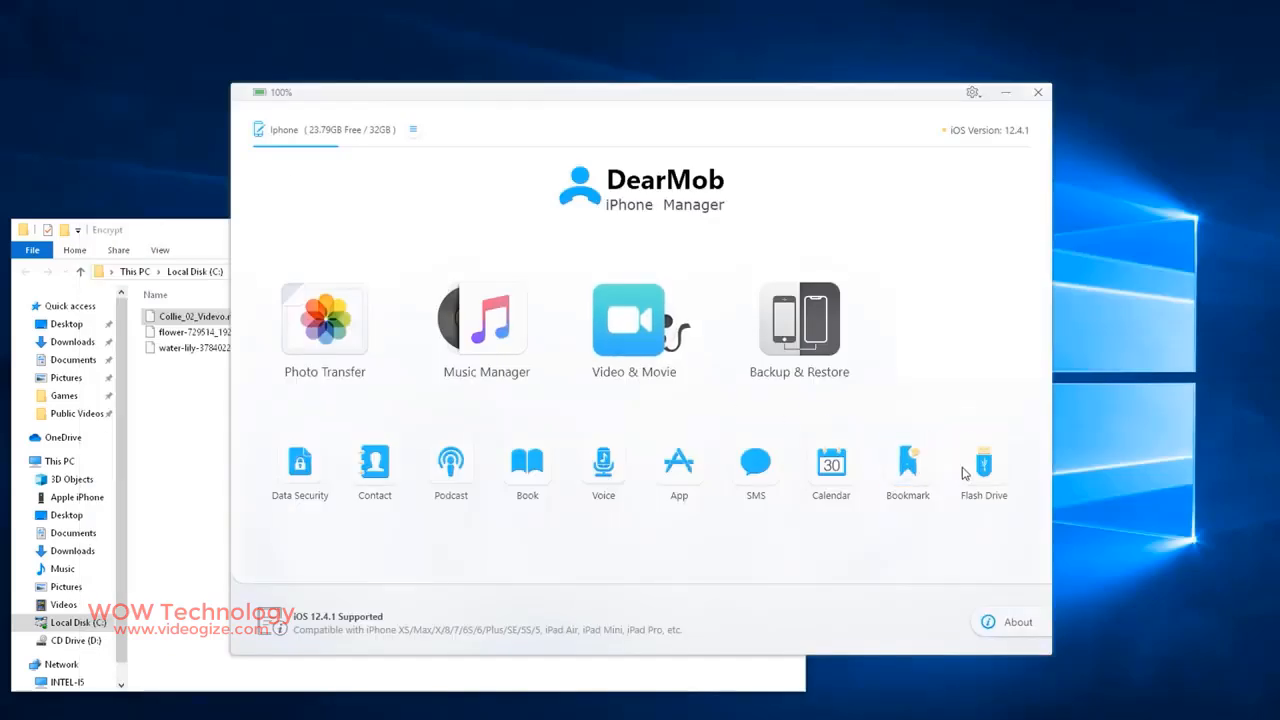
Add the pg1661.epub book to the Flash Drive storage via Add File
{"action": "left_click", "coordinate": [984, 470]}
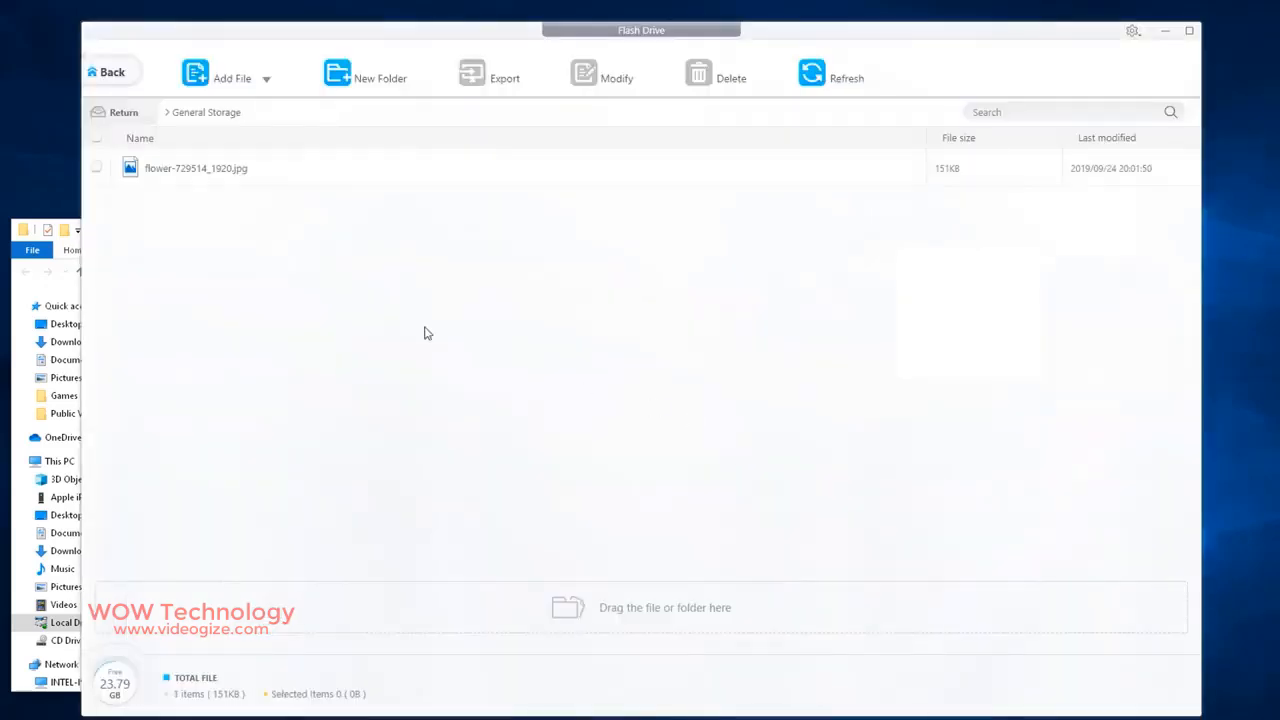
{"action": "left_click", "coordinate": [266, 78]}
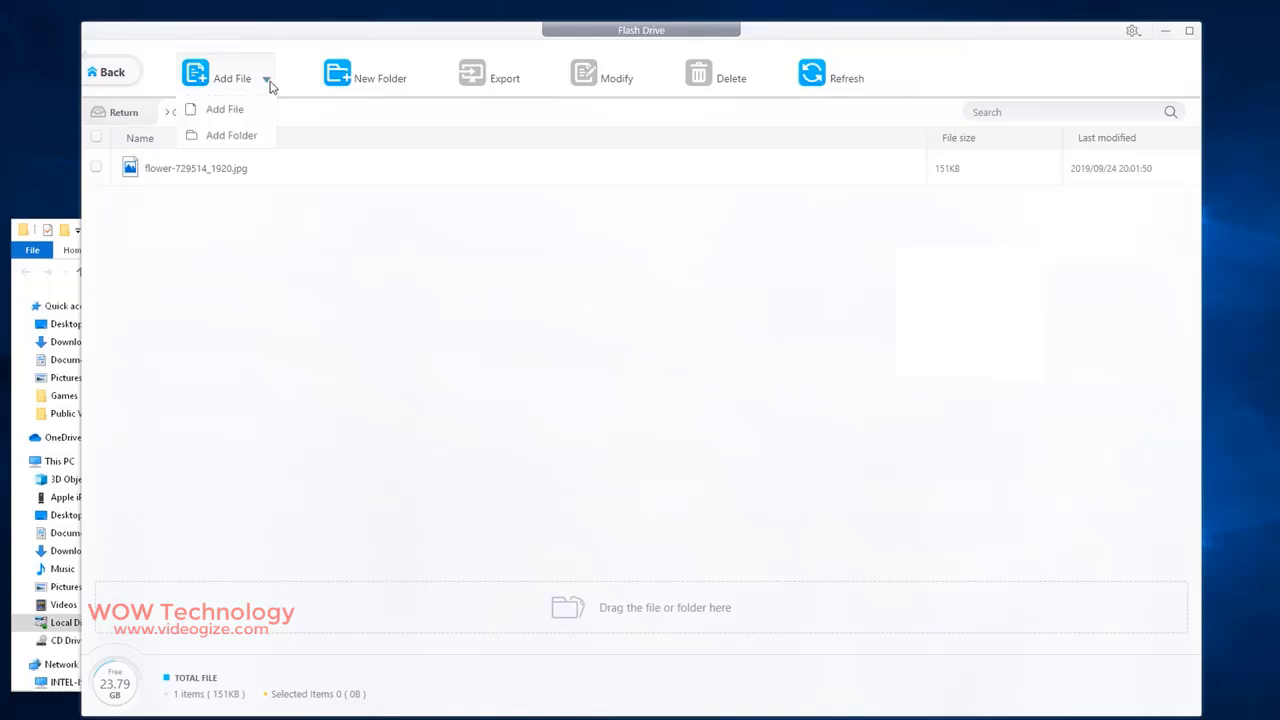
{"action": "left_click", "coordinate": [224, 108]}
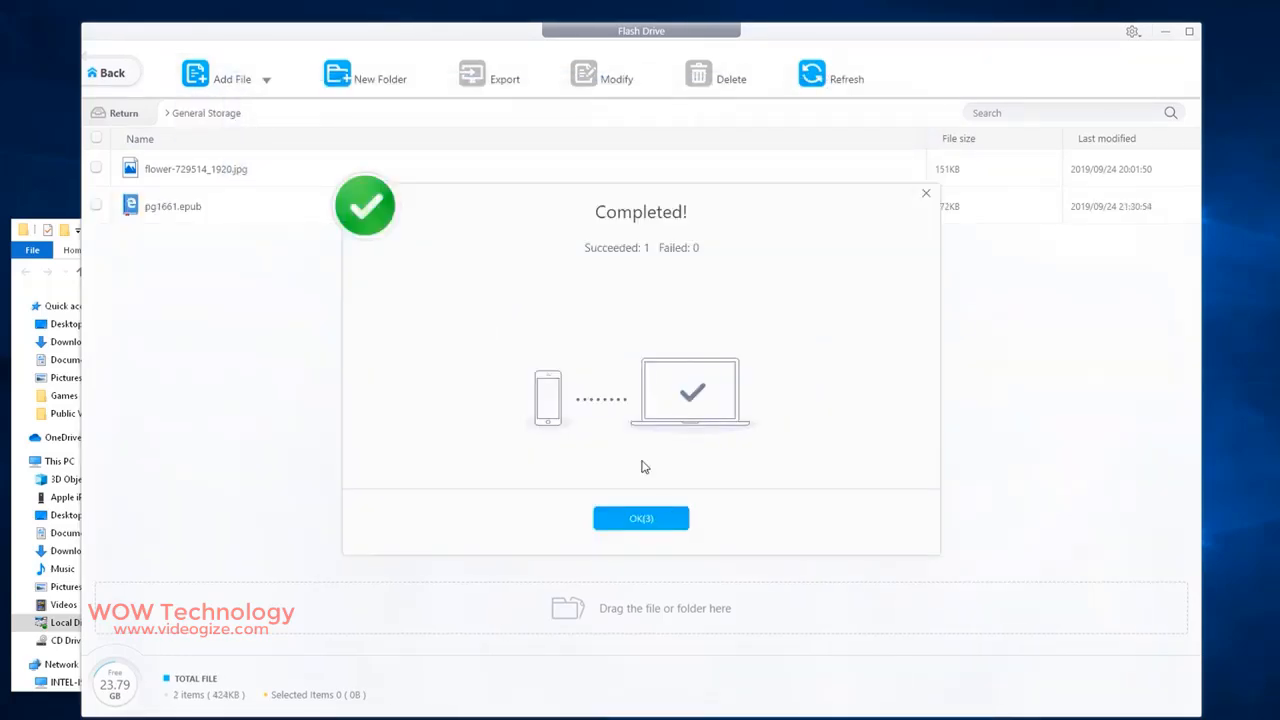
{"action": "left_click", "coordinate": [640, 518]}
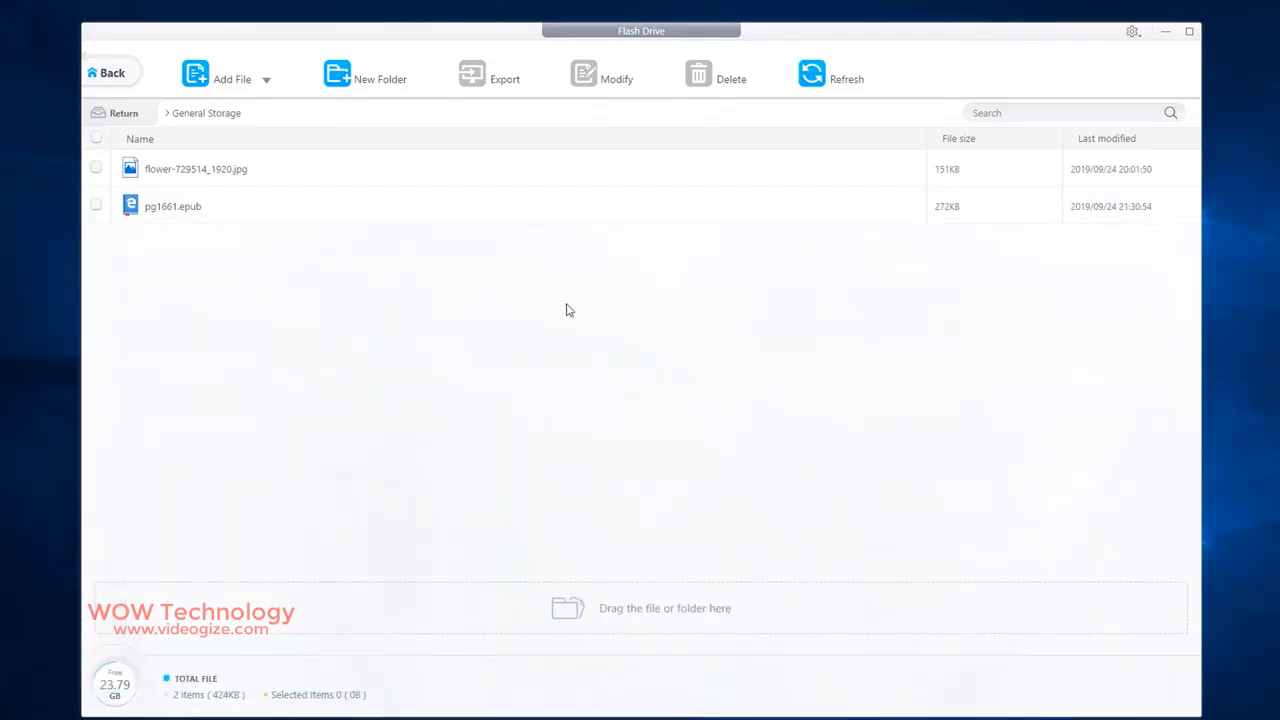
{"action": "mouse_move", "coordinate": [588, 348]}
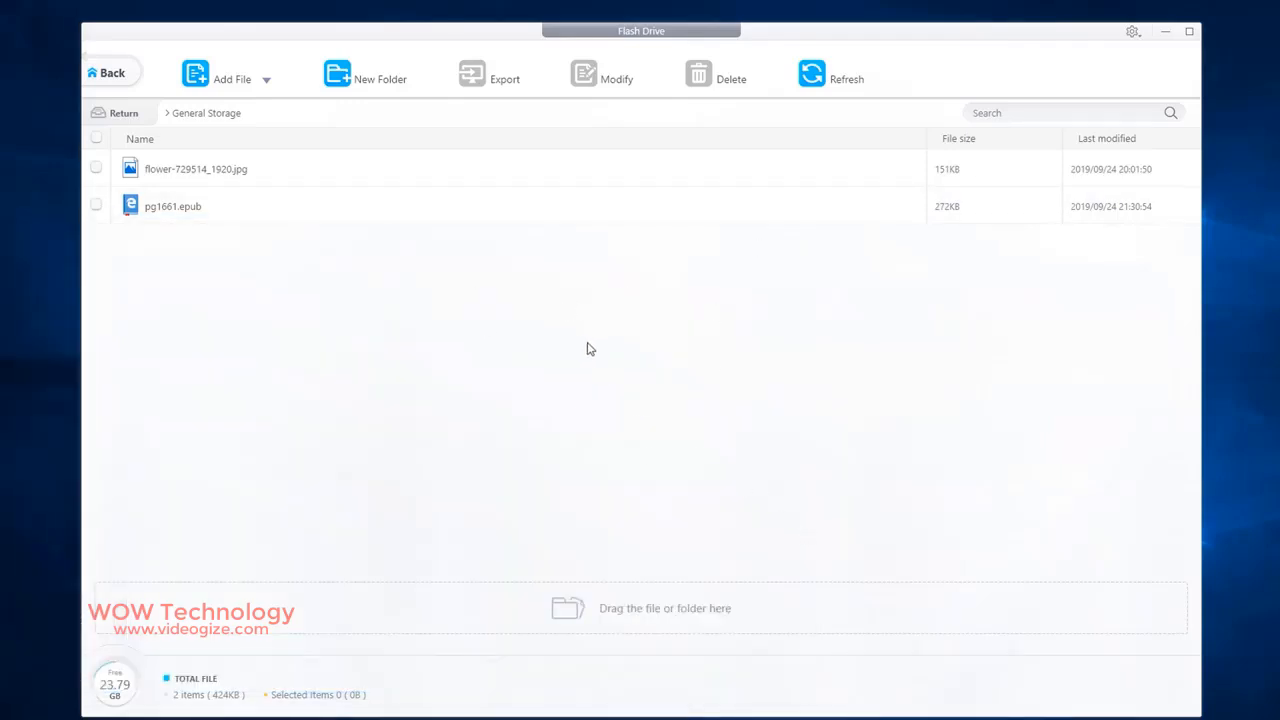
Select both stored files and delete them, leaving the flash drive empty
{"action": "left_click", "coordinate": [96, 140]}
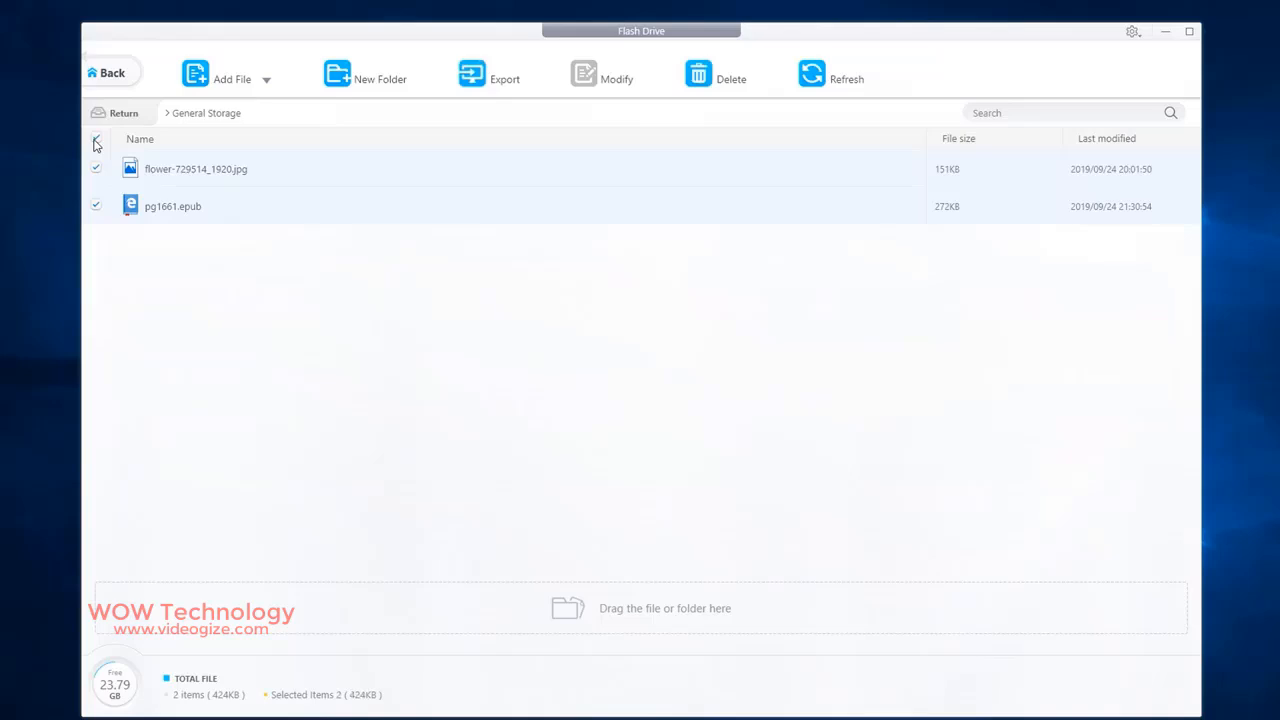
{"action": "left_click", "coordinate": [700, 72]}
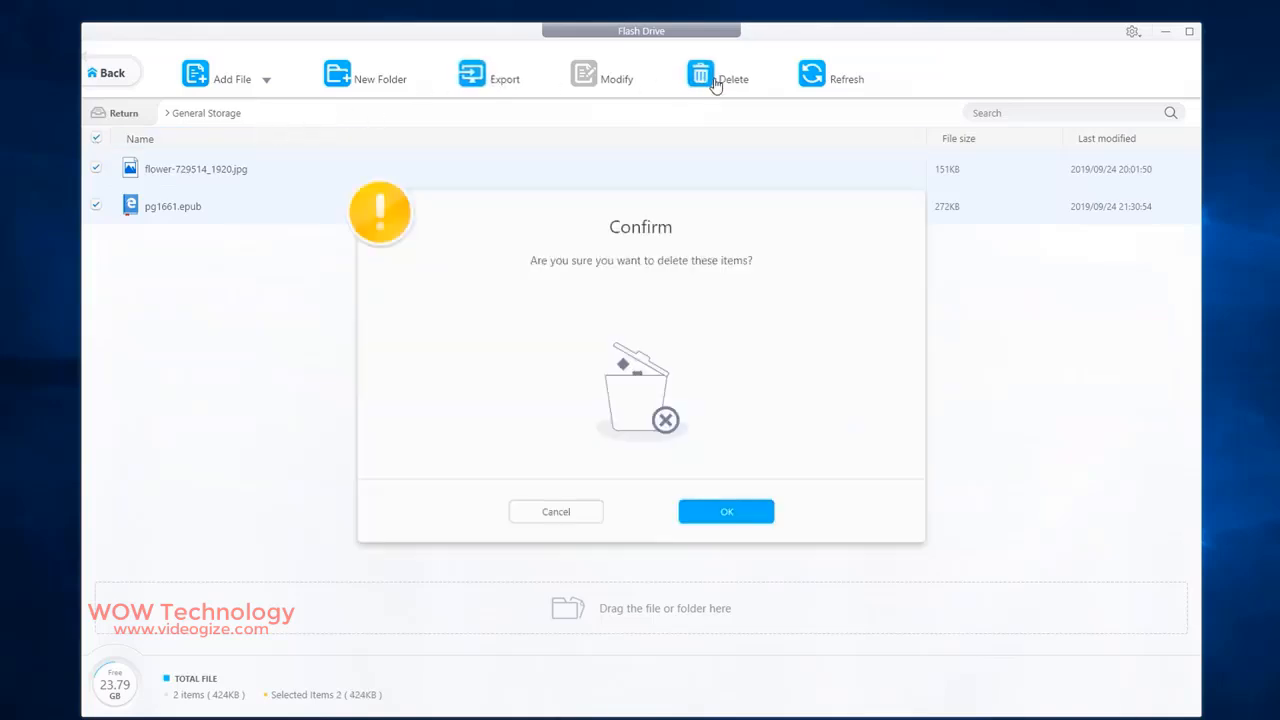
{"action": "left_click", "coordinate": [726, 512]}
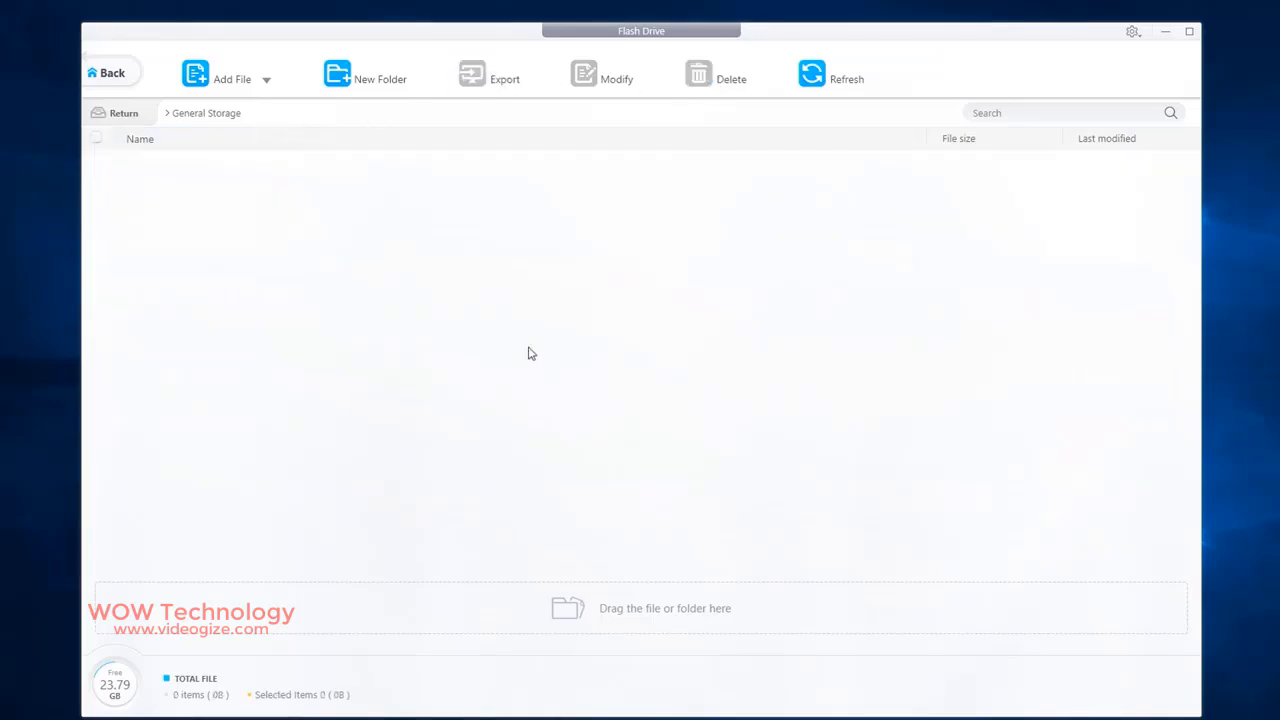
{"action": "mouse_move", "coordinate": [110, 72]}
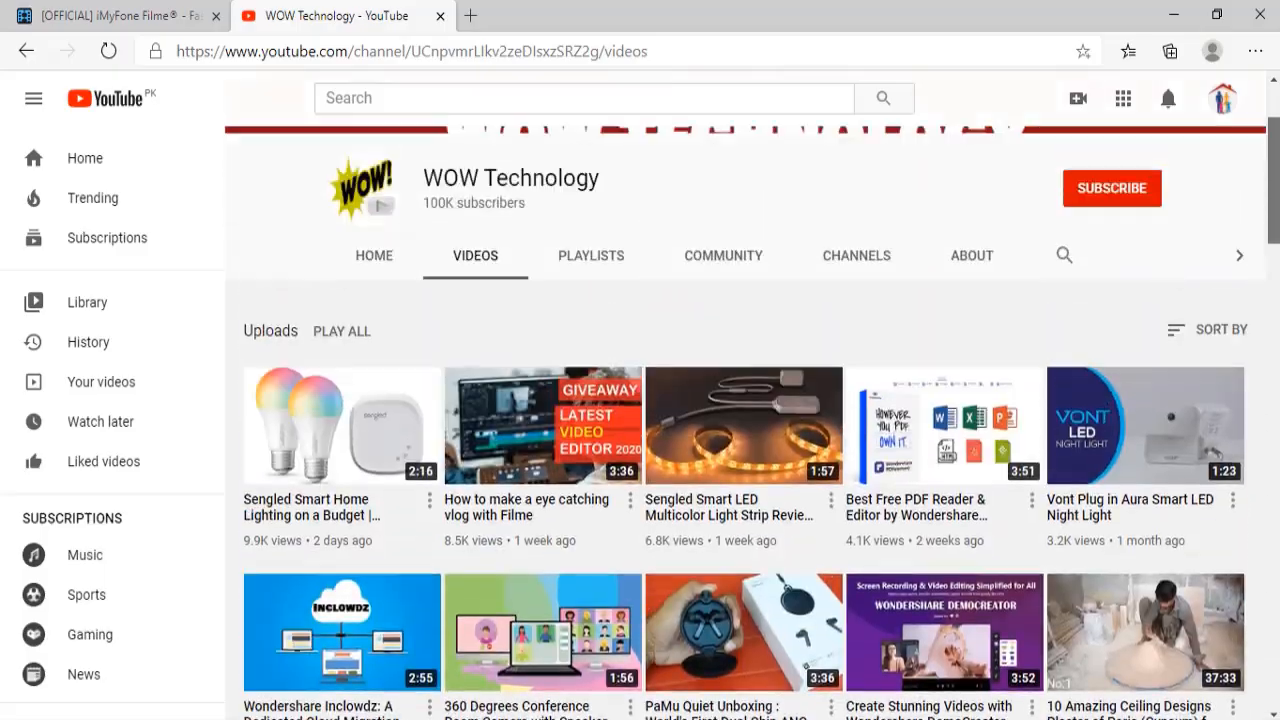
Subscribe to the WOW Technology YouTube channel
{"action": "left_click", "coordinate": [1112, 188]}
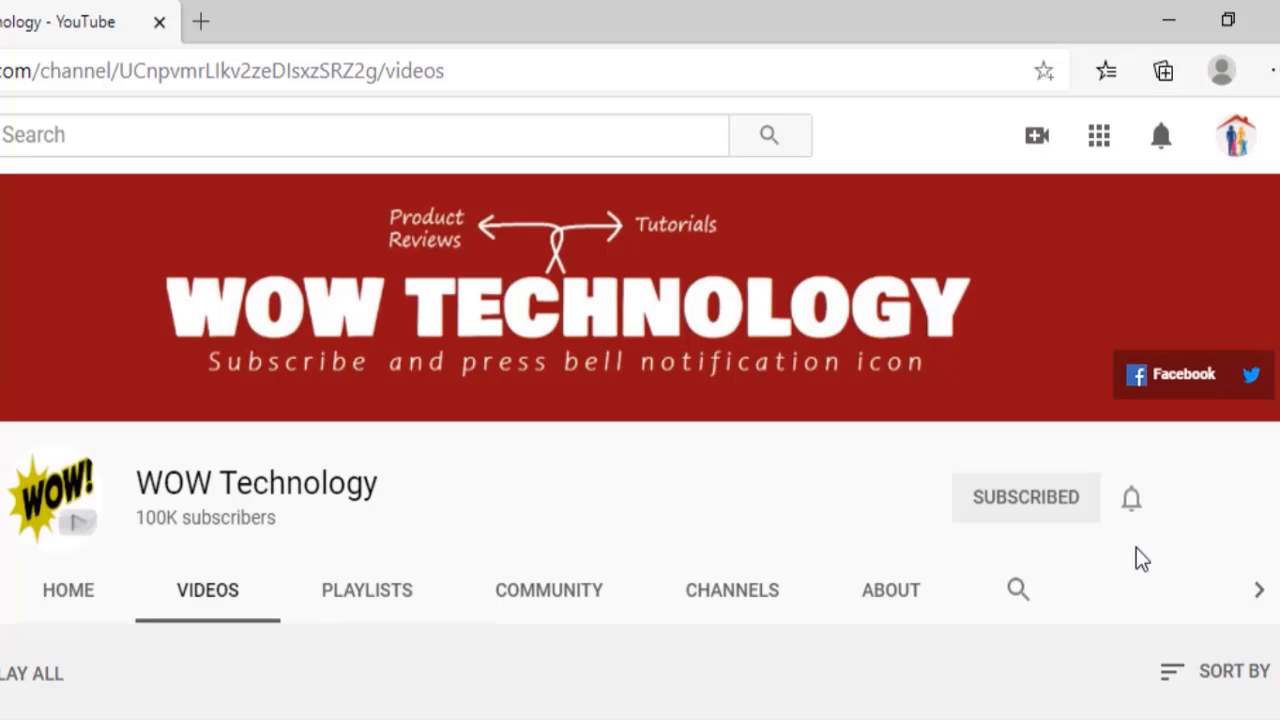